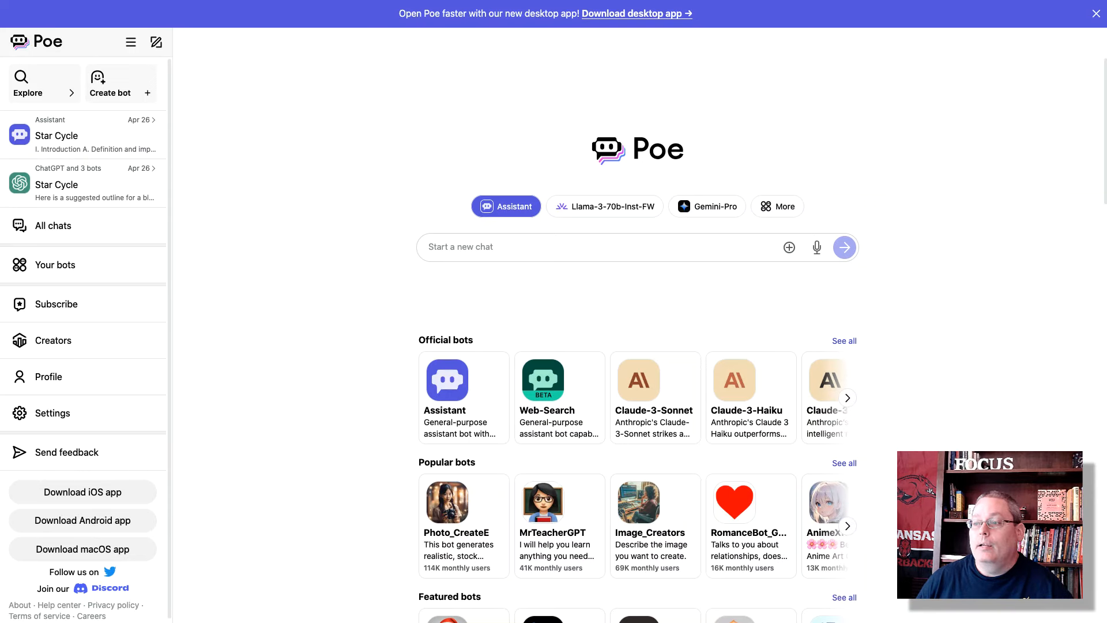
mouse_move(299, 339)
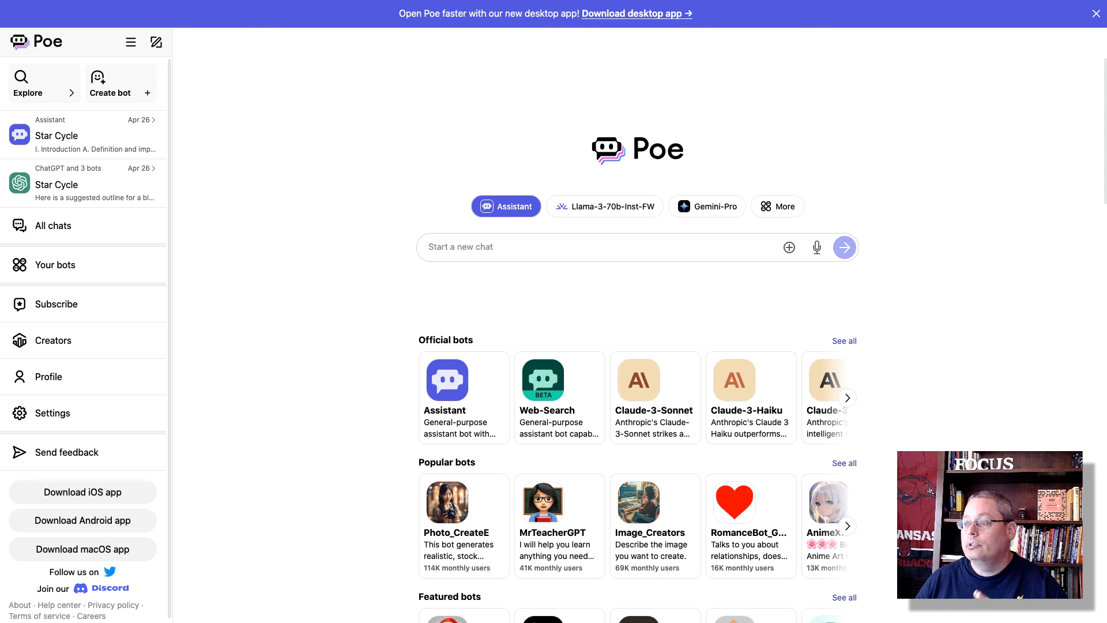
mouse_move(333, 274)
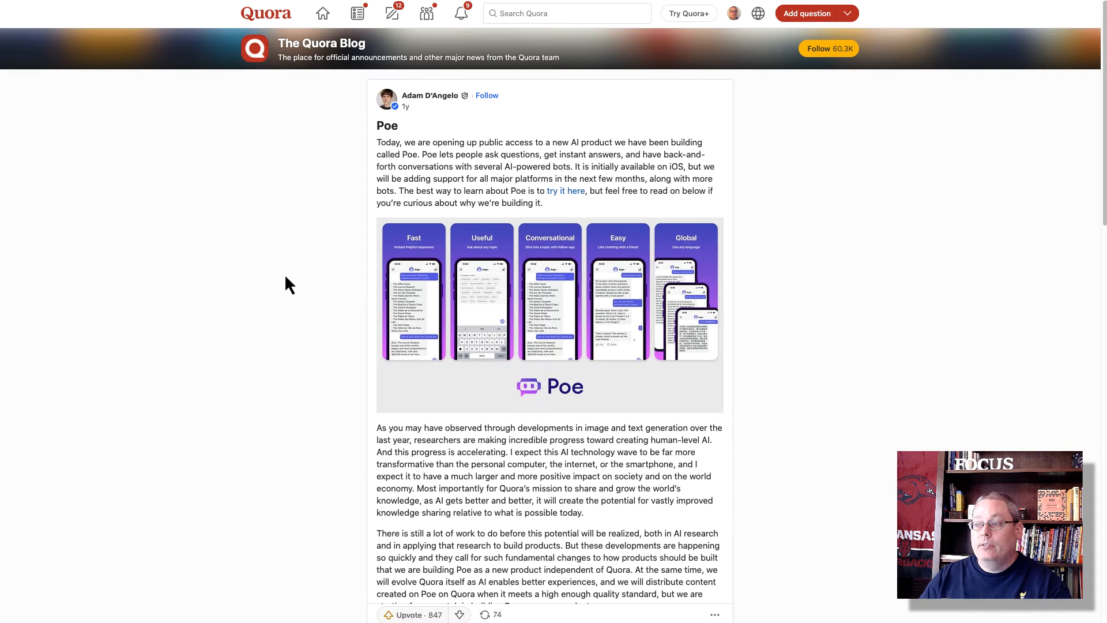
mouse_move(375, 142)
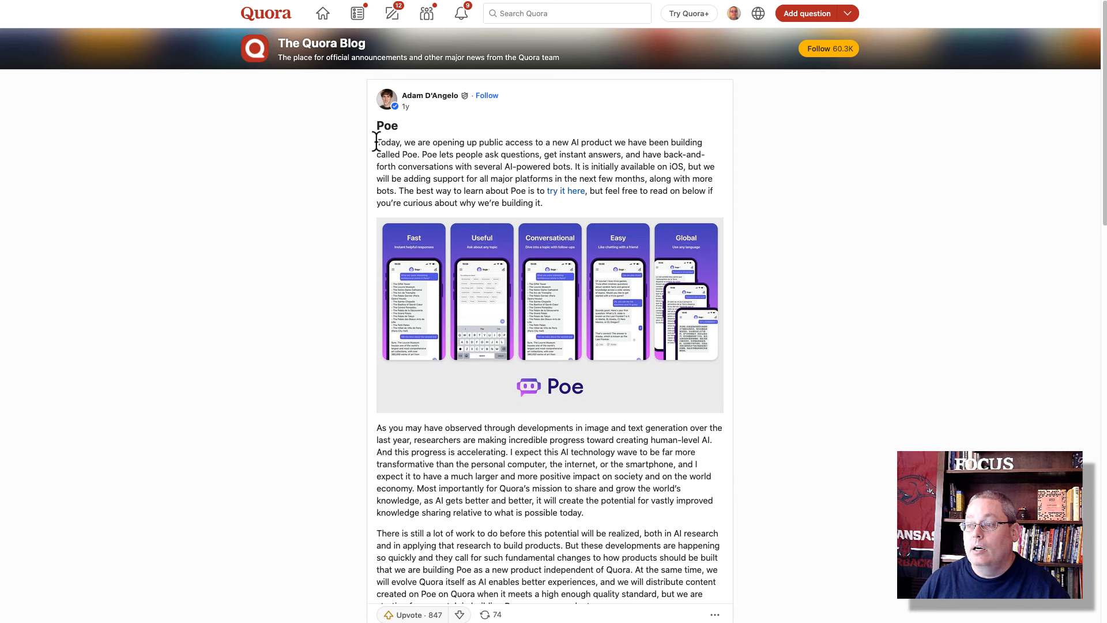
Highlight the Poe announcement's opening sentence on the Quora Blog, then return to Poe's home page
drag(377, 142, 418, 155)
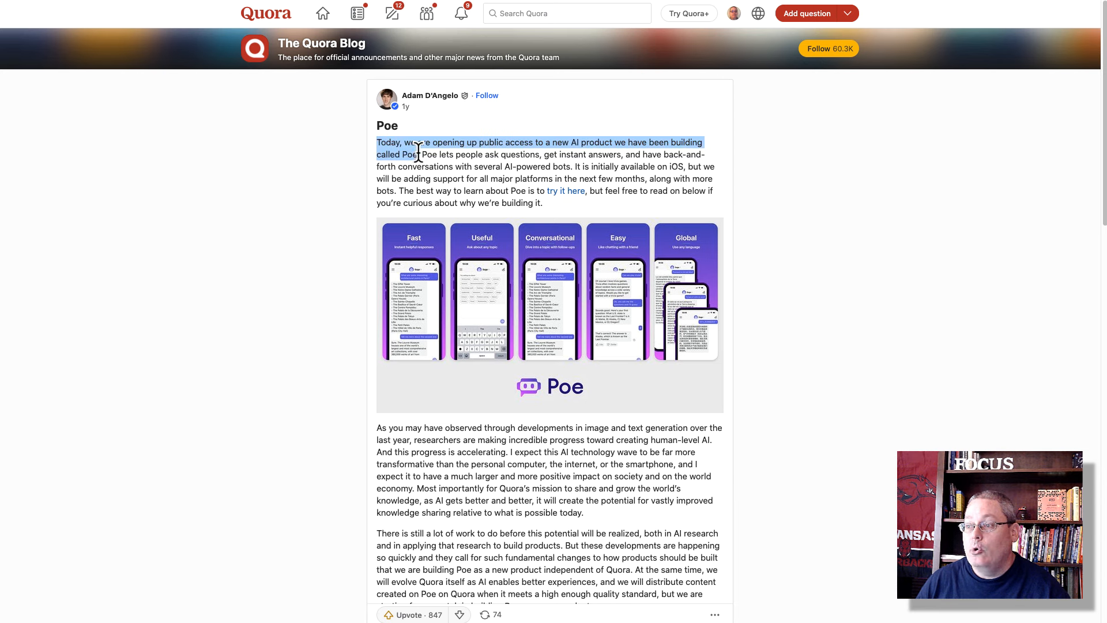
mouse_move(488, 177)
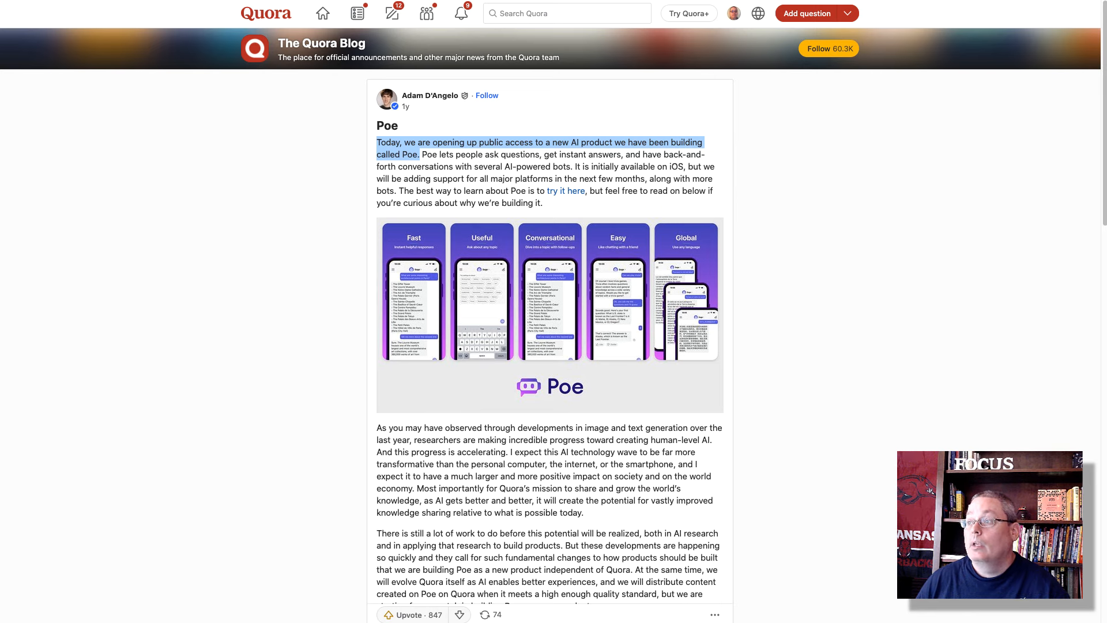
click(566, 192)
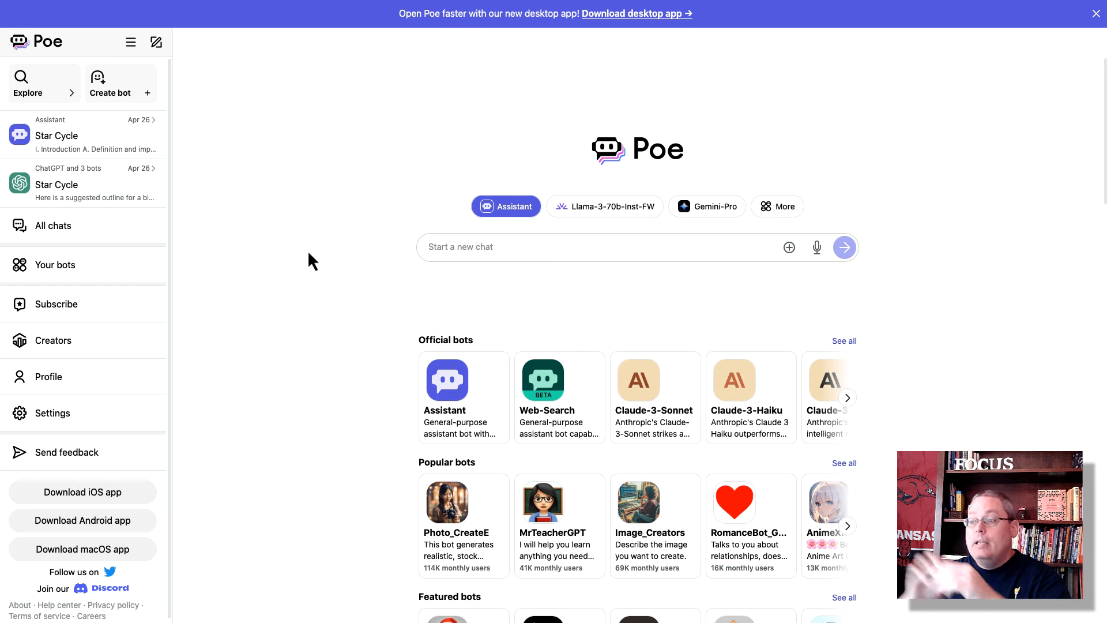
mouse_move(246, 251)
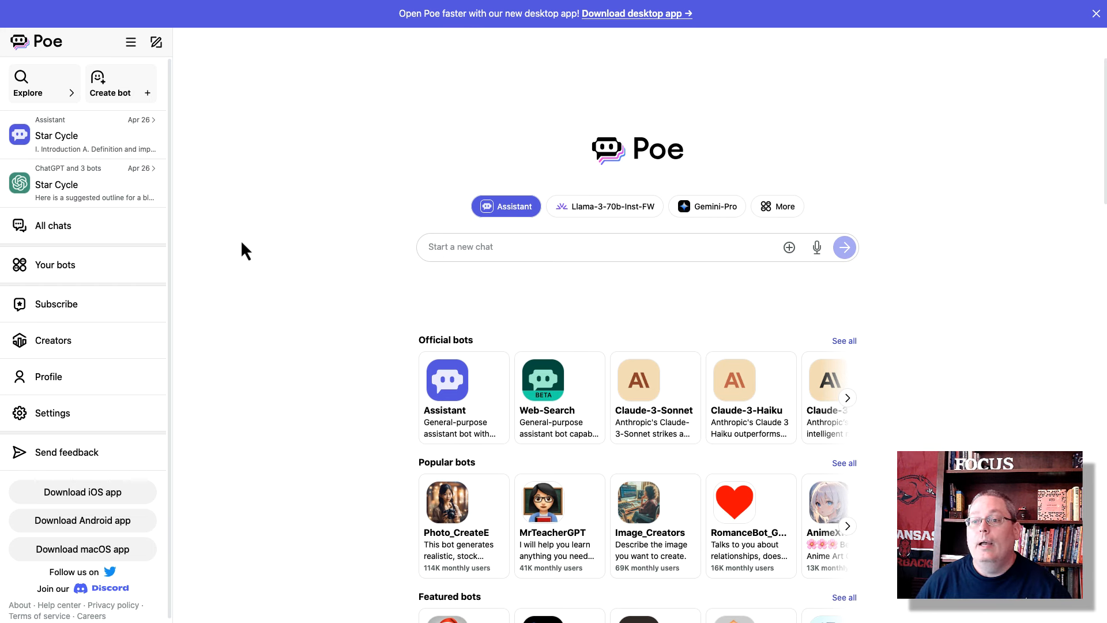
mouse_move(253, 260)
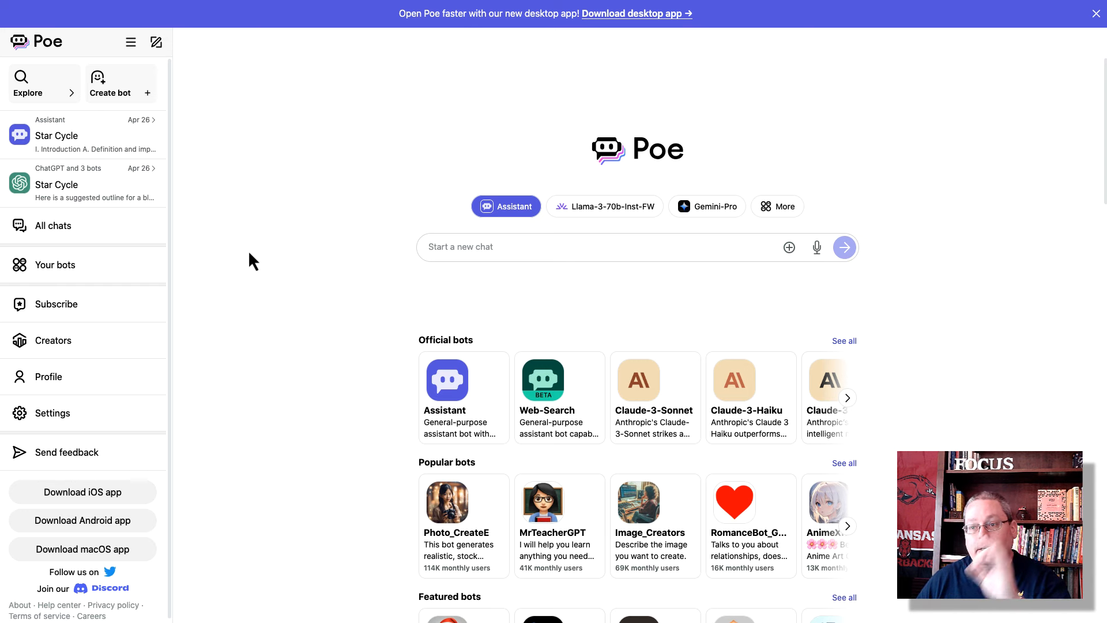
mouse_move(91, 191)
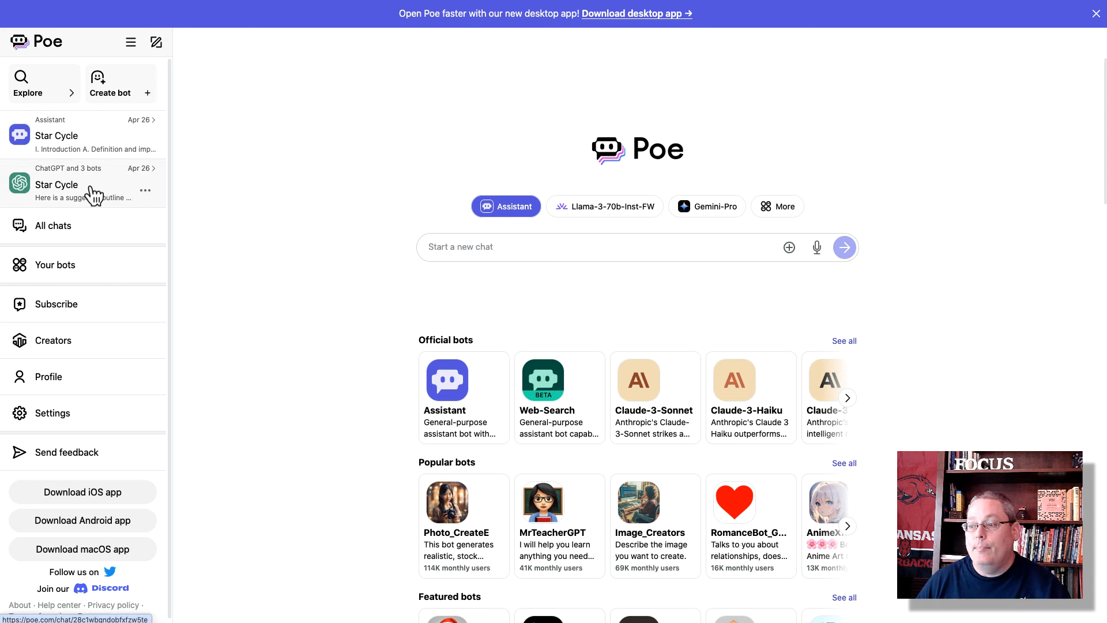
Open the 'Star Cycle' chat with ChatGPT and 3 other bots from the sidebar
click(78, 184)
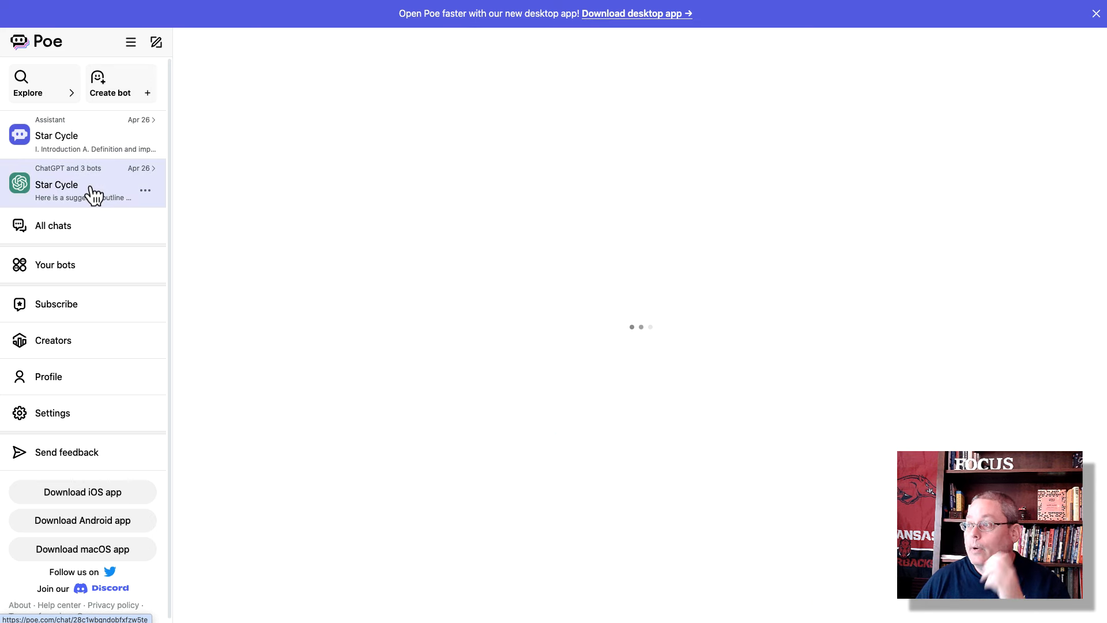
Let the Star Cycle chat load to show ChatGPT's bot card and life-cycle-of-stars outline
click(57, 185)
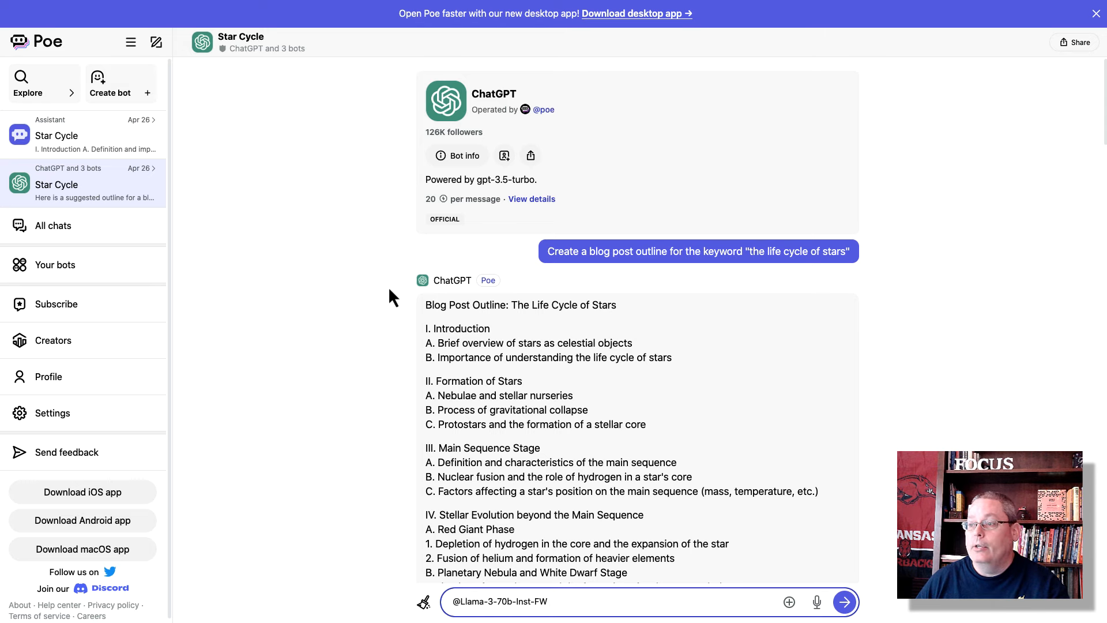
mouse_move(248, 68)
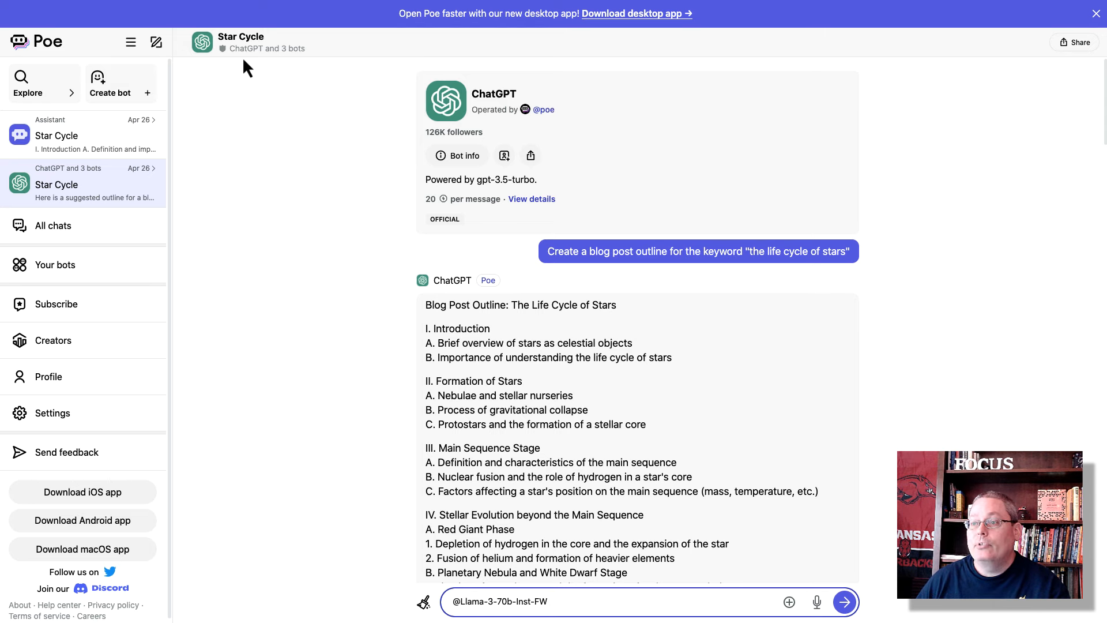
mouse_move(503, 114)
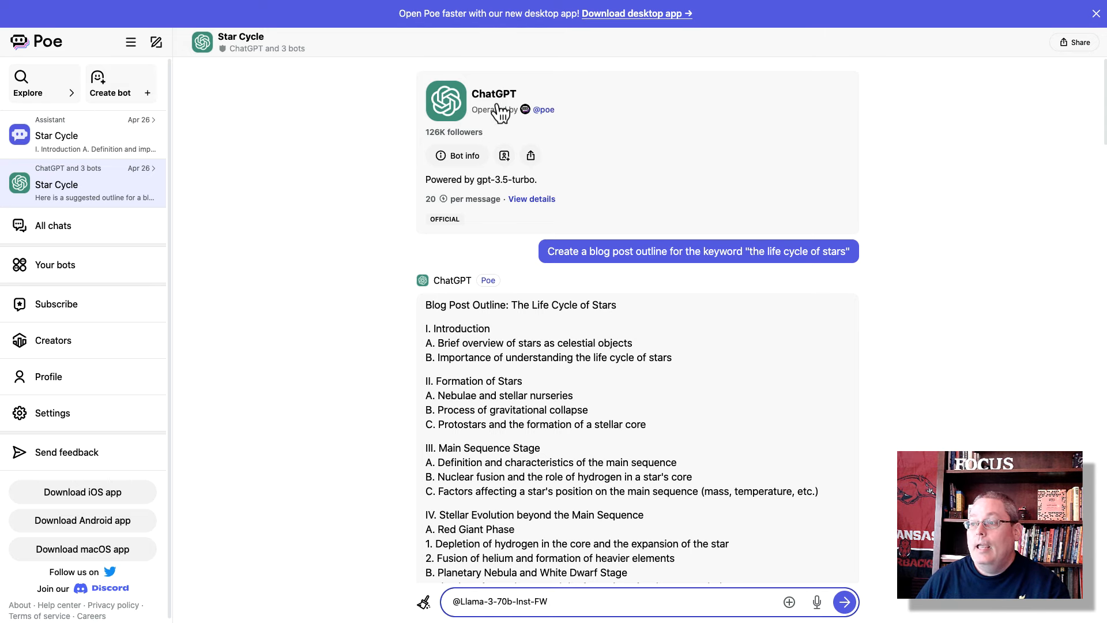
mouse_move(474, 144)
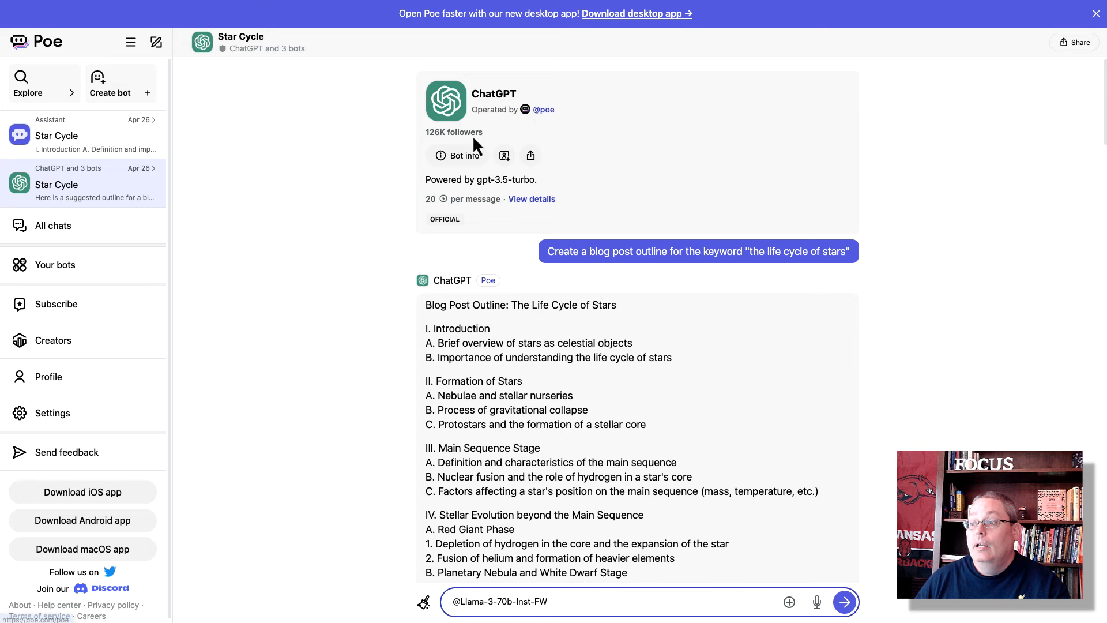
mouse_move(423, 212)
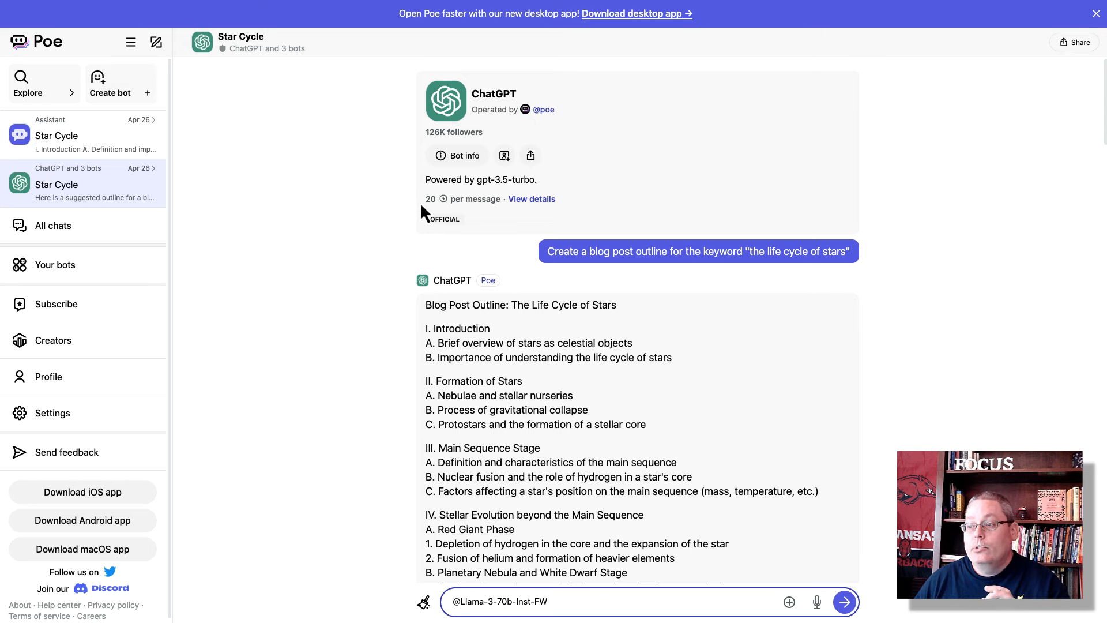
mouse_move(429, 212)
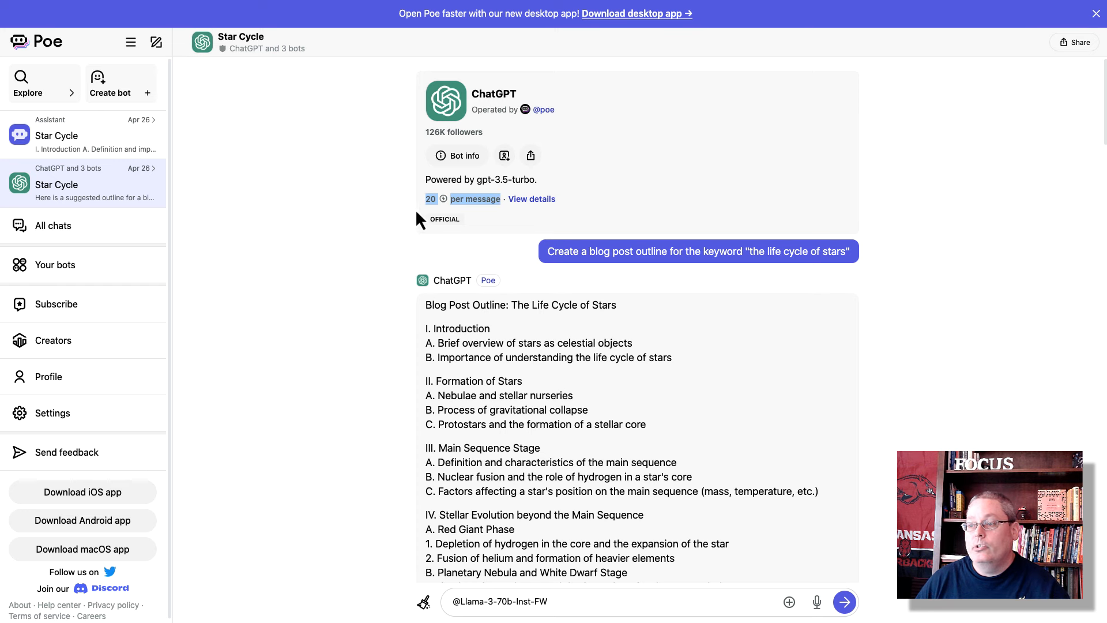
mouse_move(396, 272)
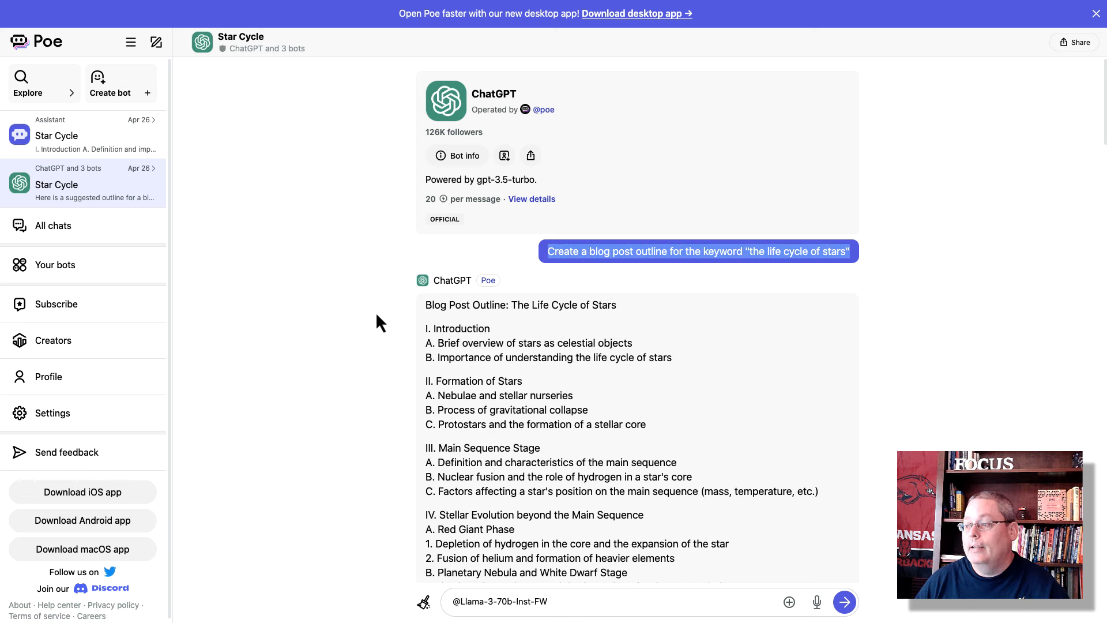
mouse_move(386, 323)
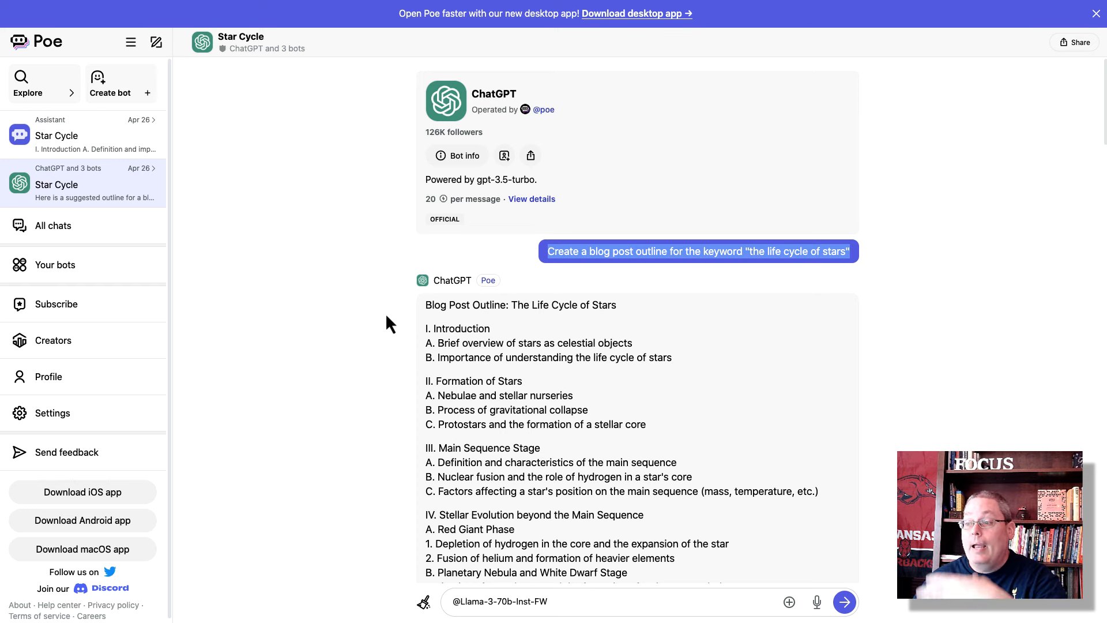
scroll(down, 3)
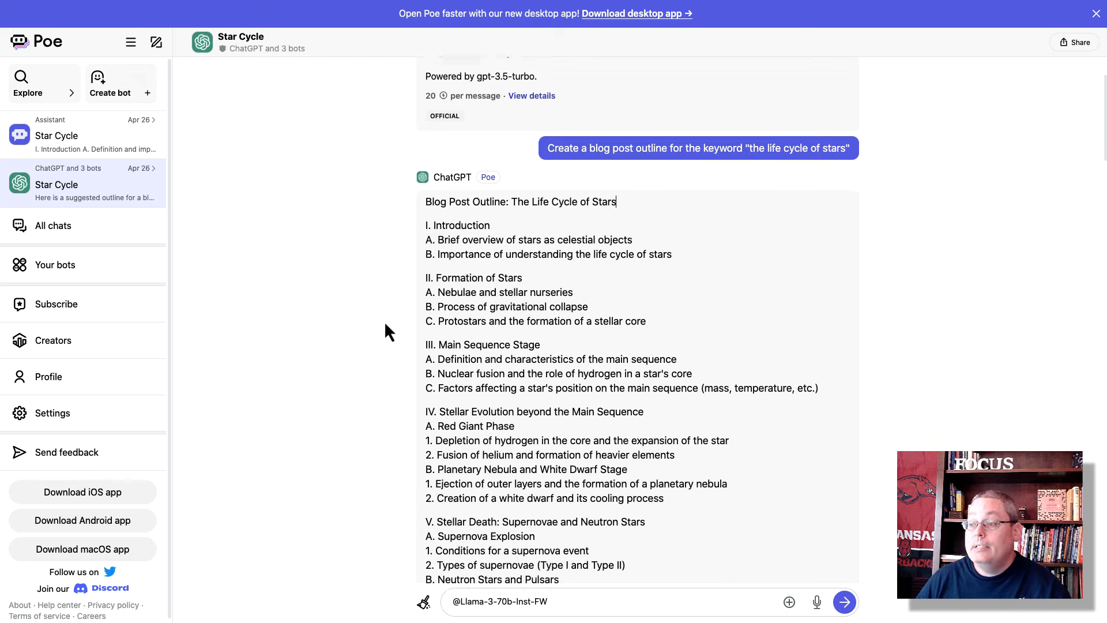
scroll(down, 3)
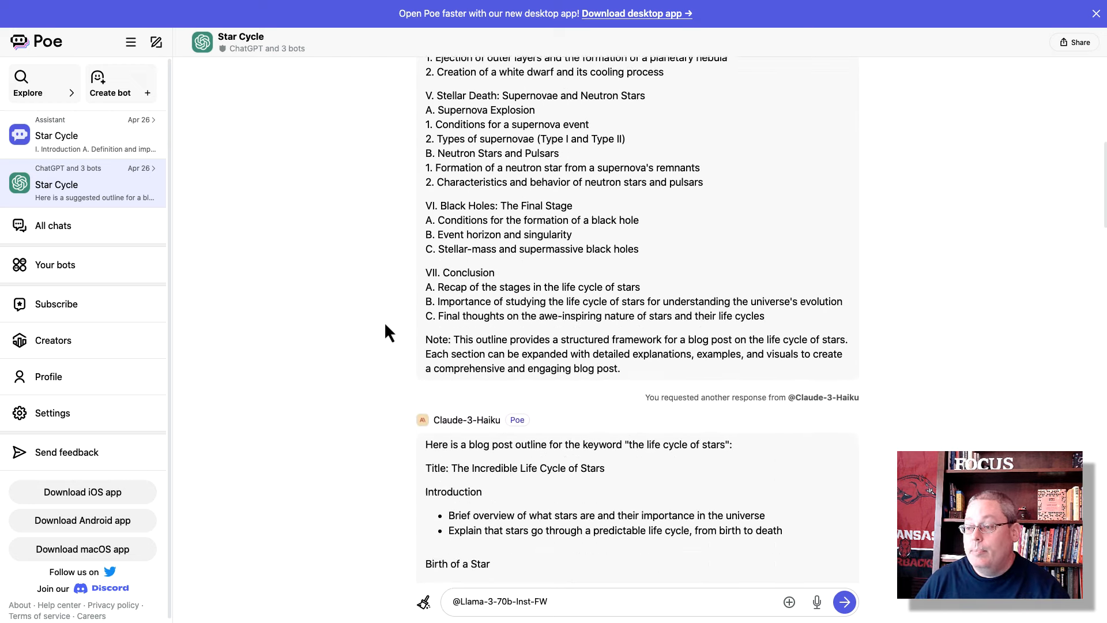
scroll(down, 3)
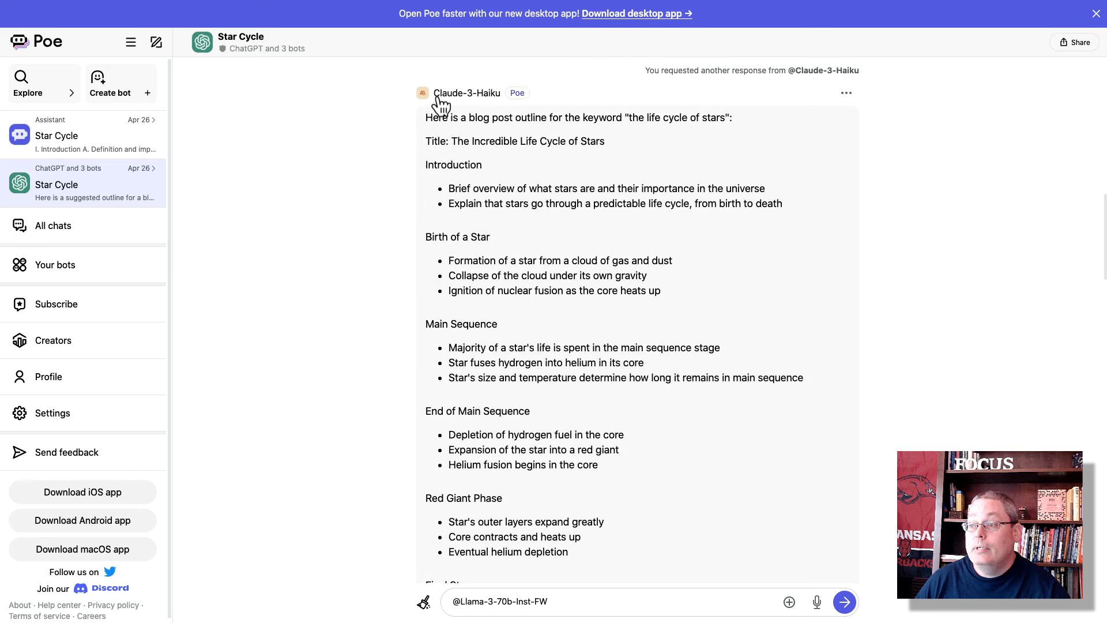
mouse_move(570, 103)
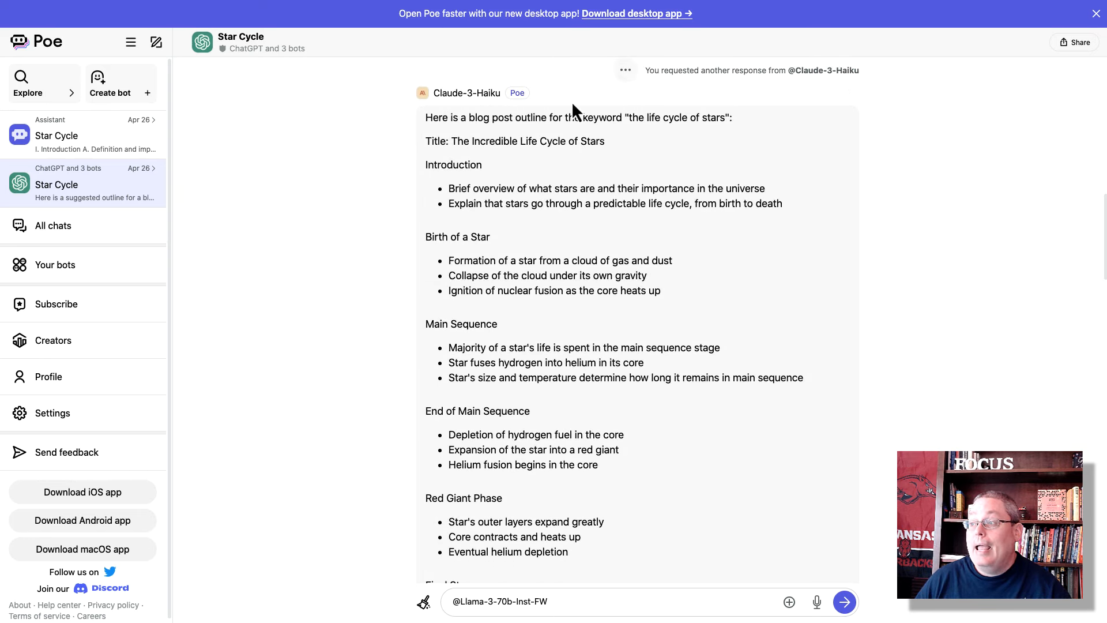
mouse_move(484, 185)
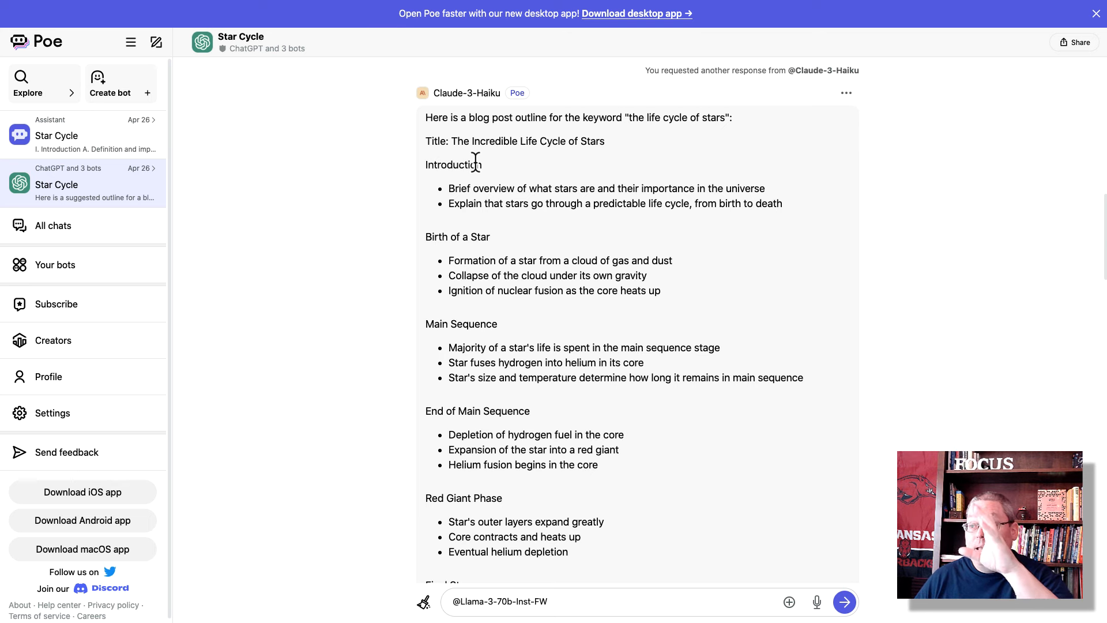
mouse_move(485, 225)
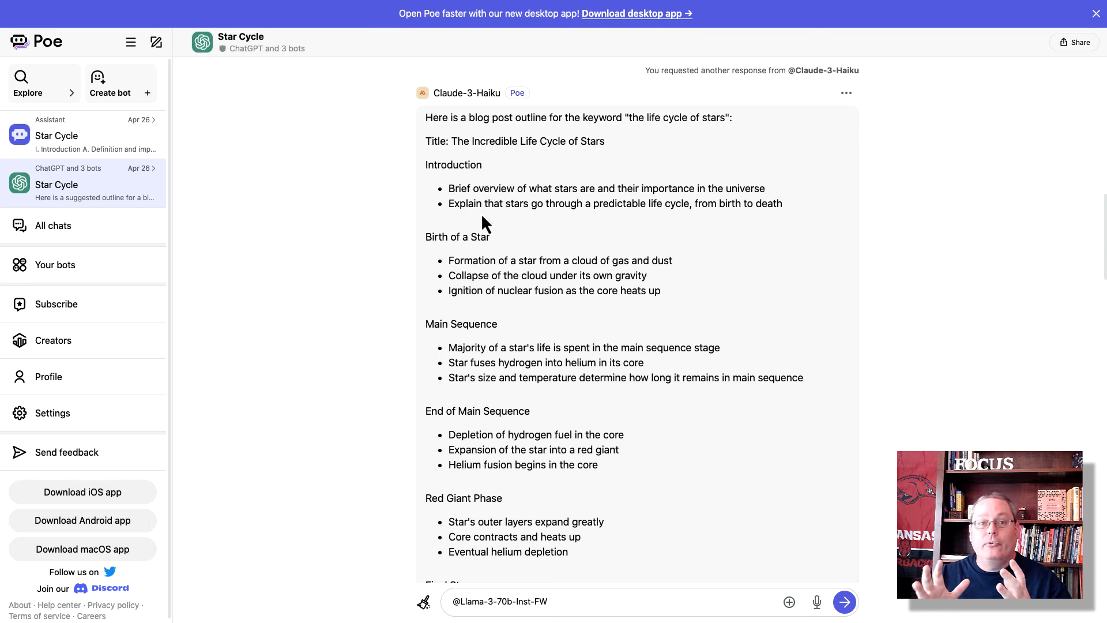
mouse_move(394, 254)
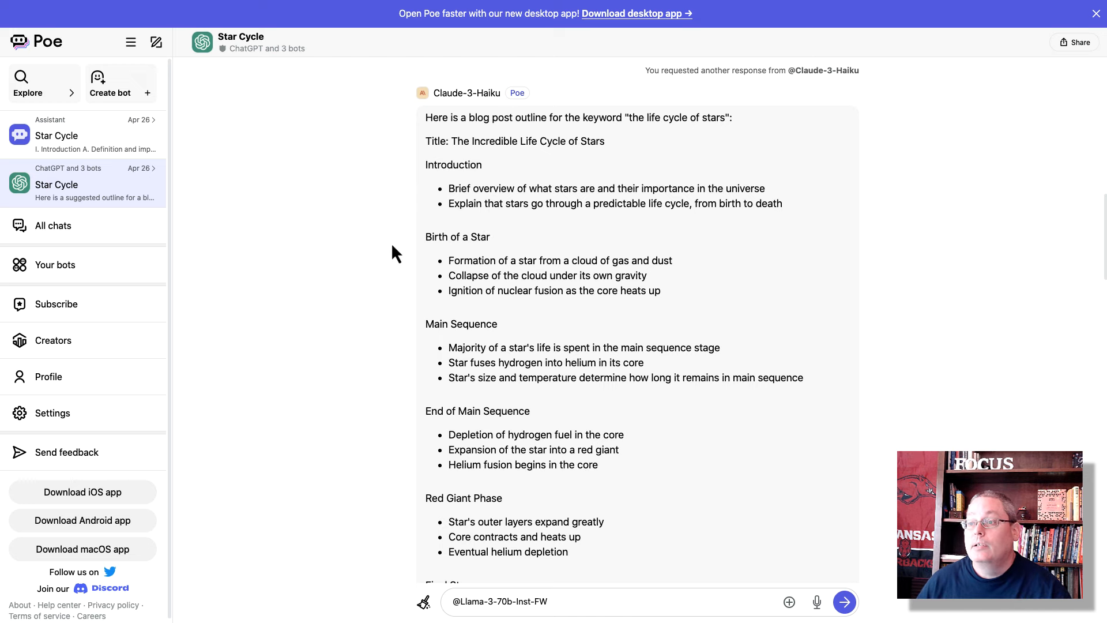
scroll(down, 3)
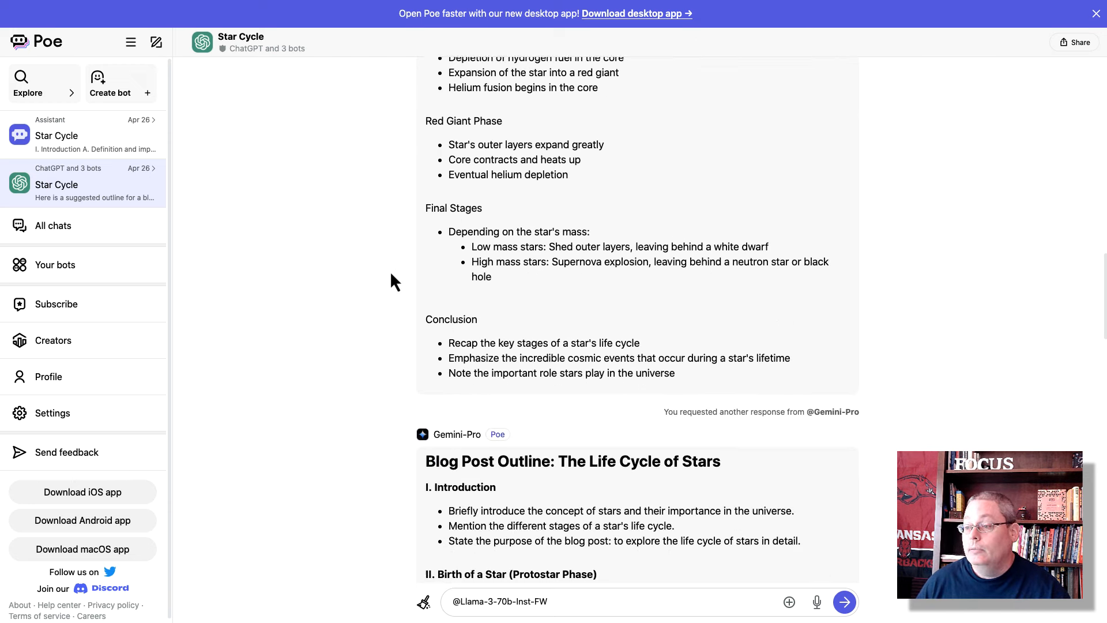
scroll(down, 3)
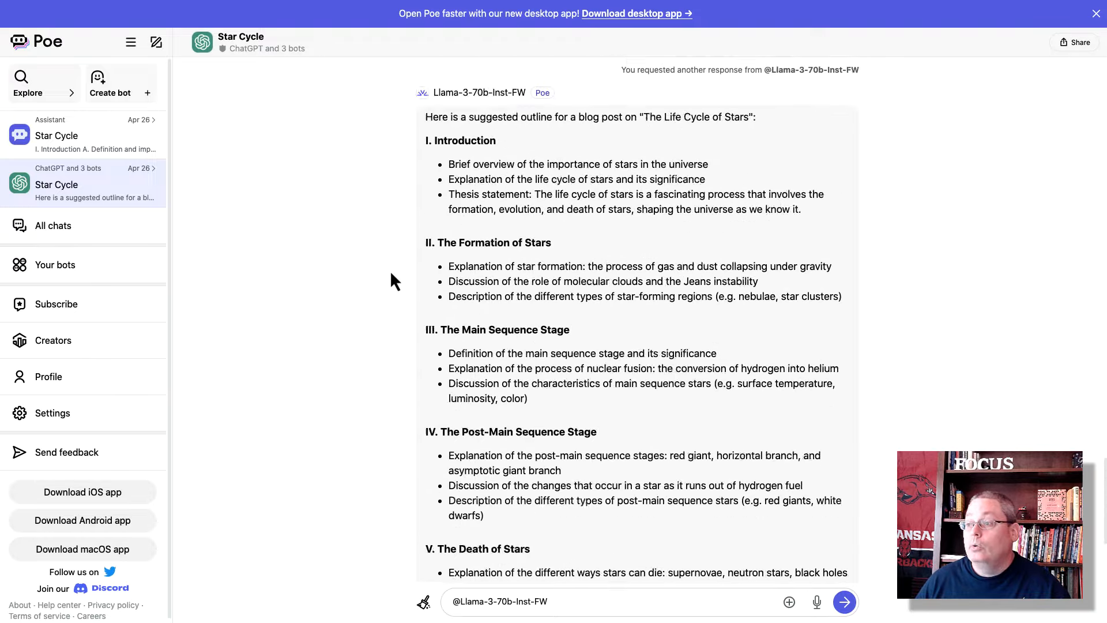
scroll(up, 3)
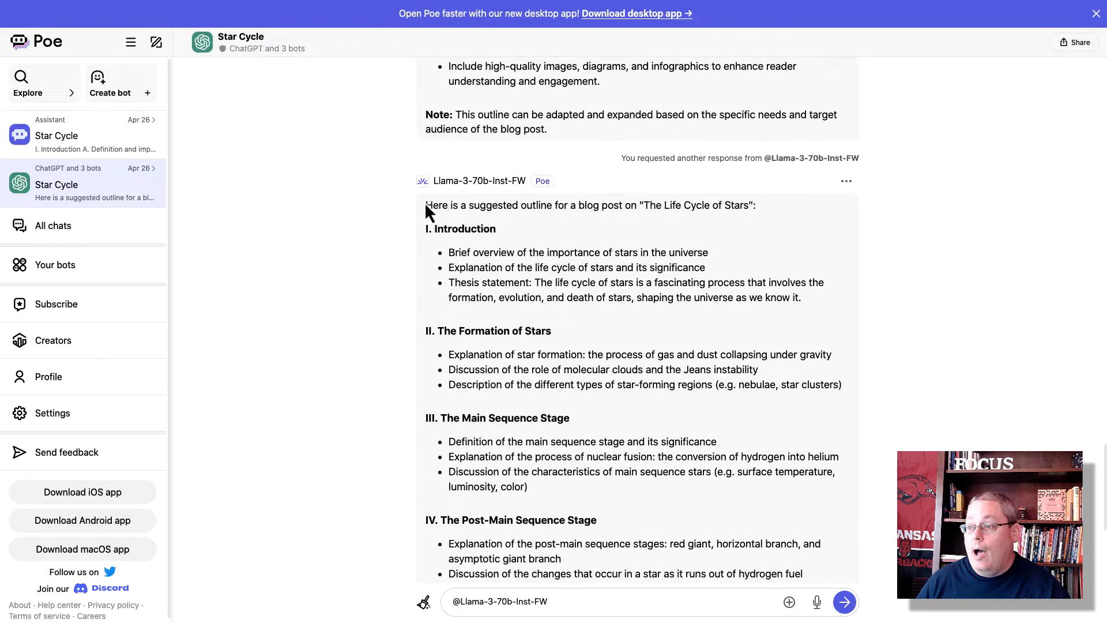
scroll(down, 3)
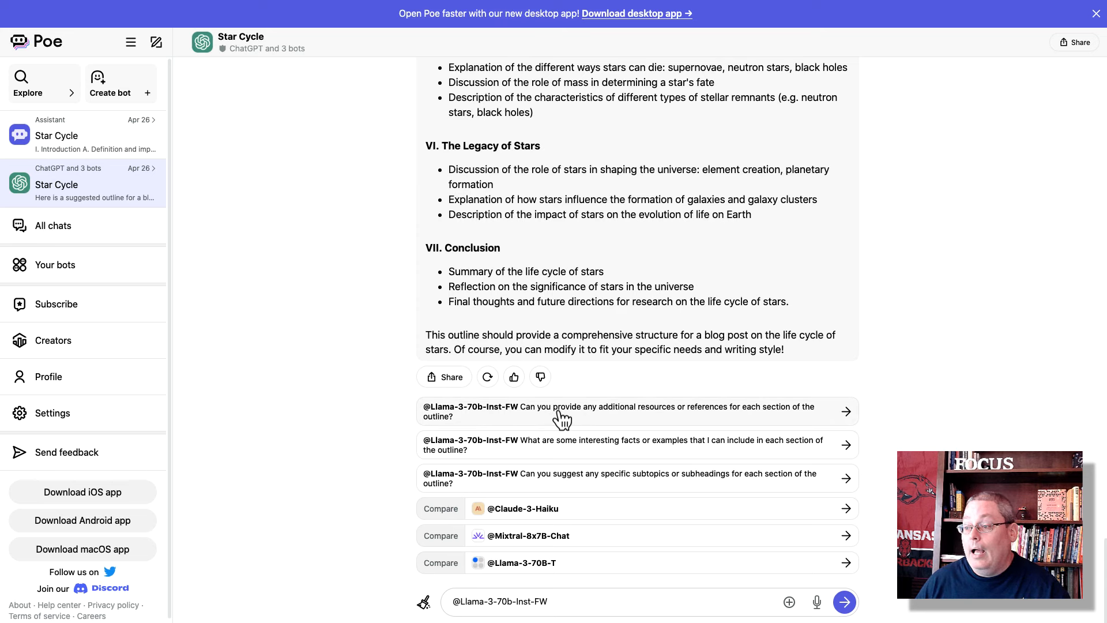
mouse_move(560, 455)
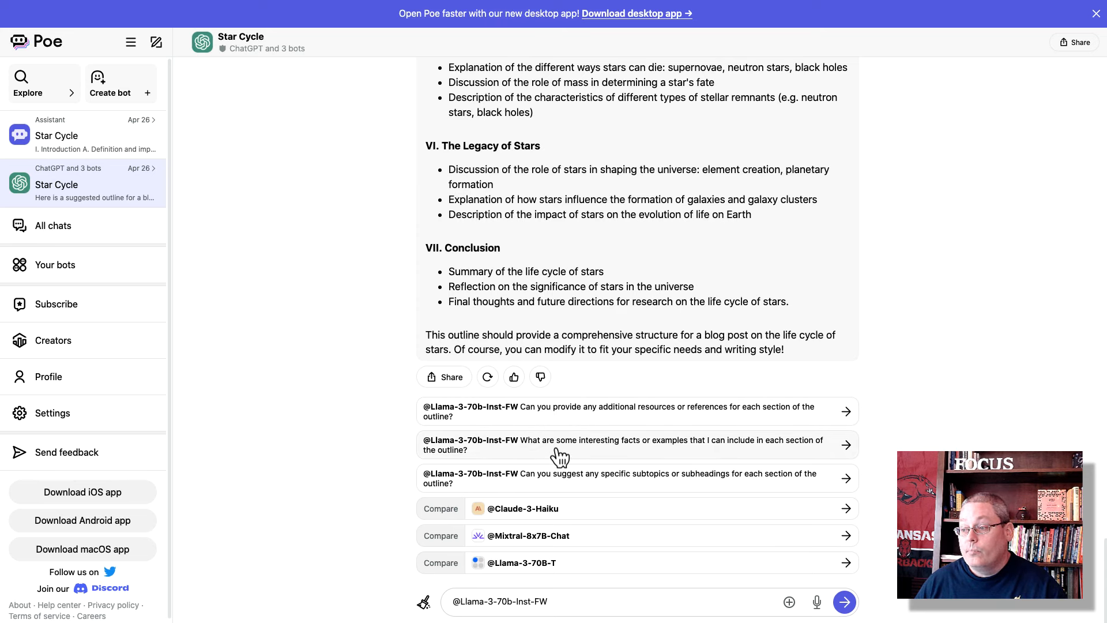
mouse_move(579, 485)
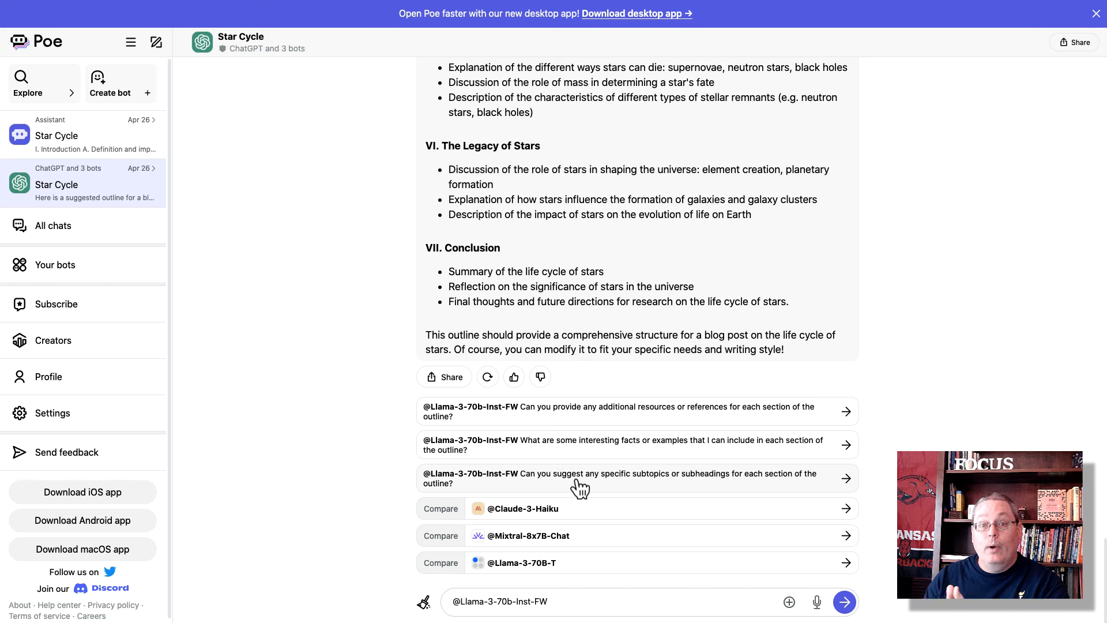
mouse_move(575, 558)
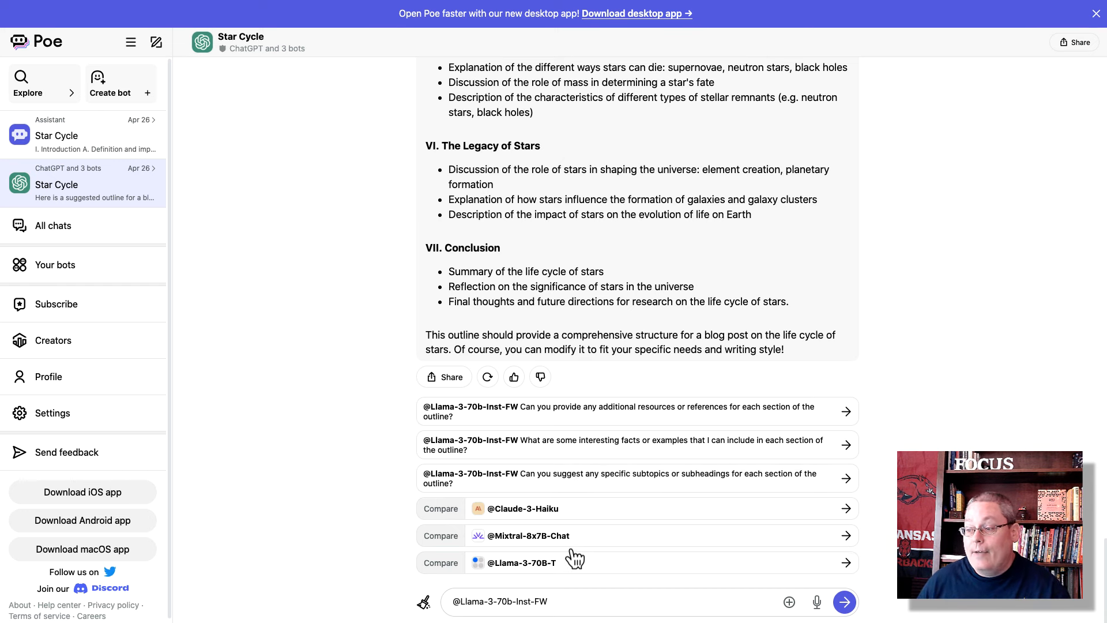
mouse_move(547, 514)
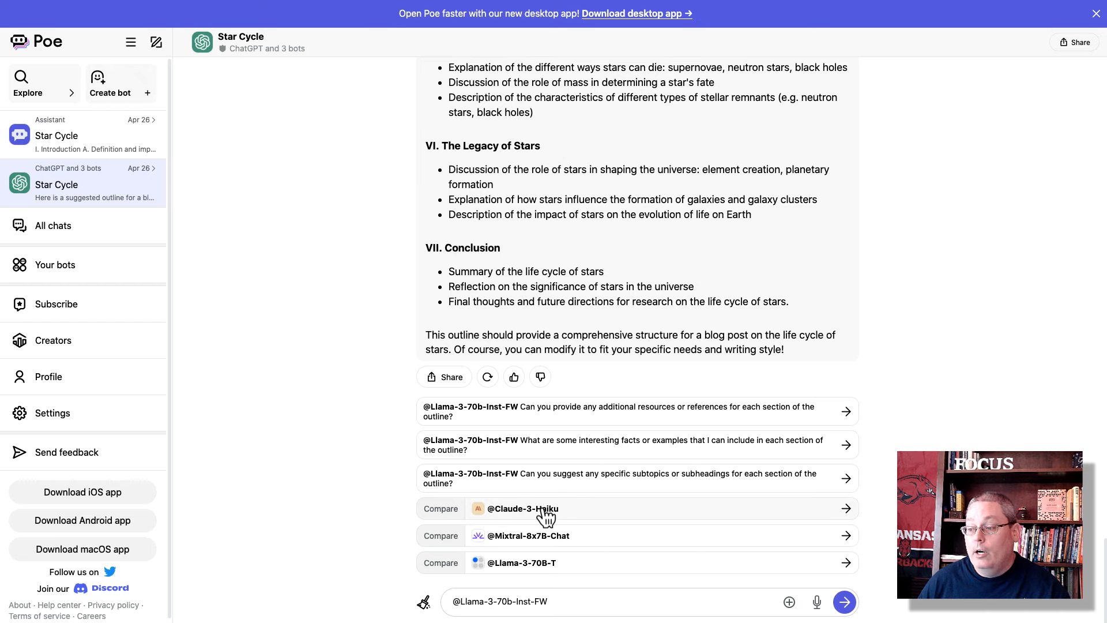
mouse_move(248, 192)
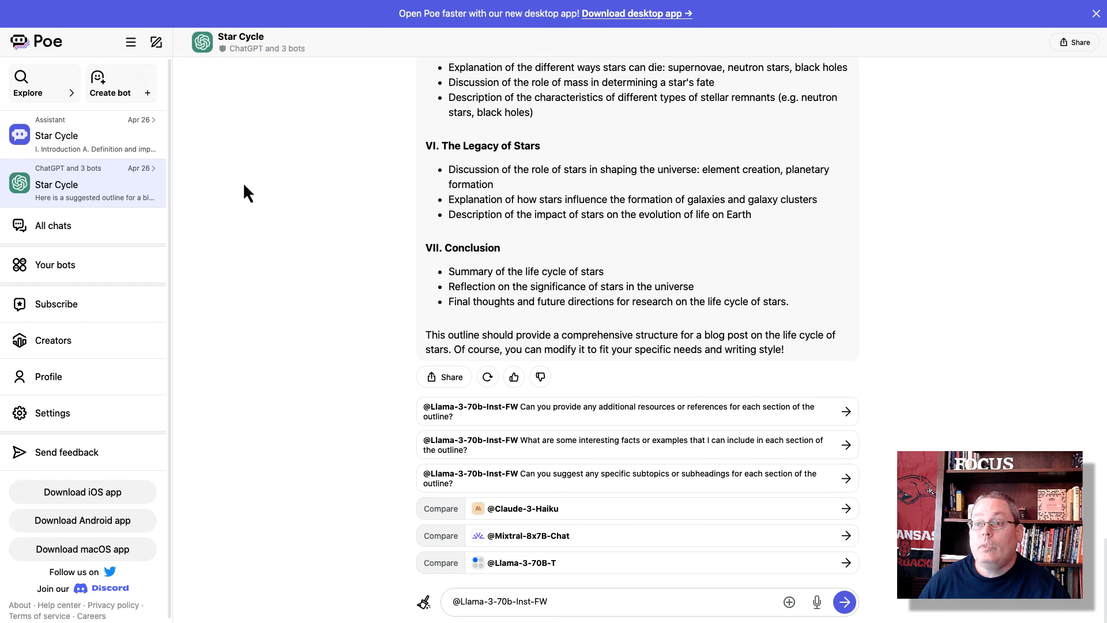
mouse_move(48, 40)
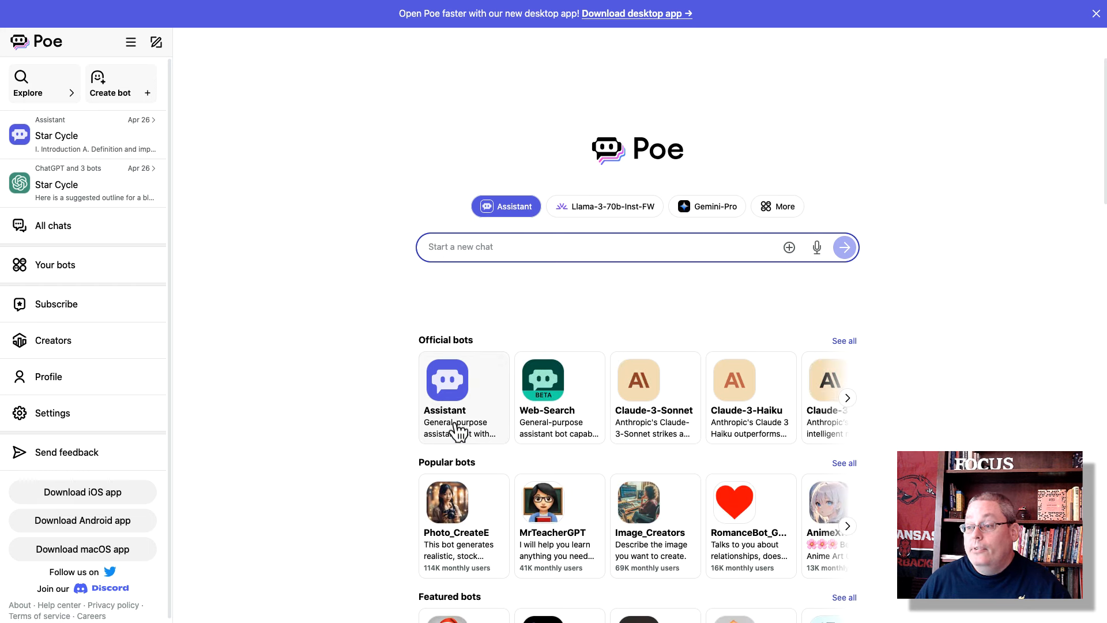
mouse_move(457, 419)
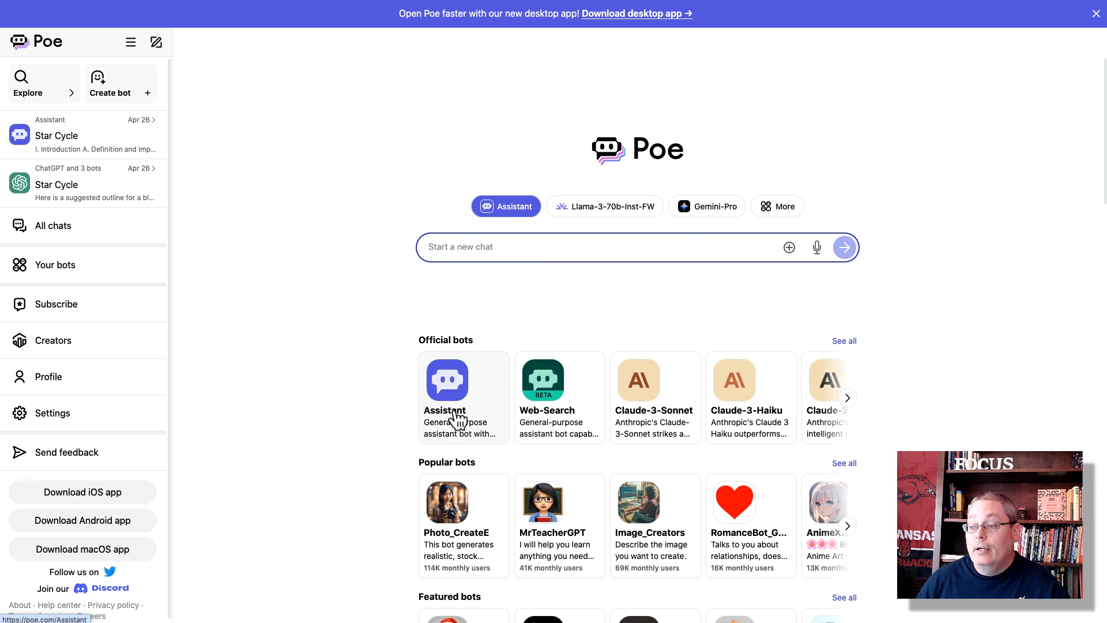
mouse_move(455, 413)
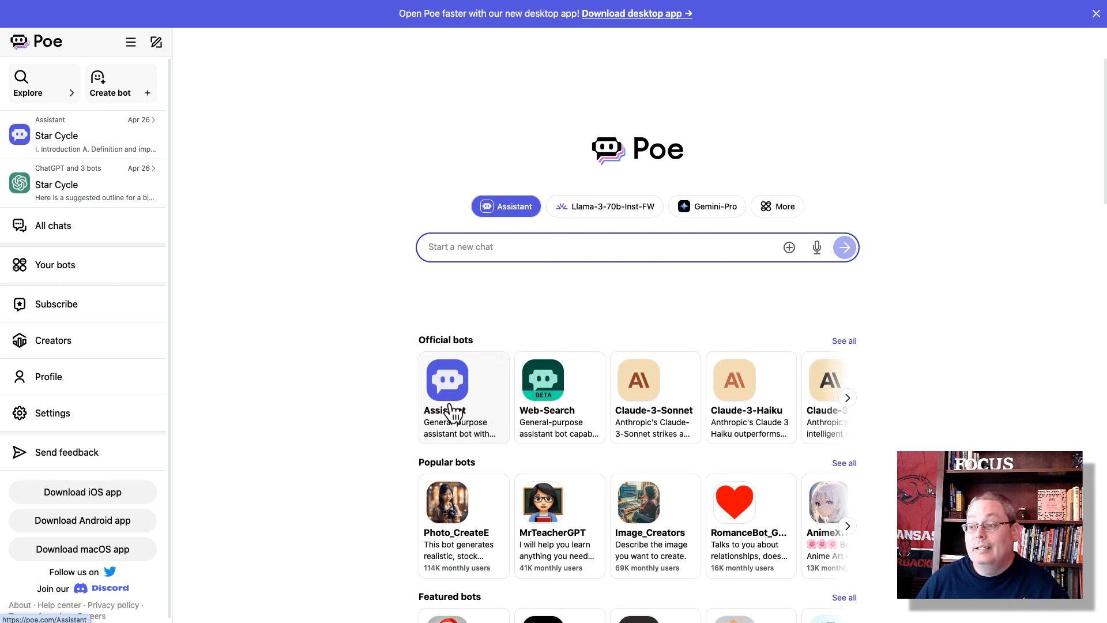
Start a new chat with the Assistant bot from the Official bots on the home page
click(447, 380)
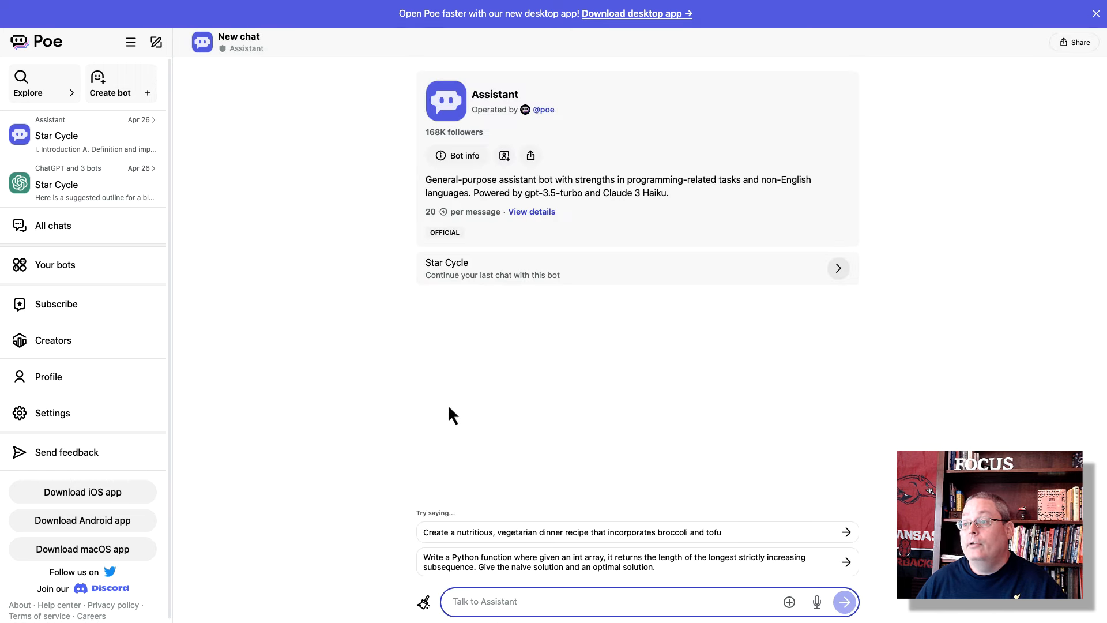
mouse_move(457, 155)
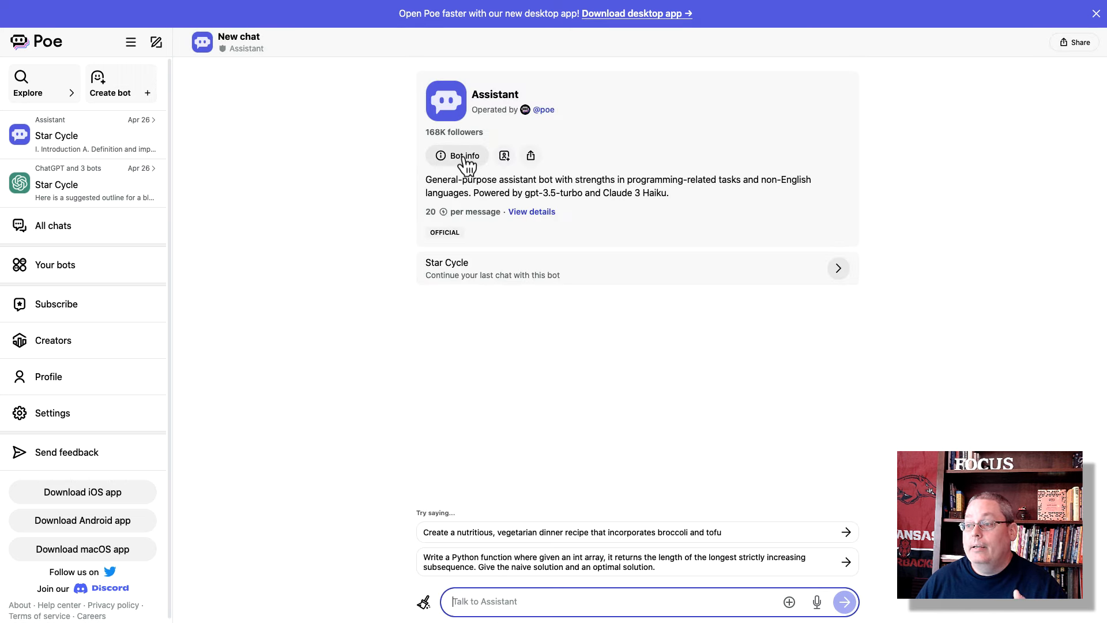
Open the Assistant's Bot details panel and expand its description mentioning gpt-3.5-turbo and Claude 3 Haiku
click(457, 155)
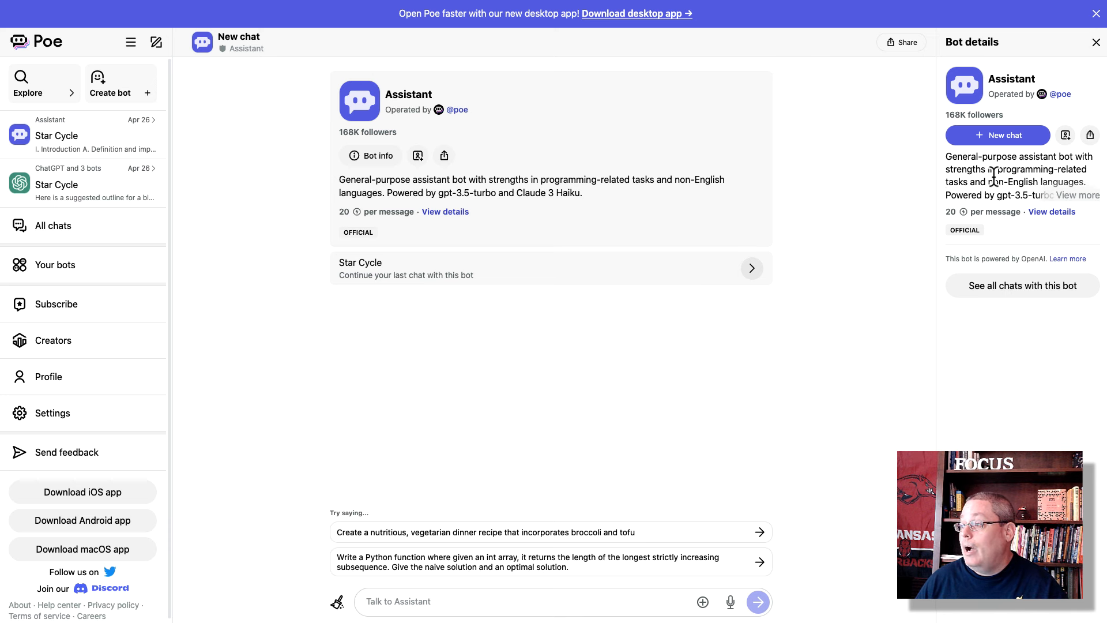
mouse_move(1023, 199)
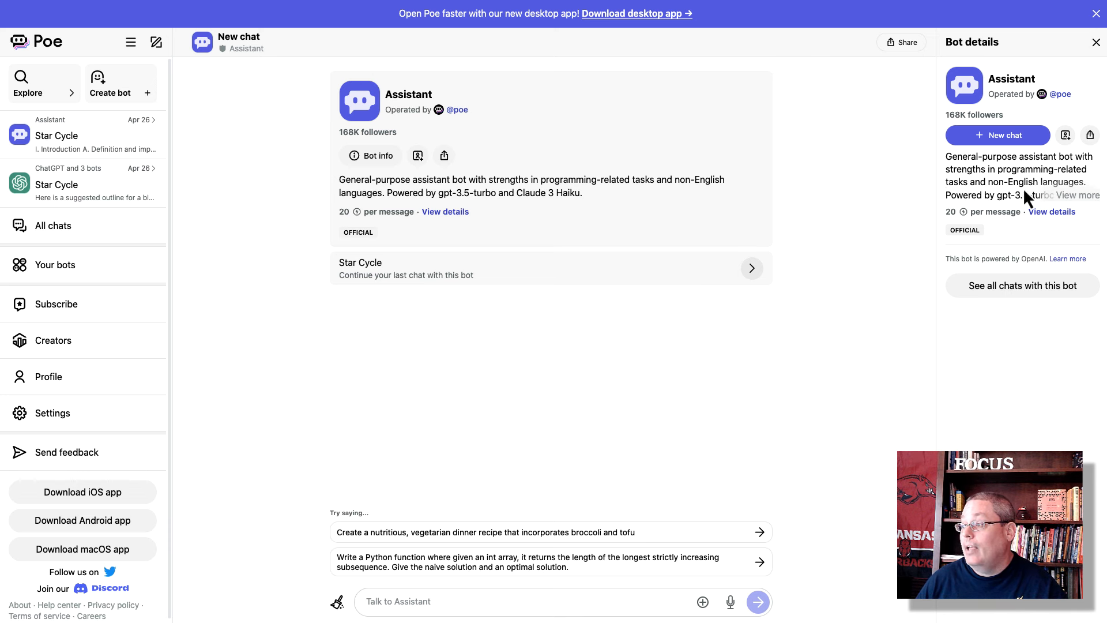
mouse_move(1086, 205)
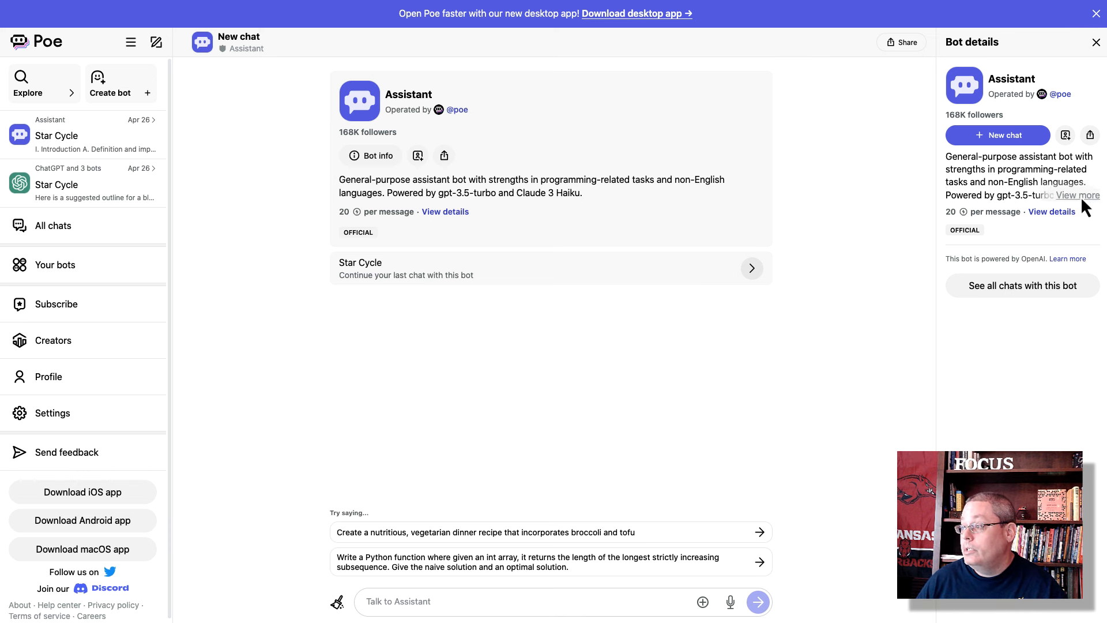
click(1077, 195)
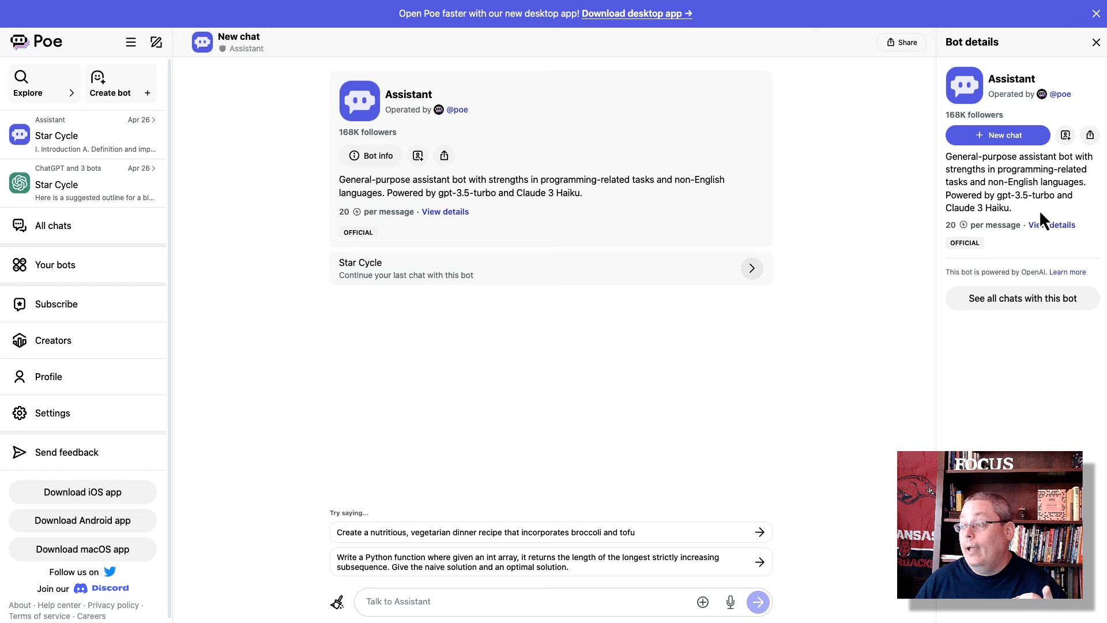
mouse_move(1038, 220)
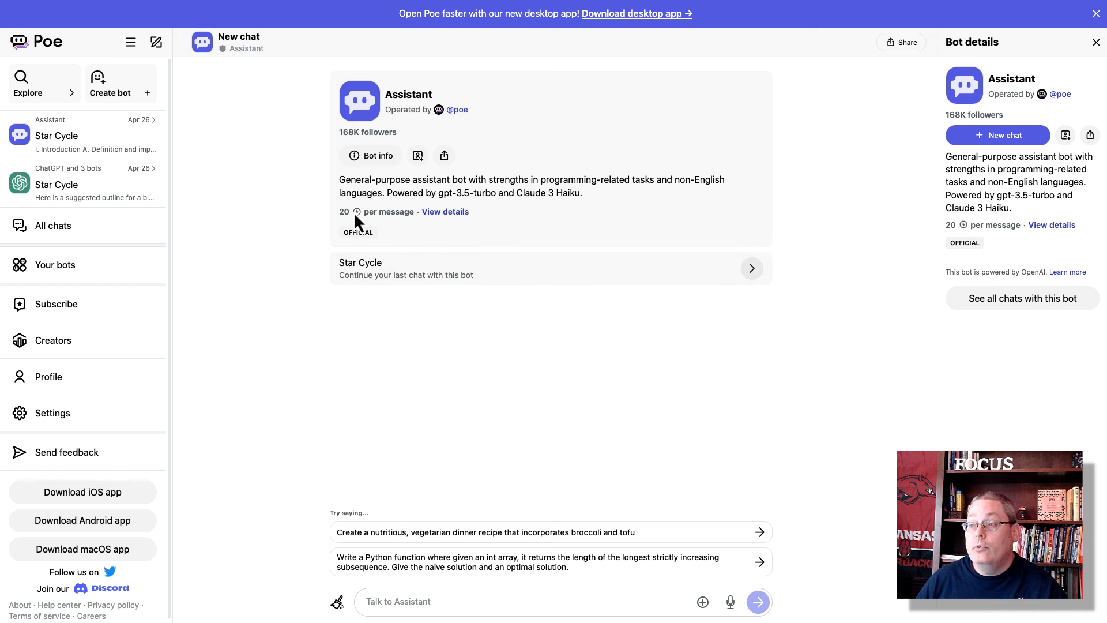
mouse_move(443, 219)
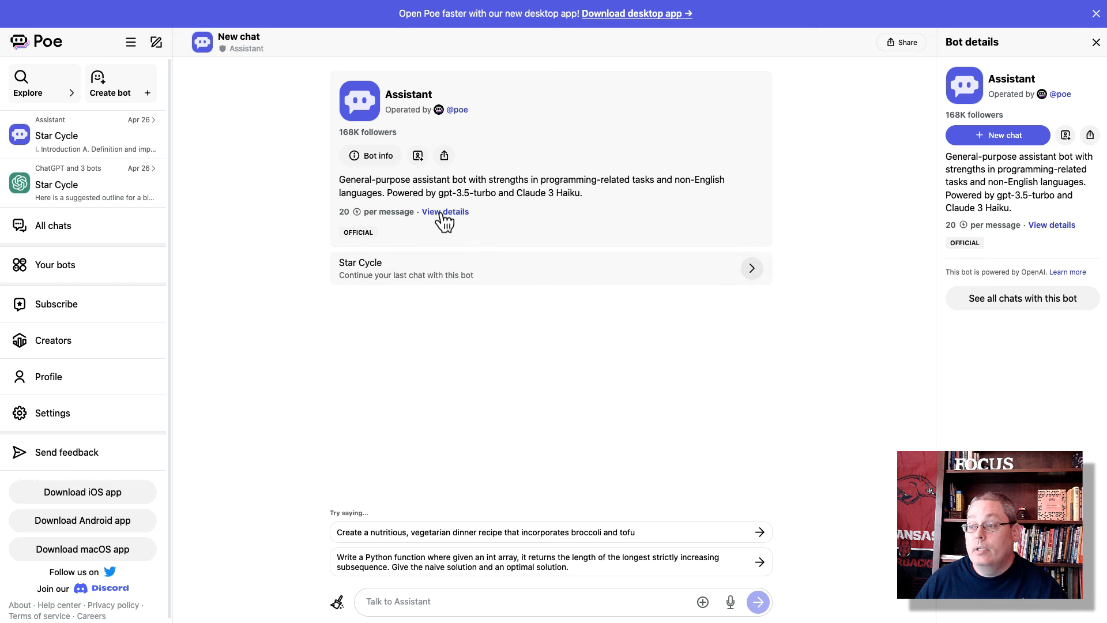
Open the Compute points dialog showing 20 points per message and 150 messages available
click(444, 212)
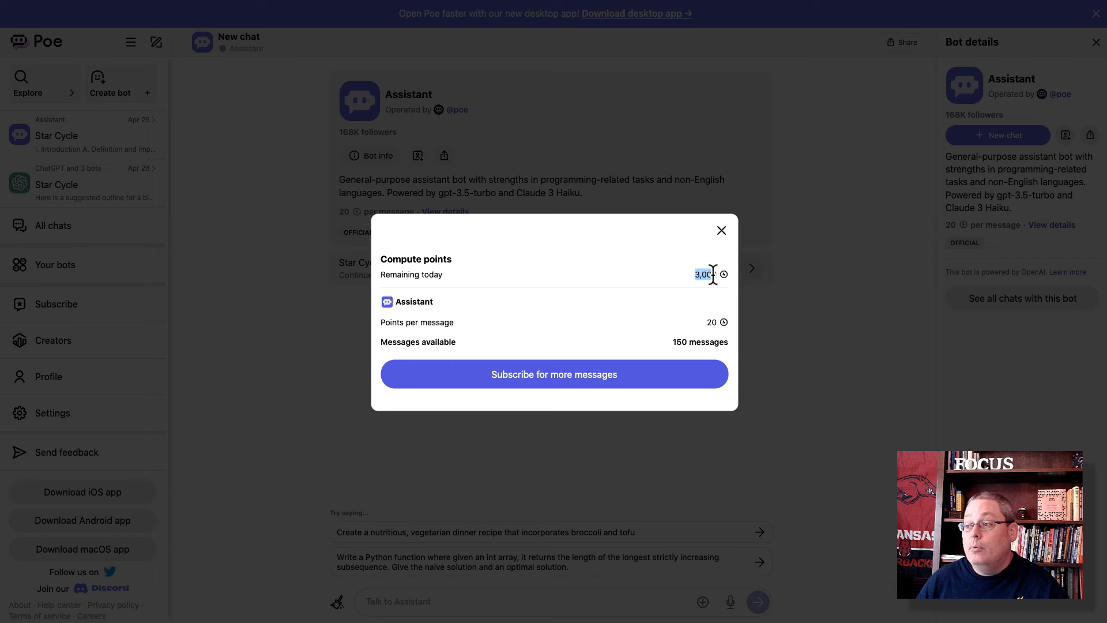
mouse_move(668, 295)
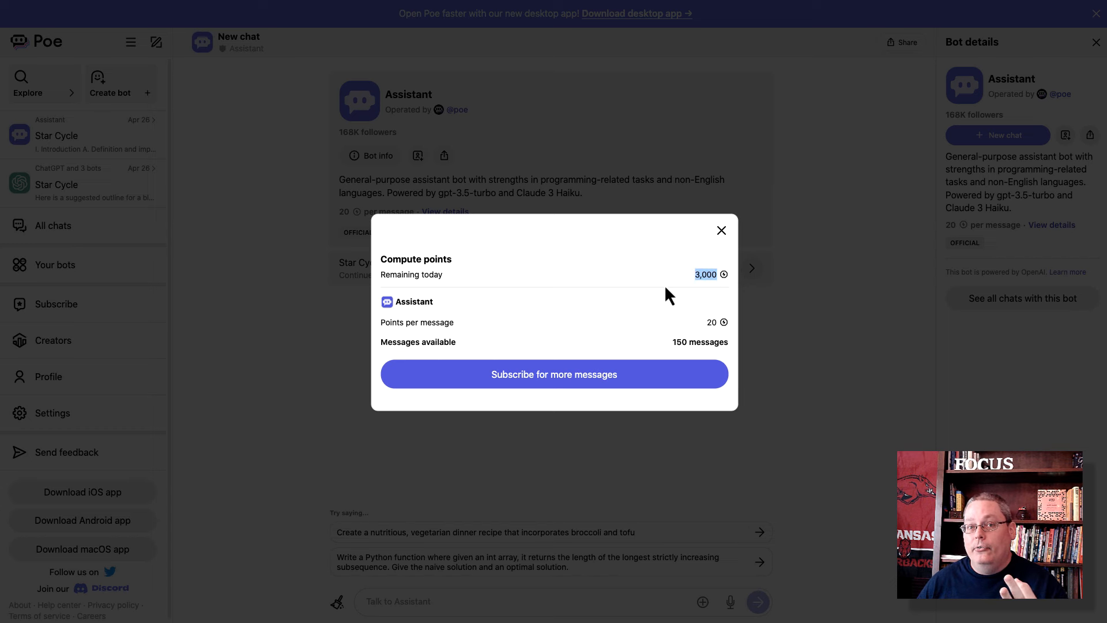
mouse_move(489, 296)
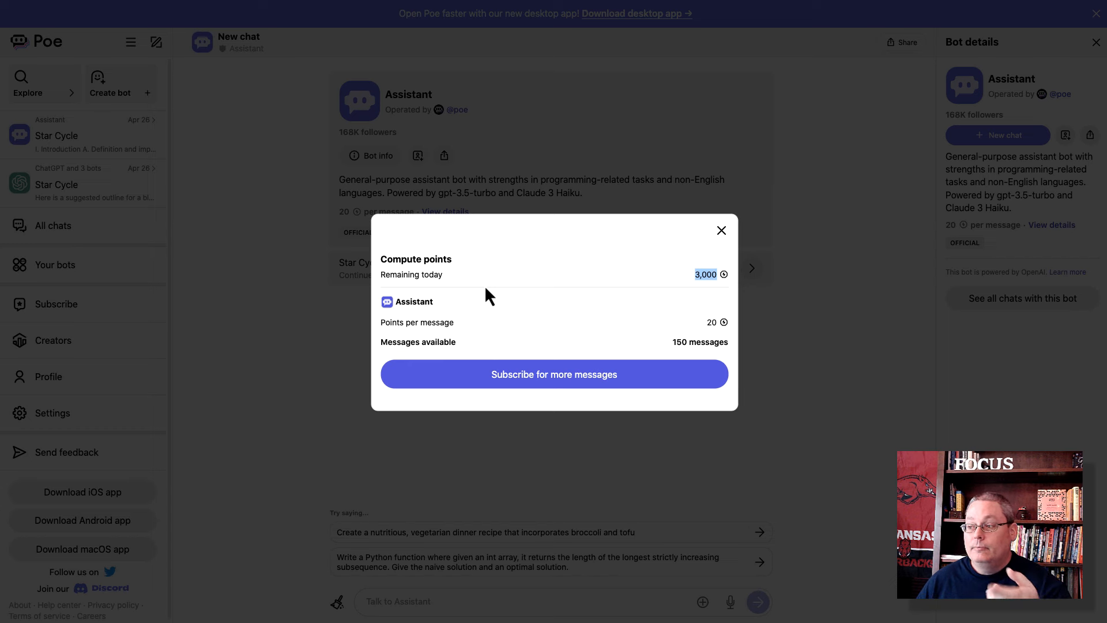
mouse_move(722, 231)
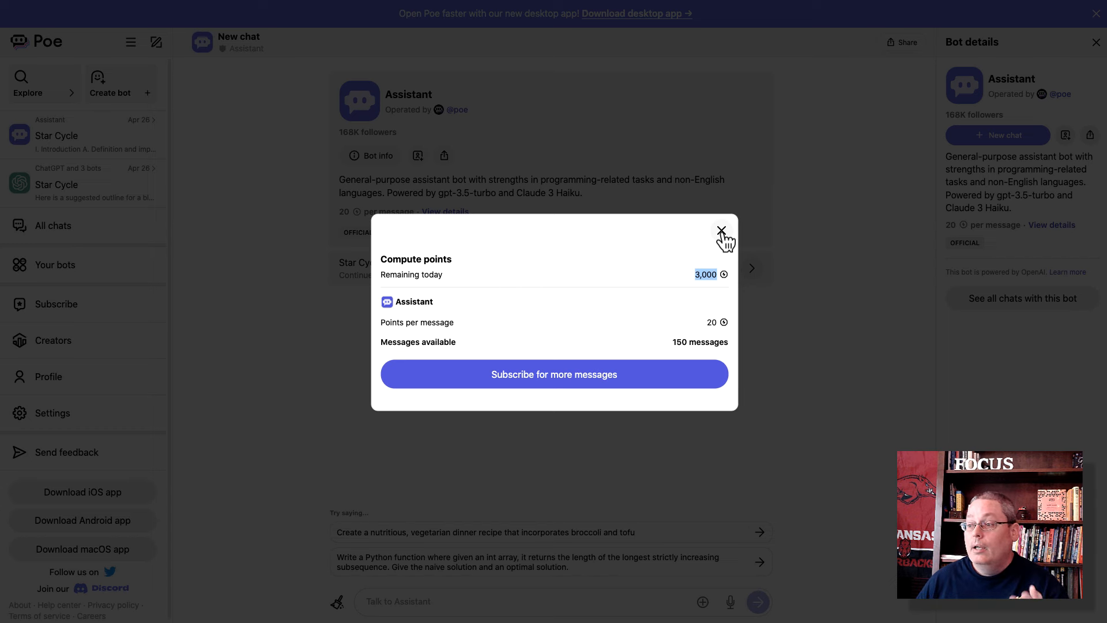
Close the Compute points dialog and open the Assistant Star Cycle chat from the sidebar
click(722, 230)
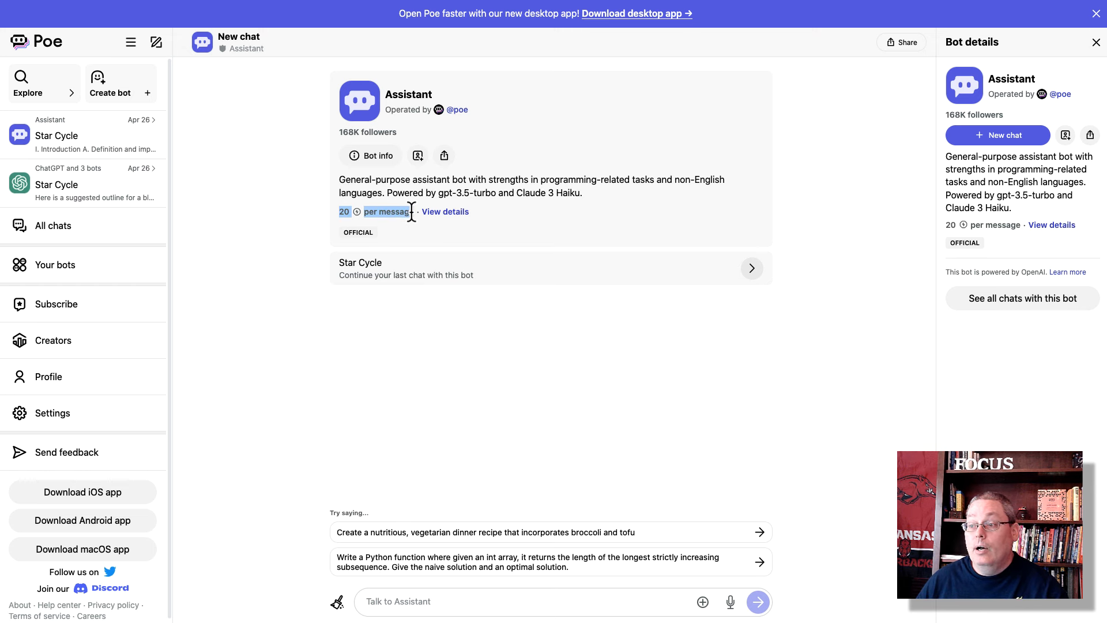
mouse_move(289, 286)
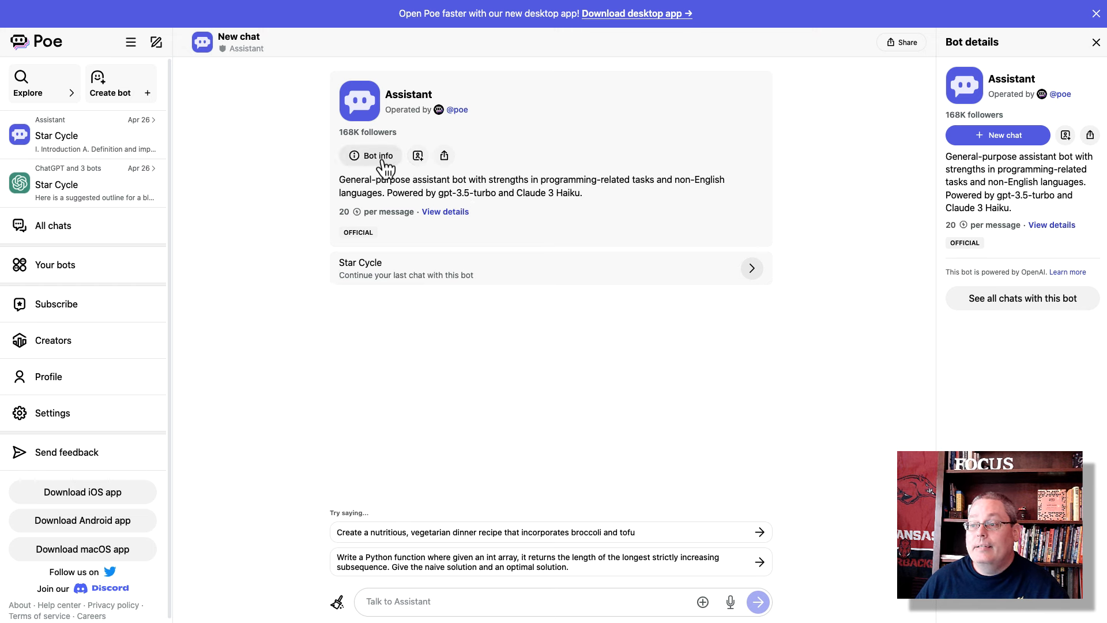
mouse_move(1051, 185)
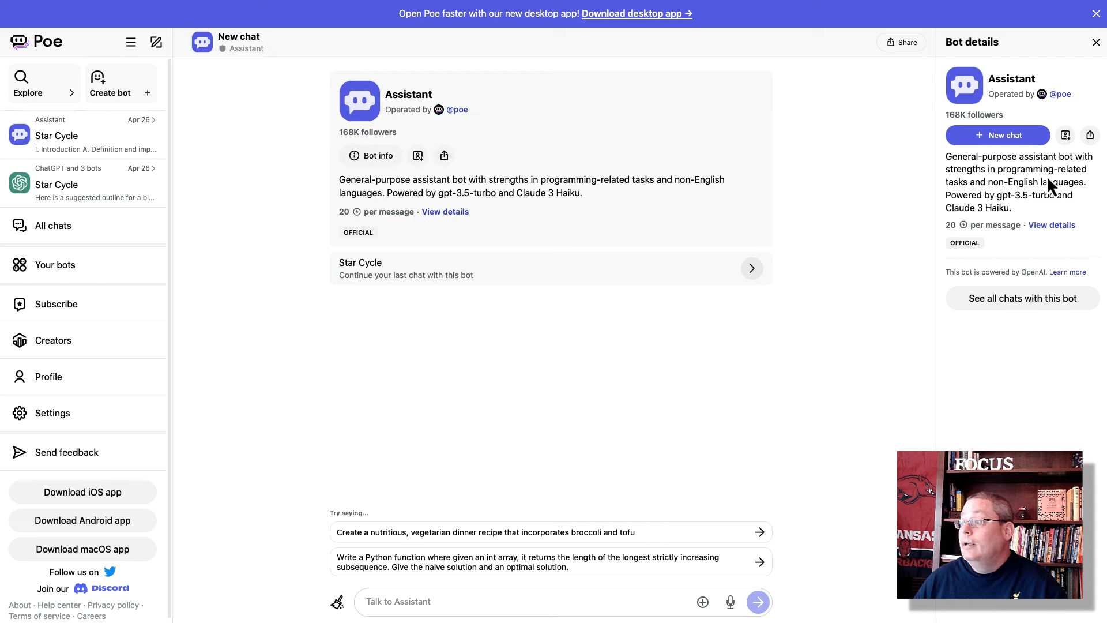
mouse_move(1001, 184)
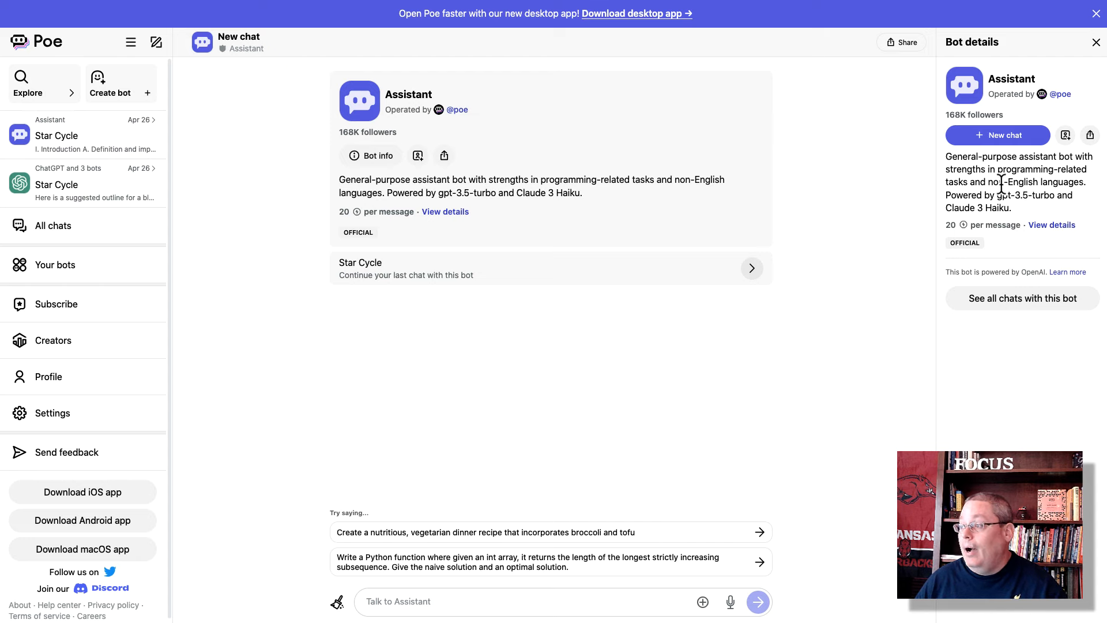
click(56, 135)
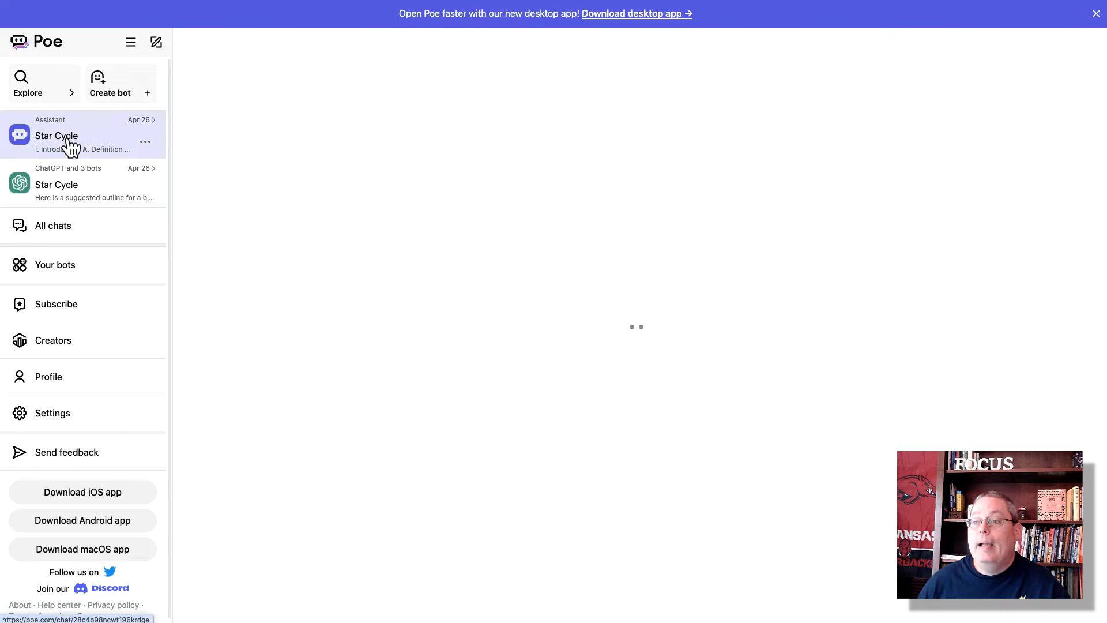
Reopen the Assistant Star Cycle chat and scroll through its outline to the suggested follow-ups
click(56, 136)
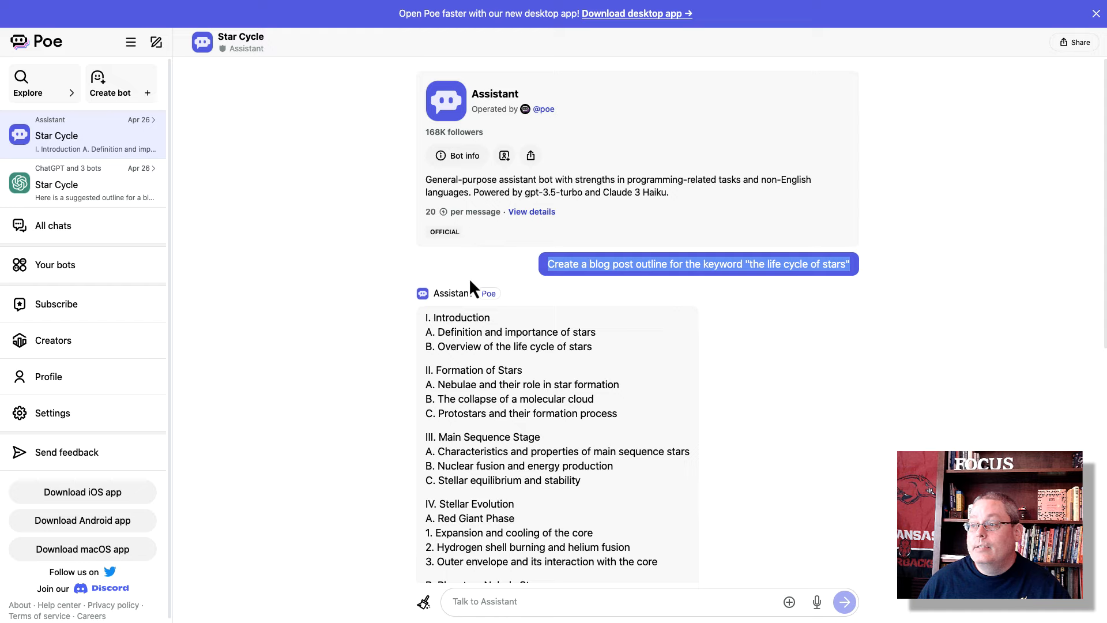
scroll(down, 3)
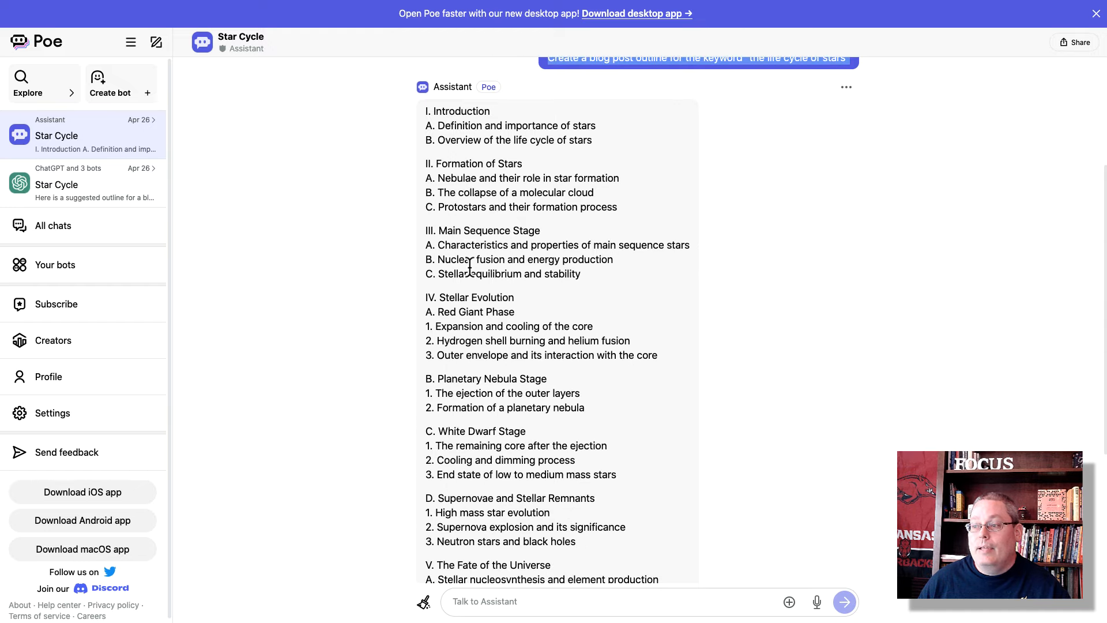
scroll(down, 3)
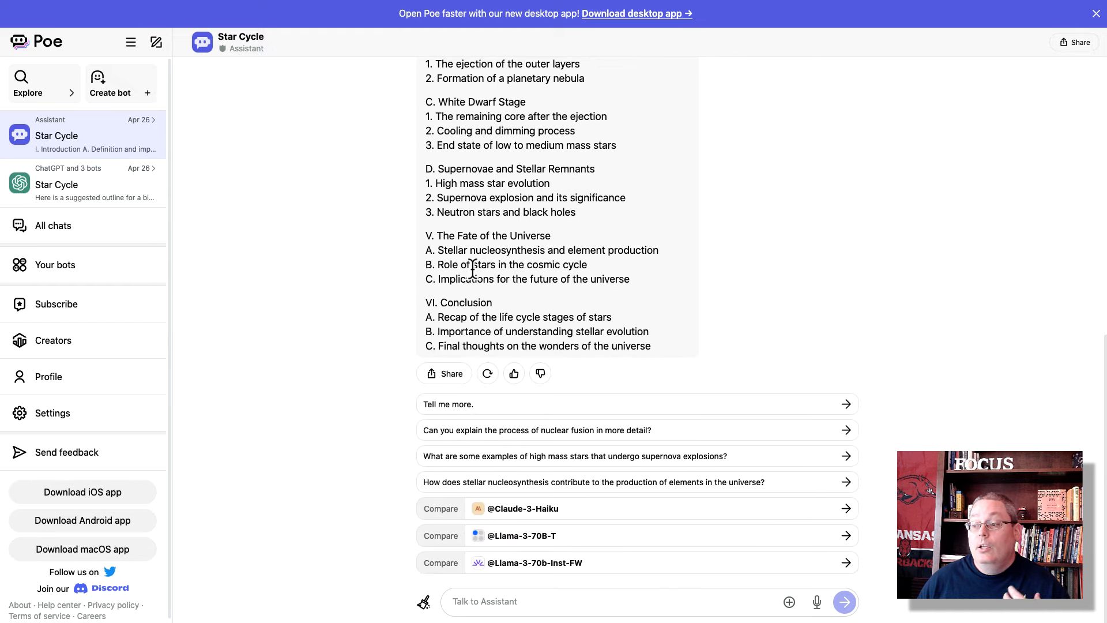
mouse_move(488, 450)
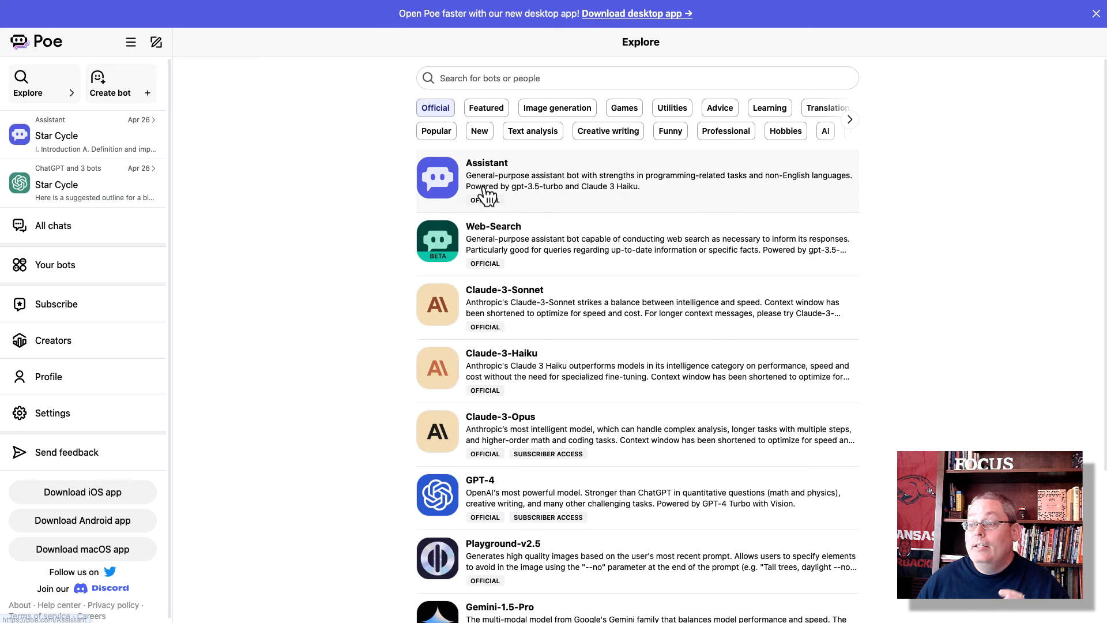
click(565, 78)
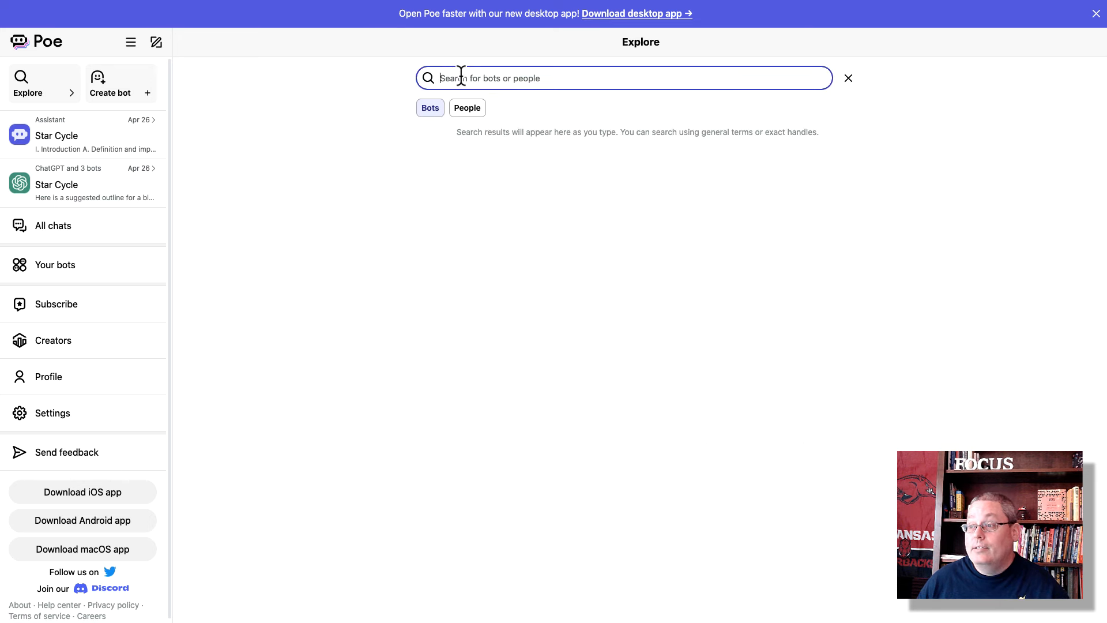
text(sage)
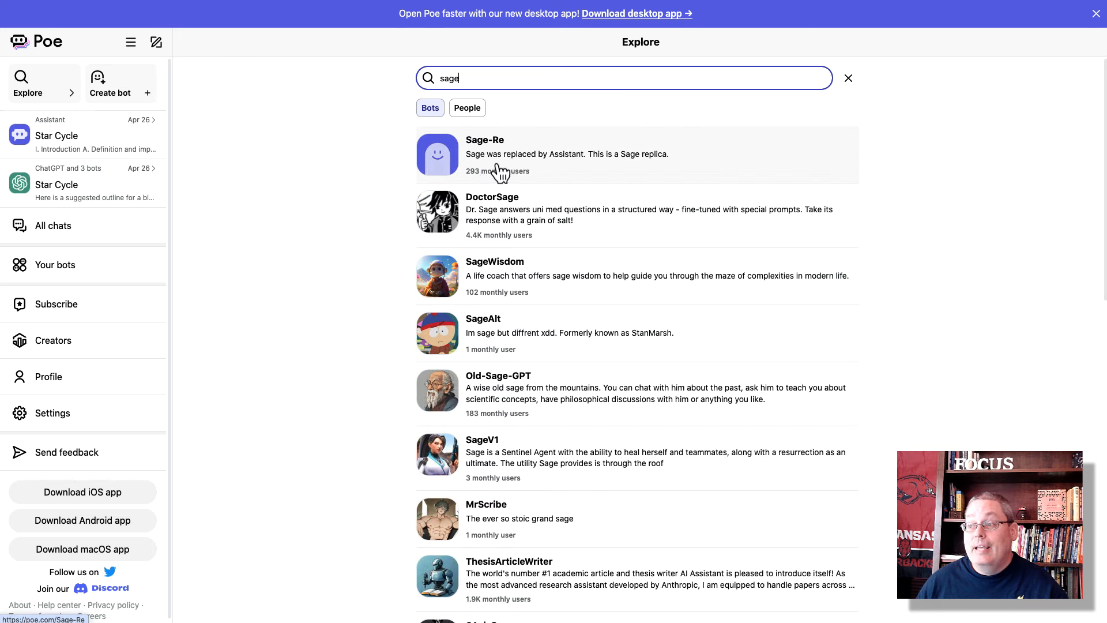
mouse_move(534, 172)
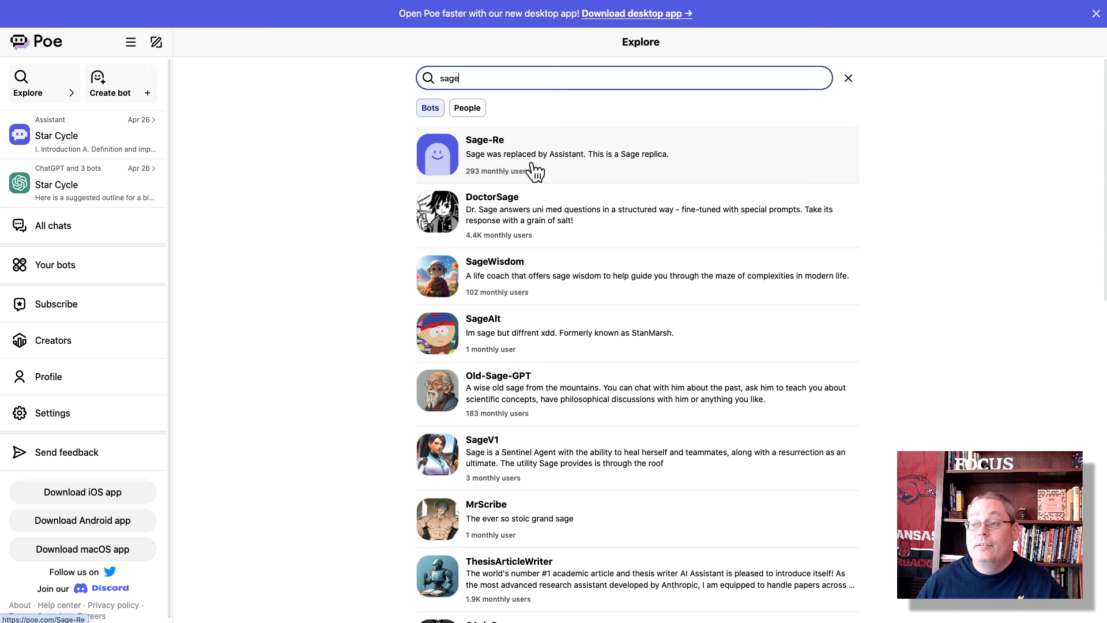
mouse_move(494, 299)
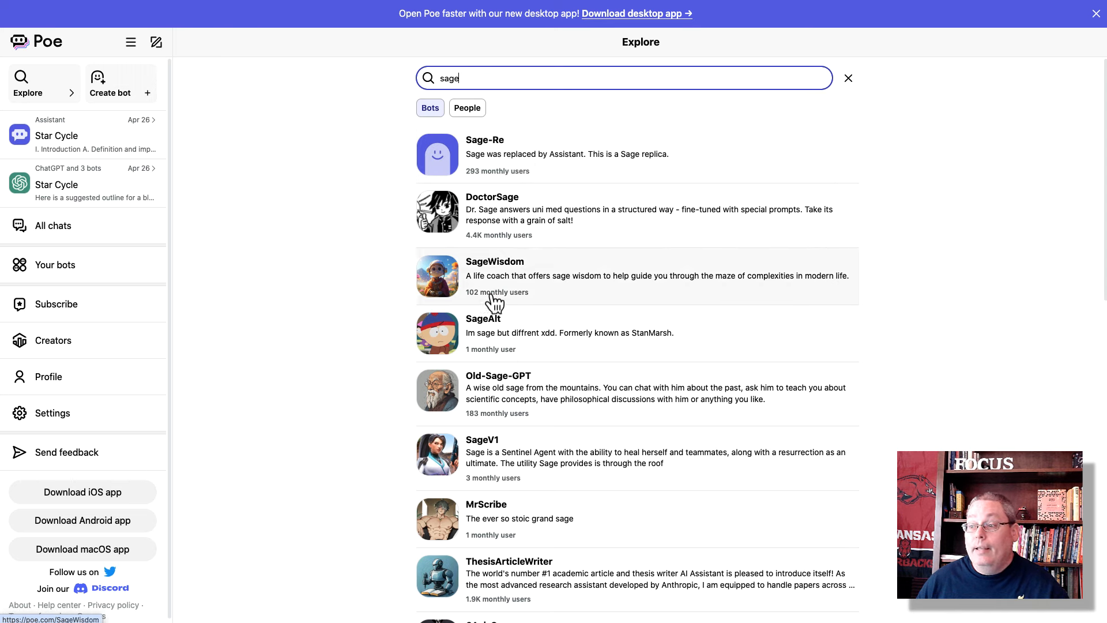
mouse_move(180, 118)
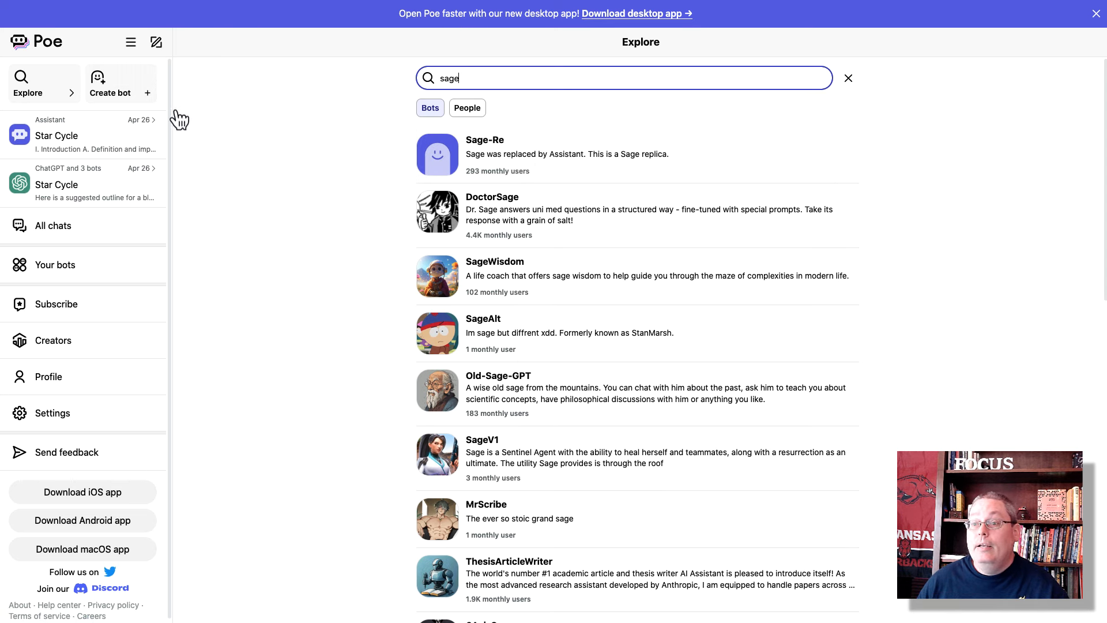
click(848, 78)
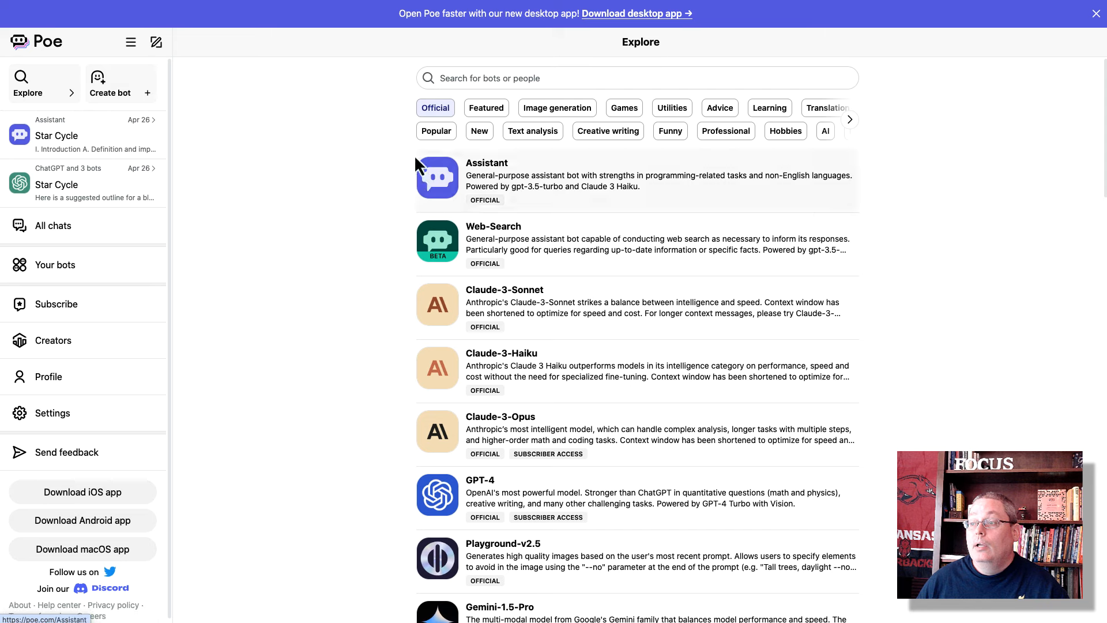
mouse_move(461, 290)
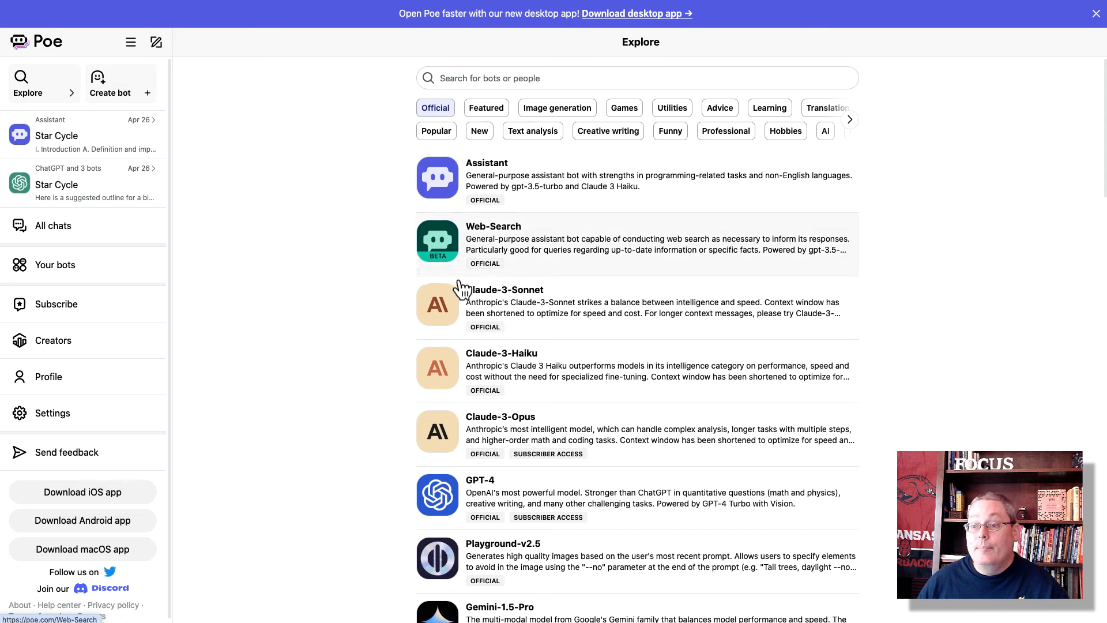
mouse_move(766, 226)
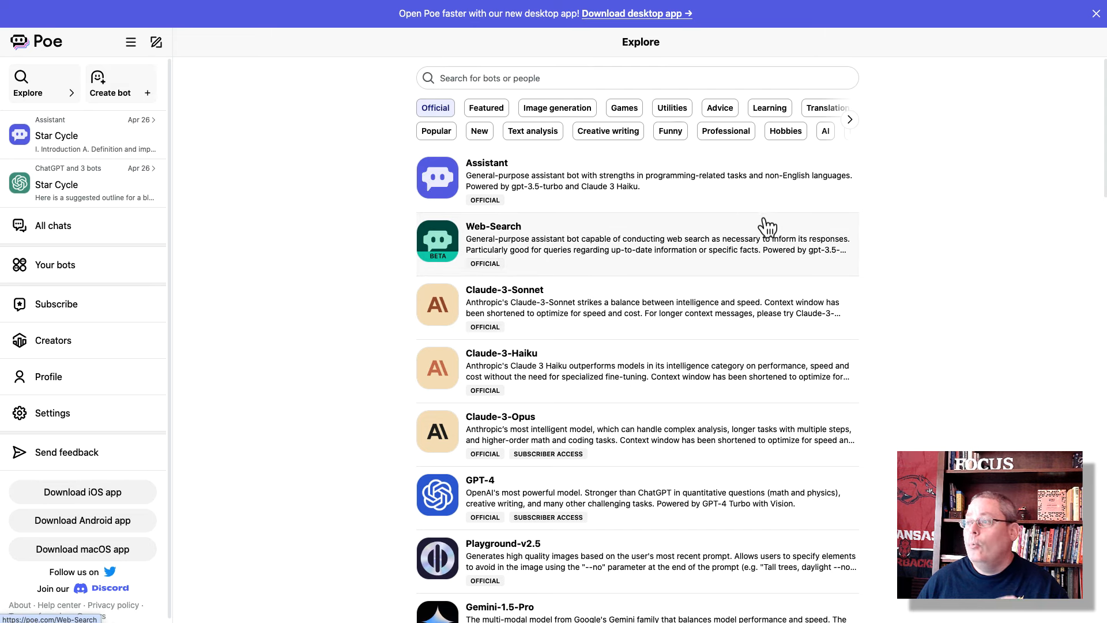
mouse_move(79, 346)
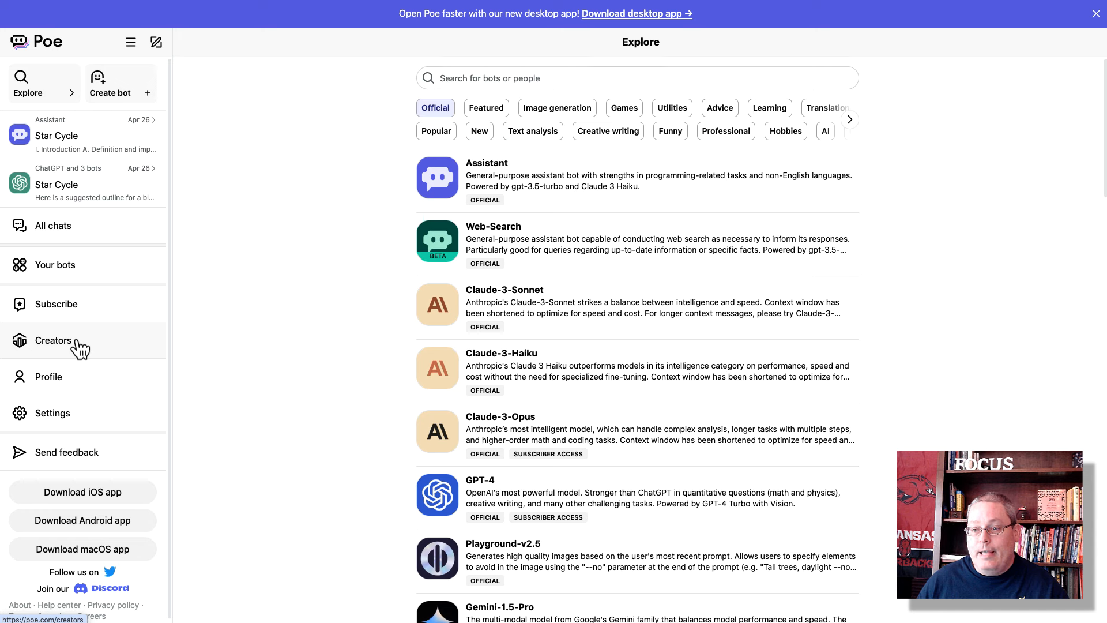
View the Creator Monetization page, then return to the Quora Blog post and deselect its sentence
click(53, 340)
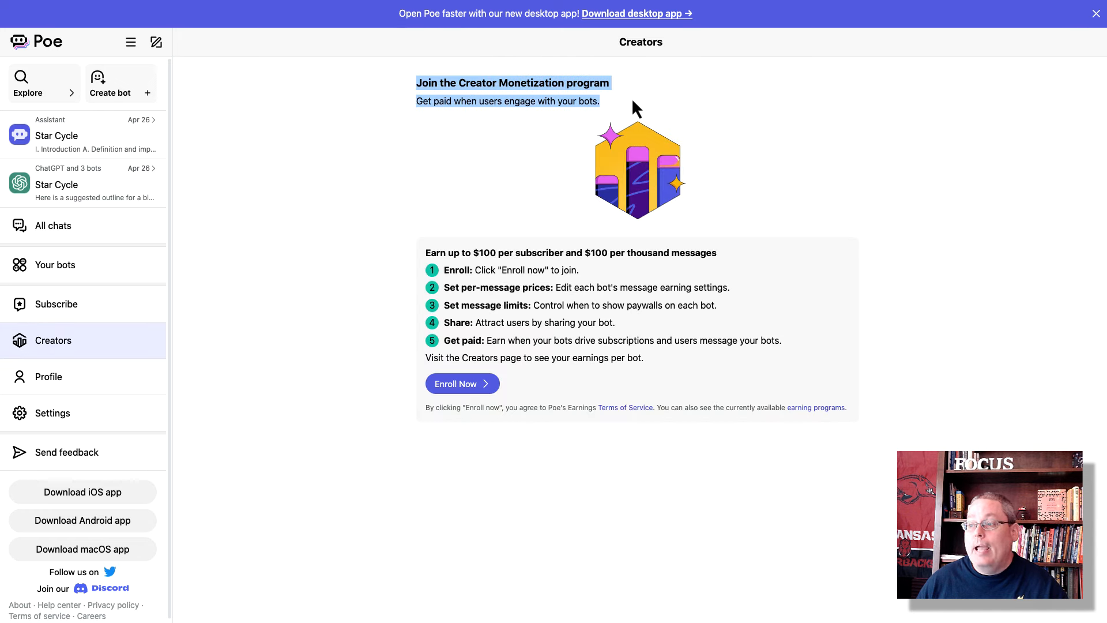
mouse_move(452, 139)
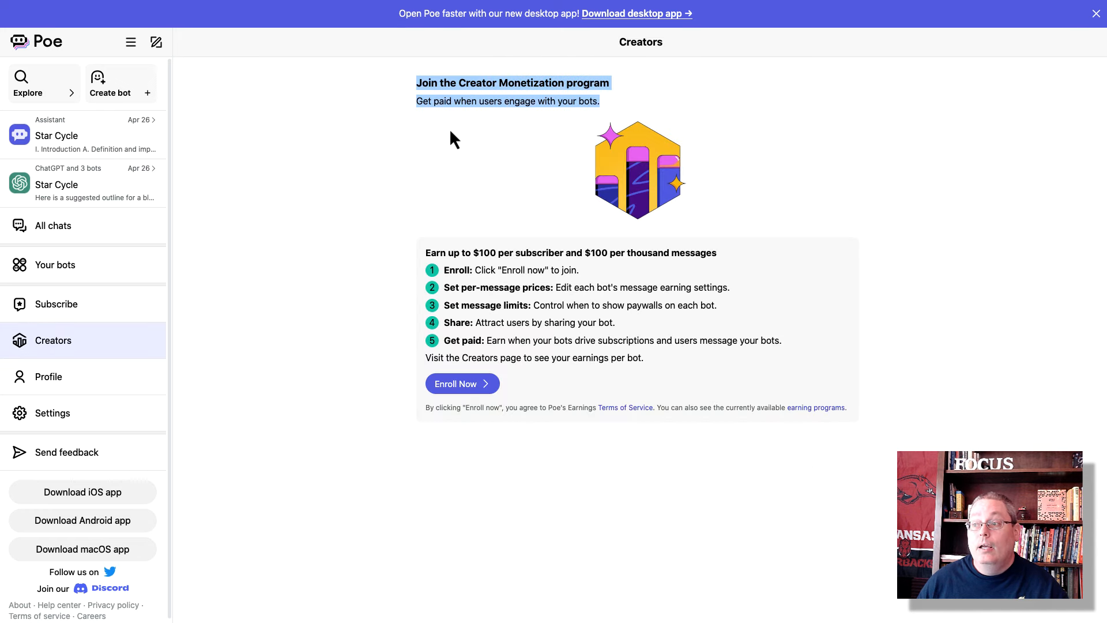
mouse_move(868, 9)
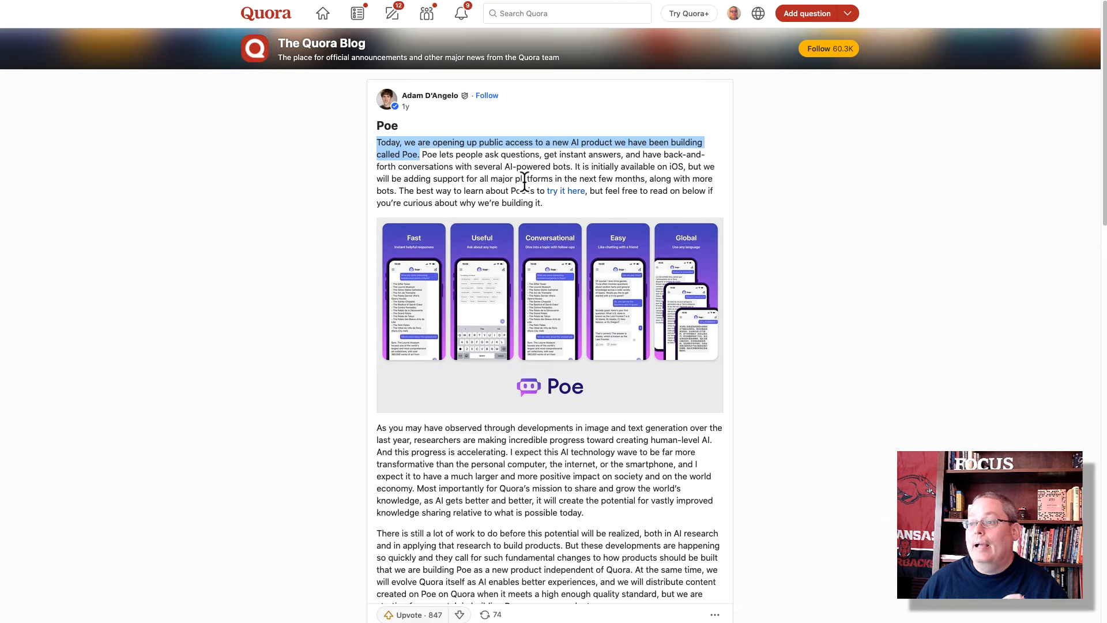
click(314, 205)
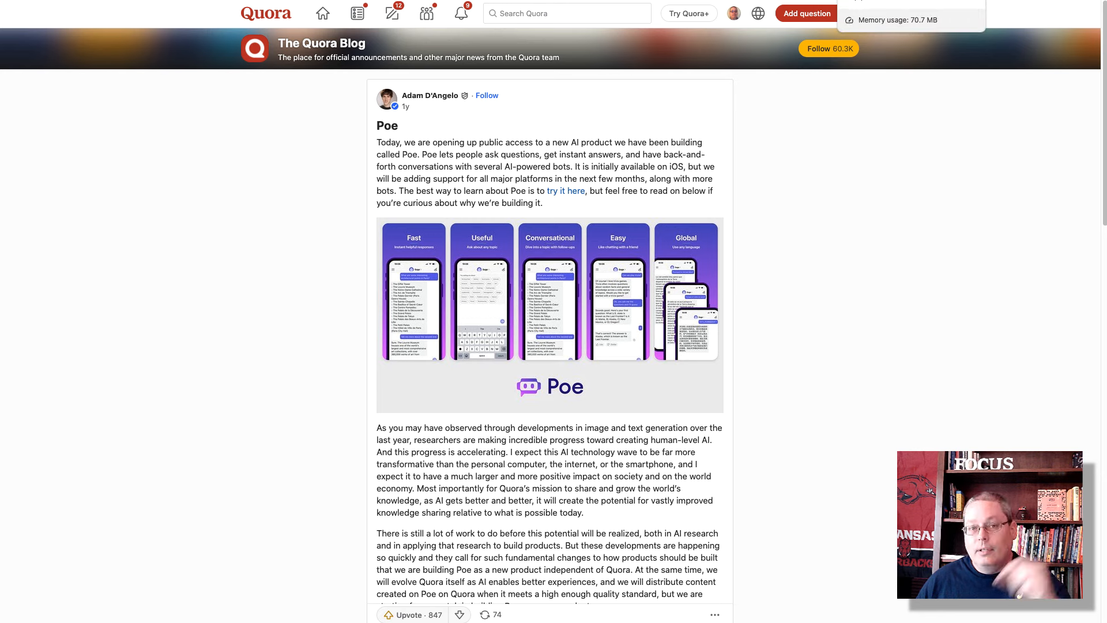
Open the Poe FAQs help article and deselect its first answer paragraph
click(565, 191)
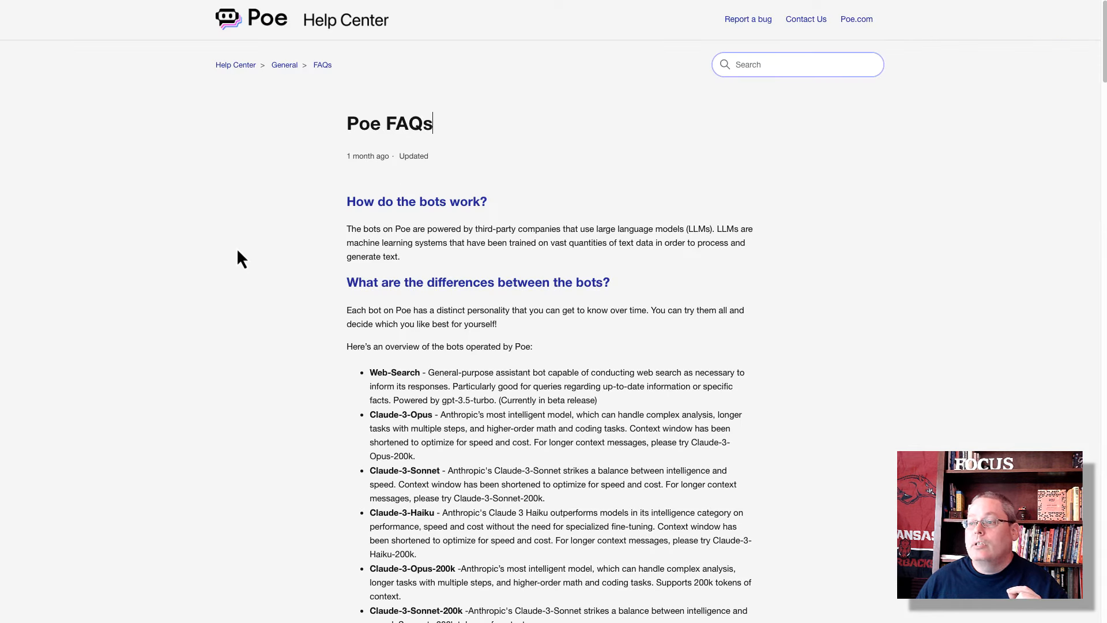
mouse_move(346, 229)
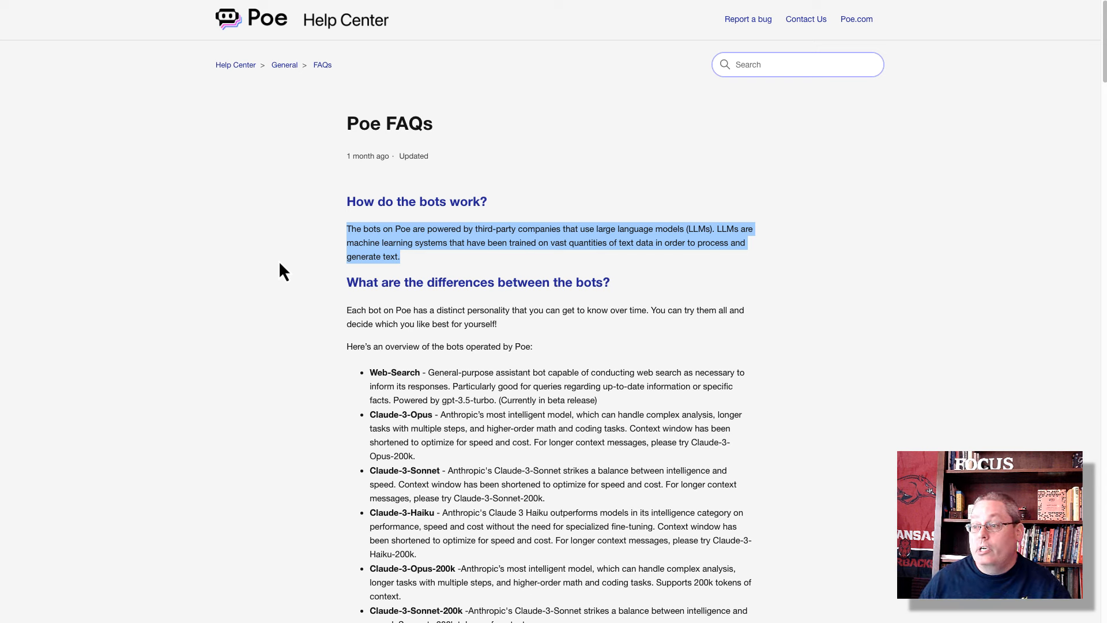
click(280, 283)
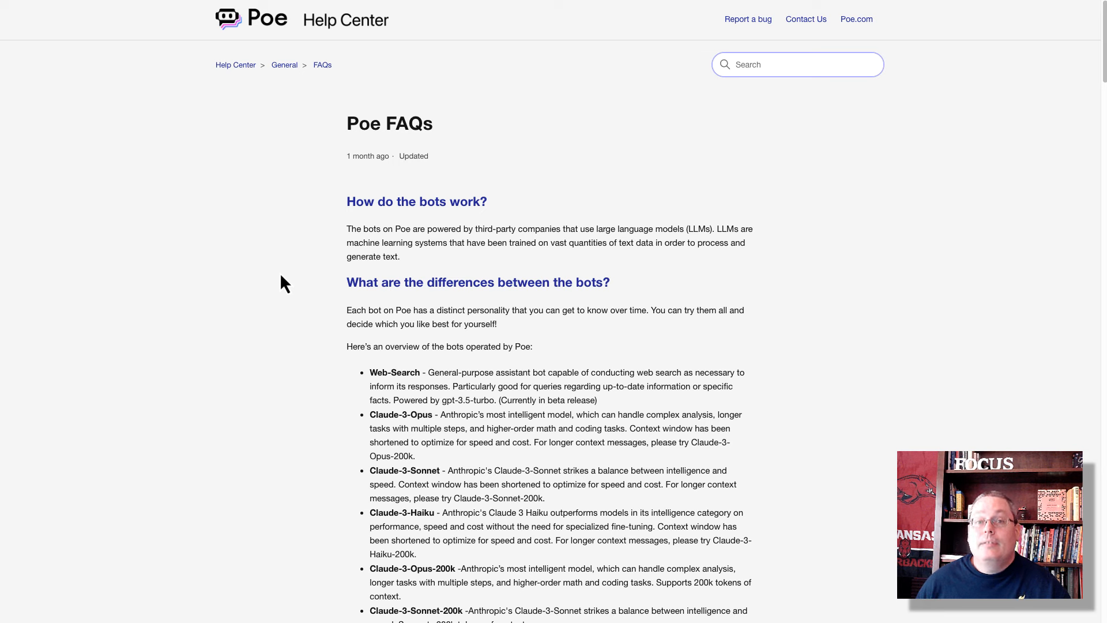
Scroll through the FAQs on compute points, privacy and clearing chat history to the Quora-training answer
scroll(down, 3)
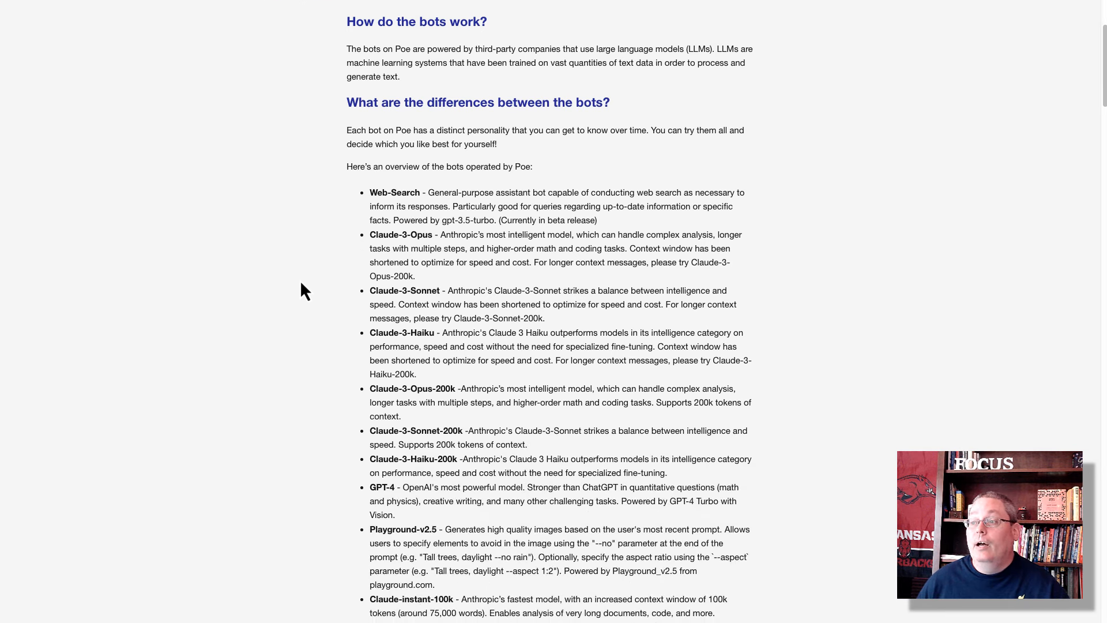
scroll(down, 3)
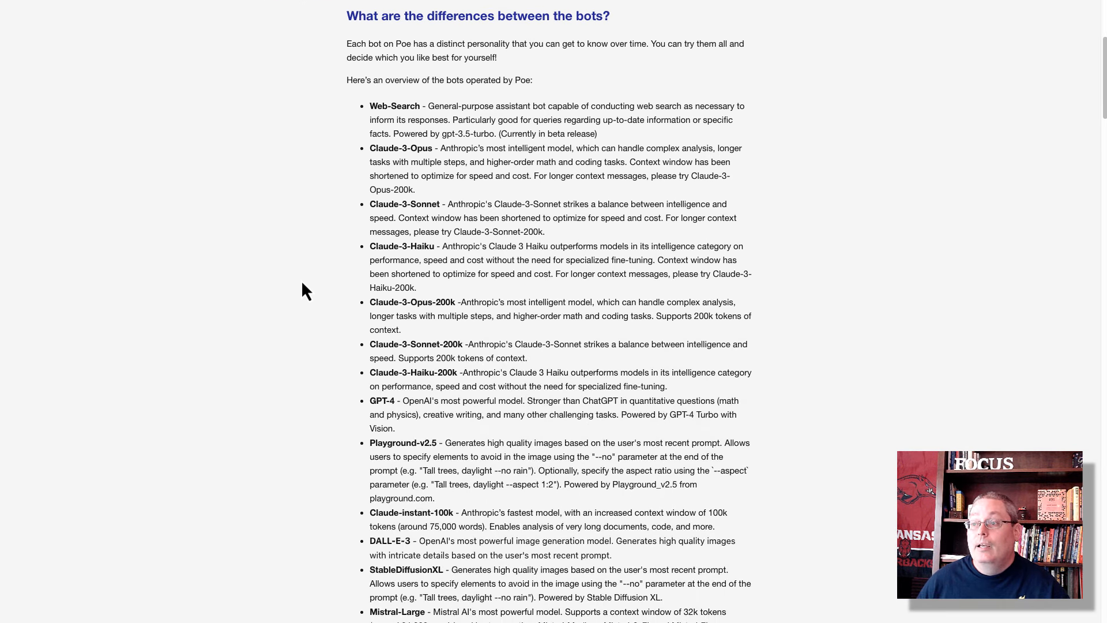
mouse_move(353, 236)
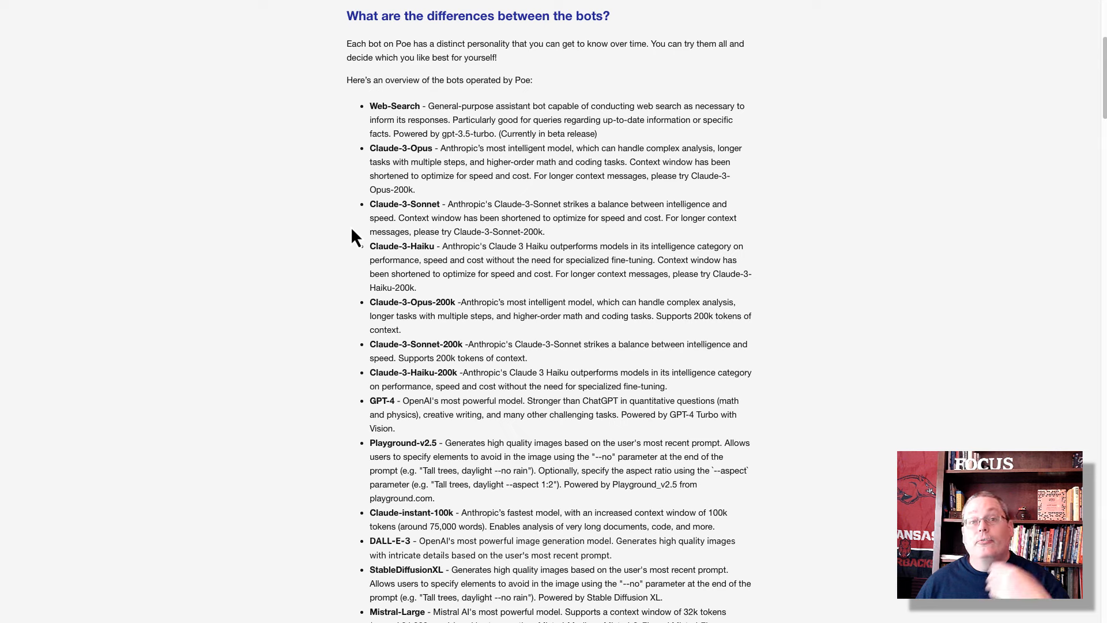
scroll(down, 3)
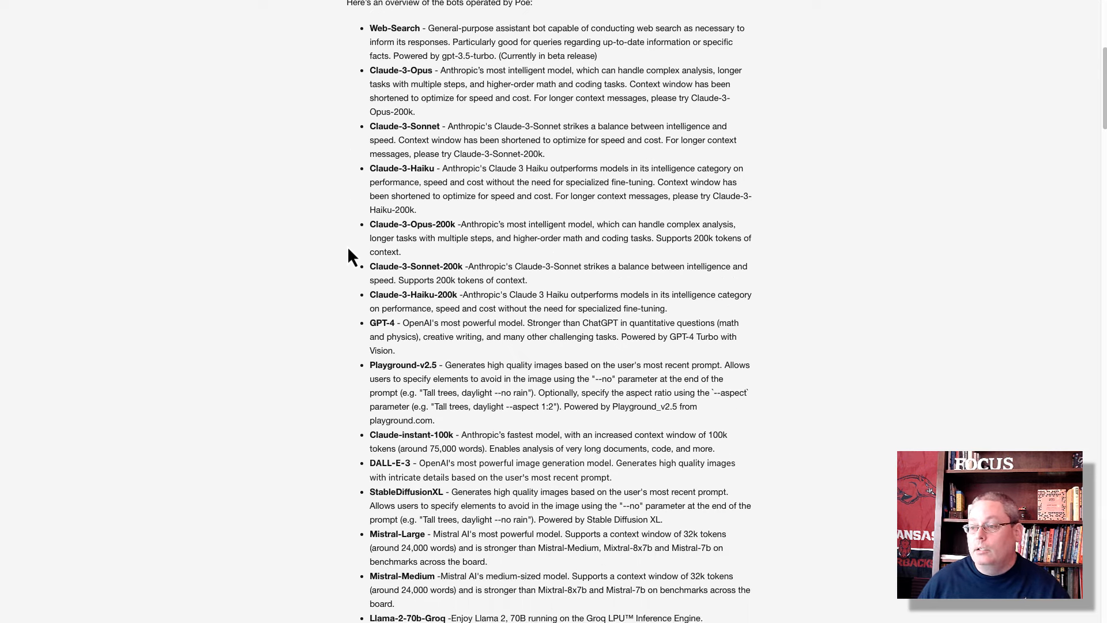
scroll(down, 3)
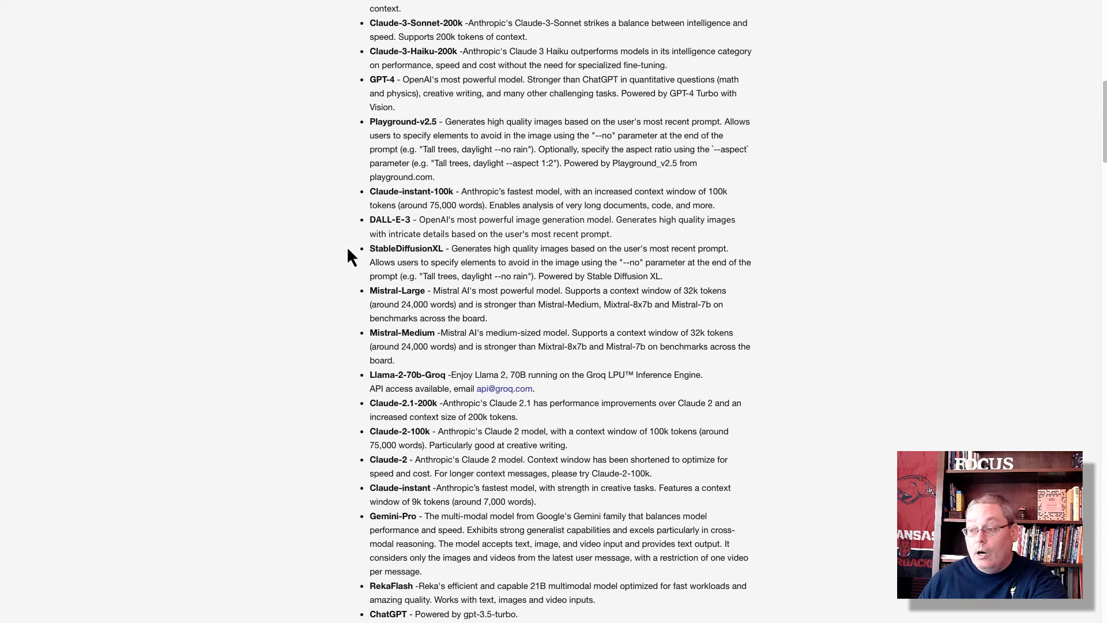
scroll(down, 3)
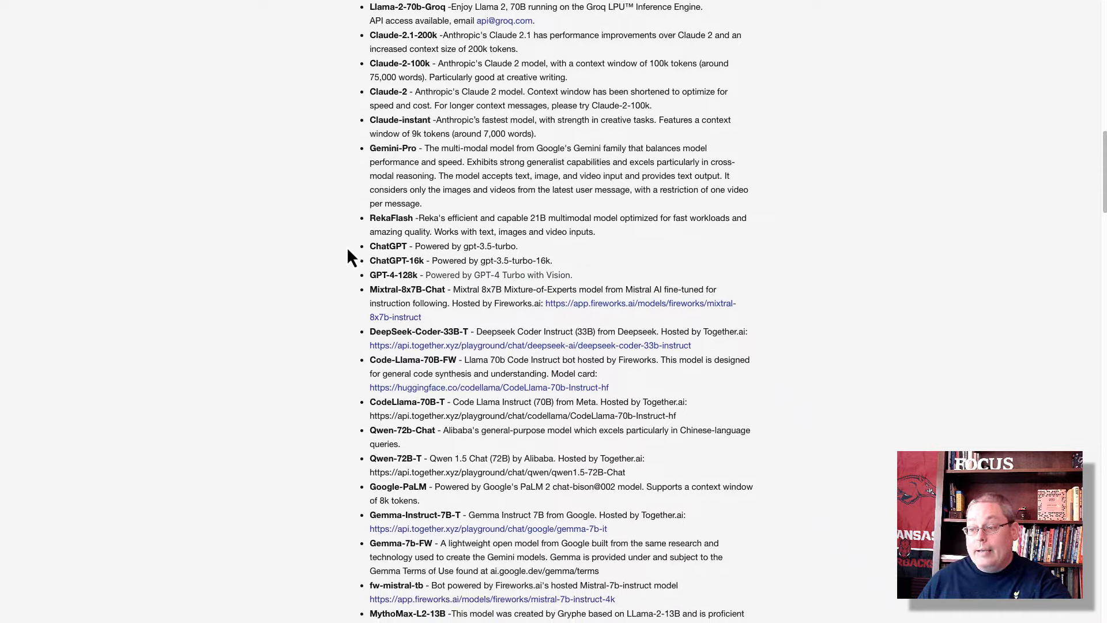
scroll(down, 3)
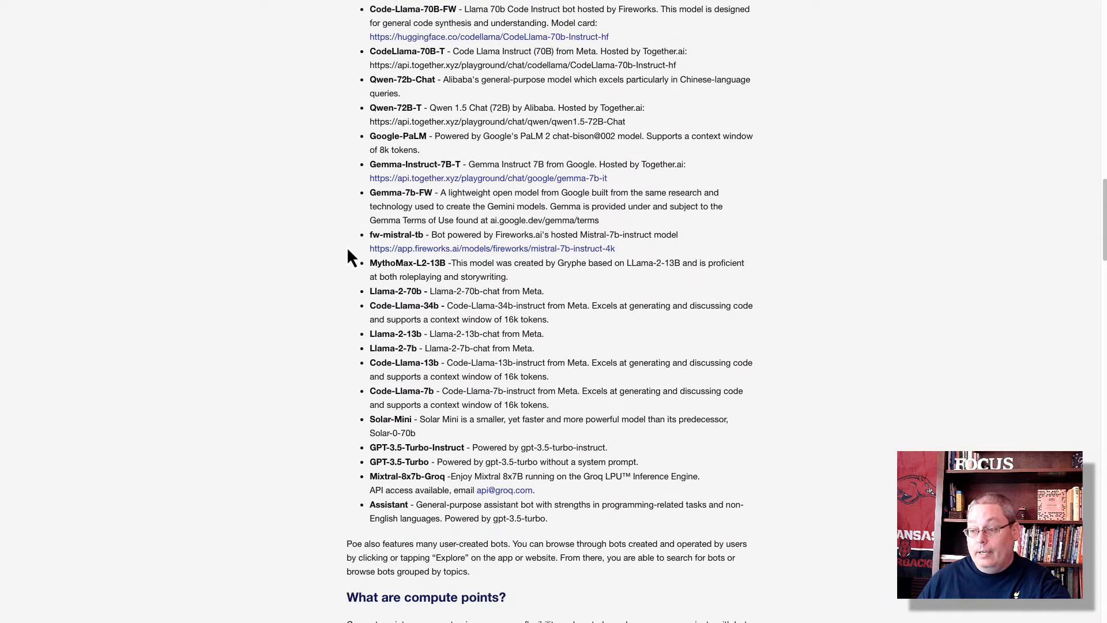
scroll(down, 3)
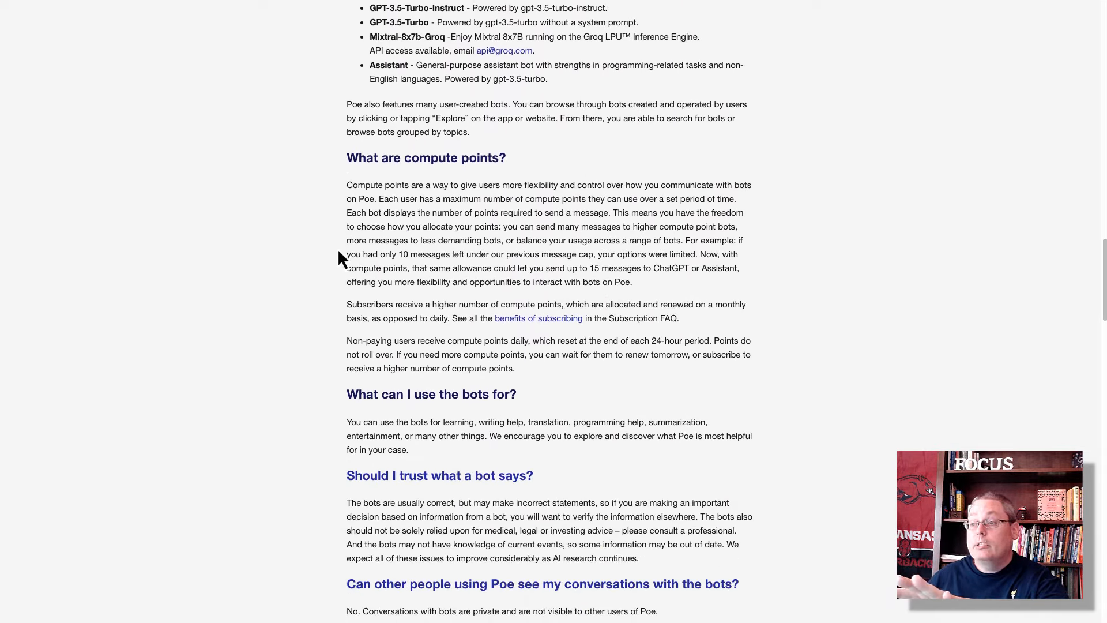
scroll(down, 3)
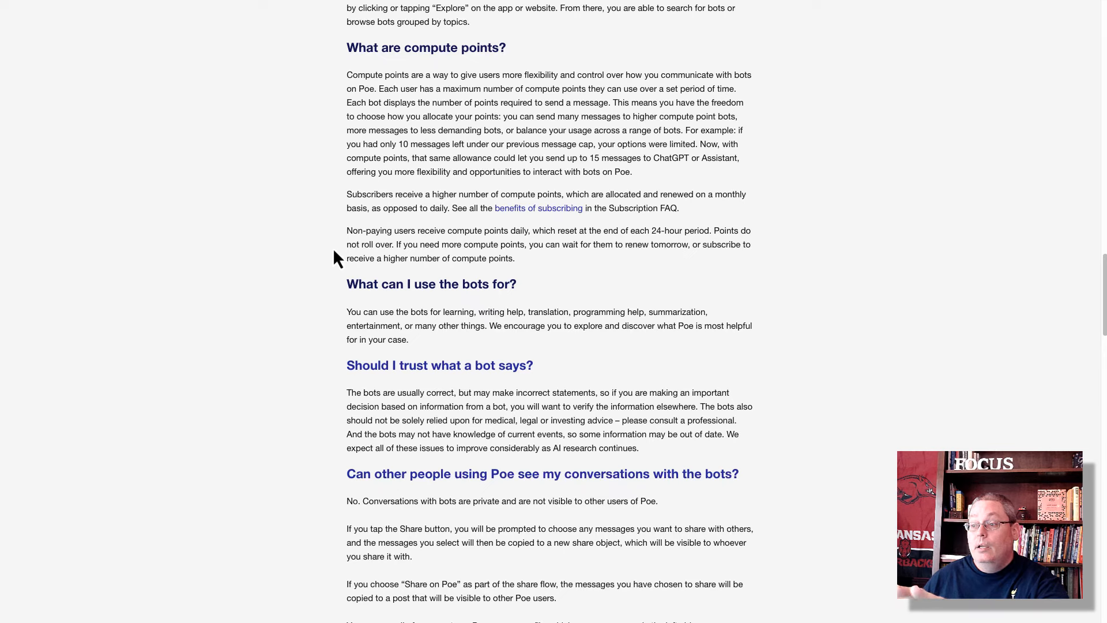
scroll(down, 3)
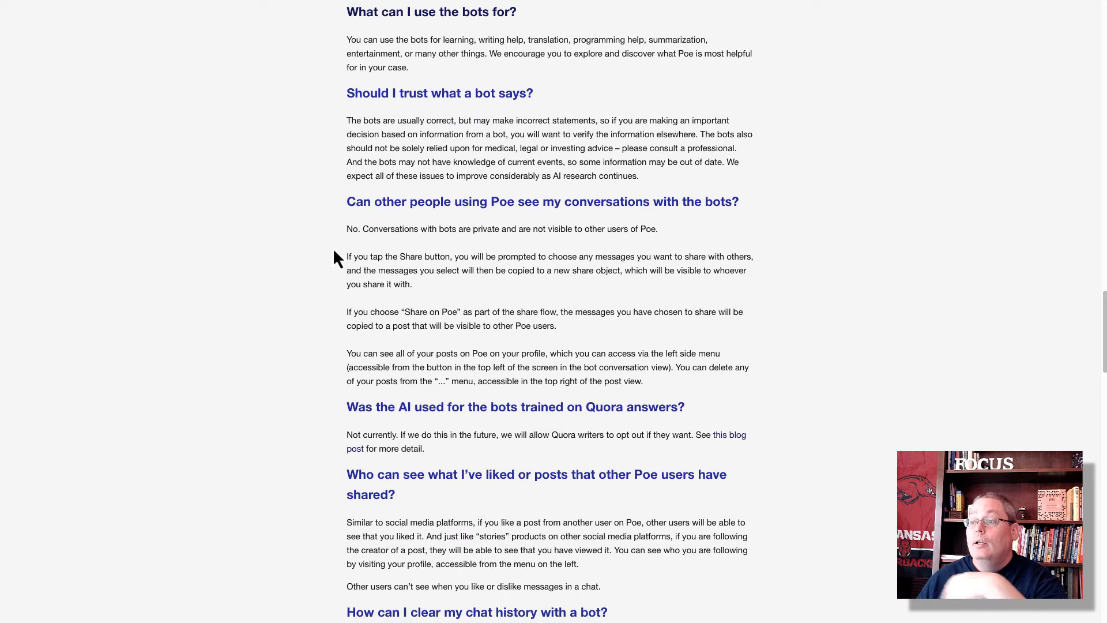
scroll(down, 3)
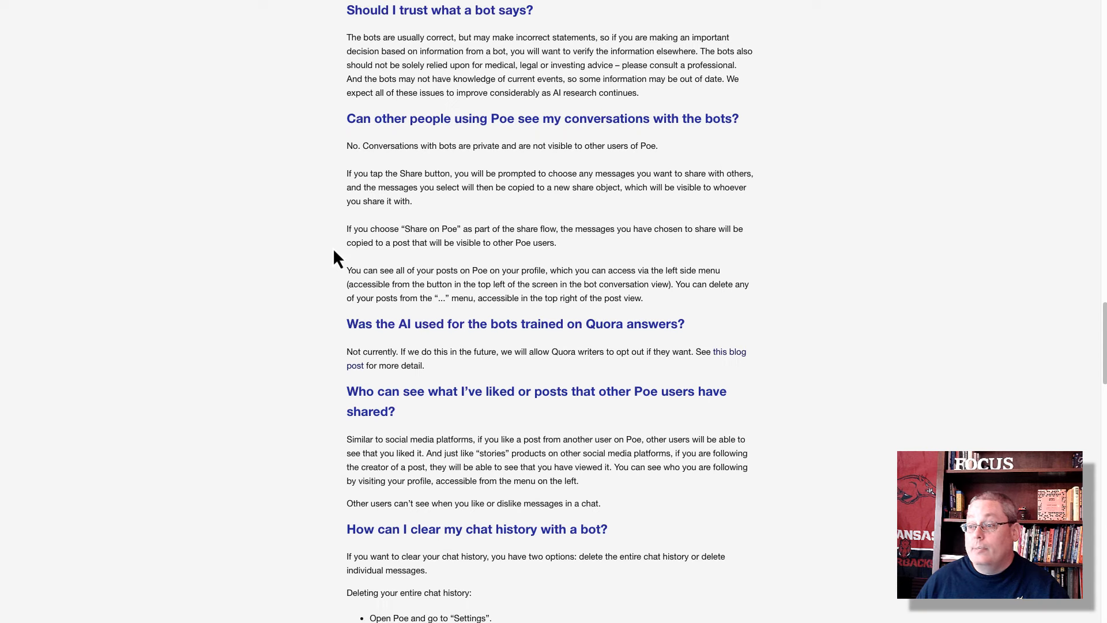
scroll(down, 3)
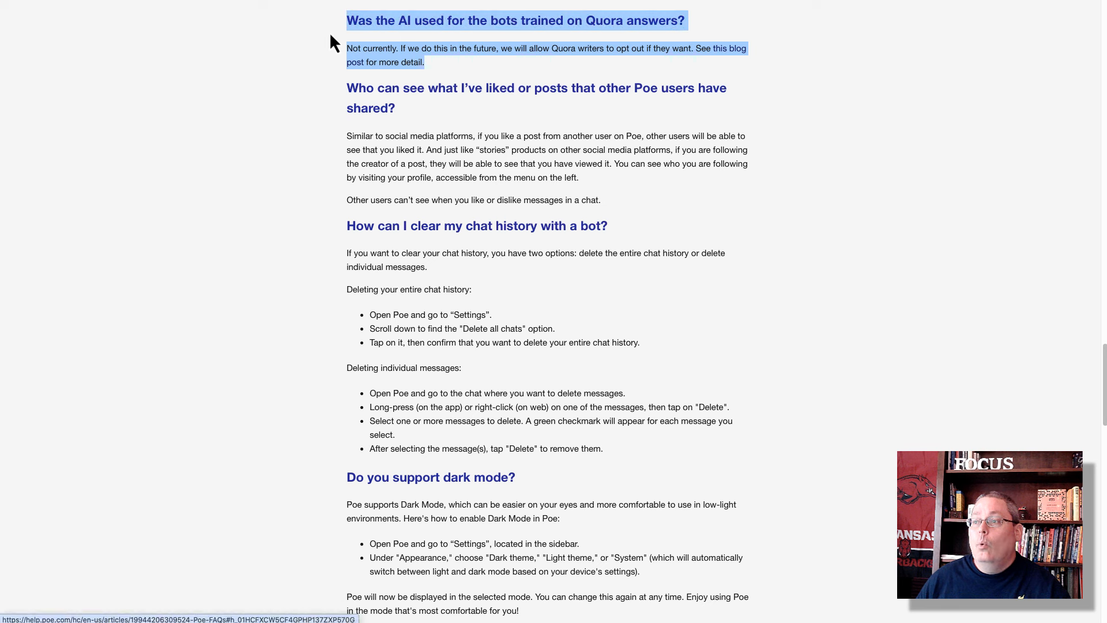
mouse_move(274, 115)
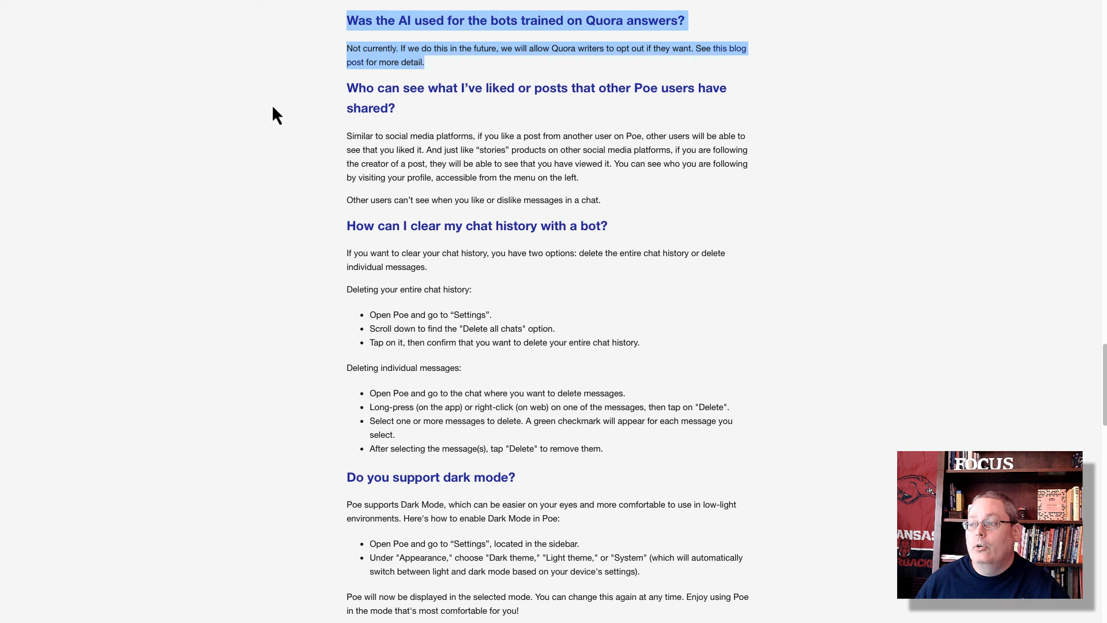
mouse_move(282, 131)
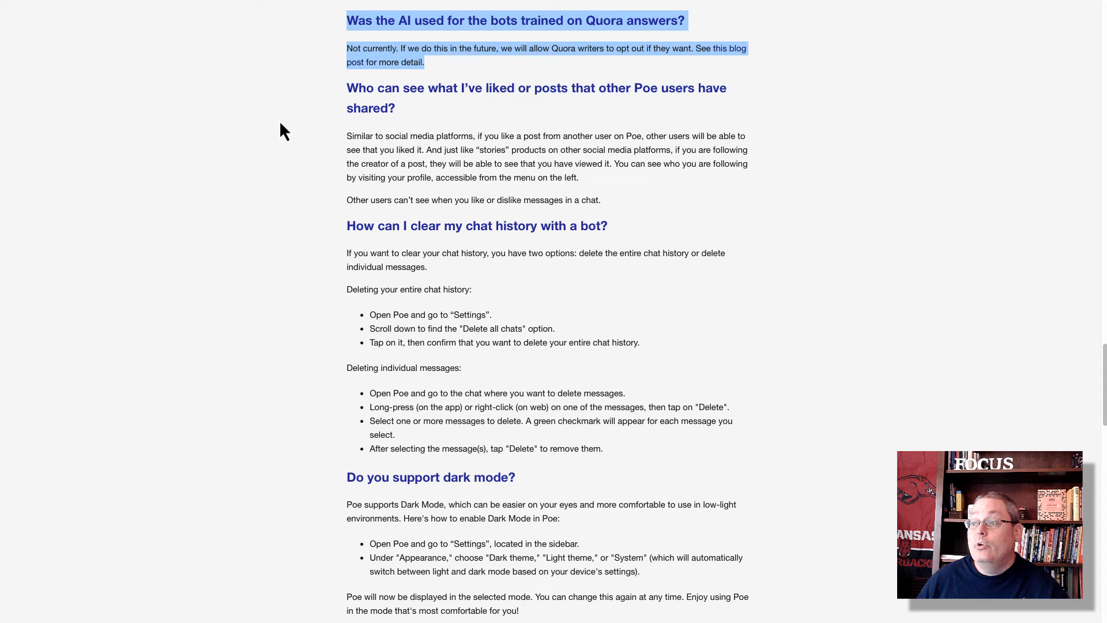
mouse_move(295, 138)
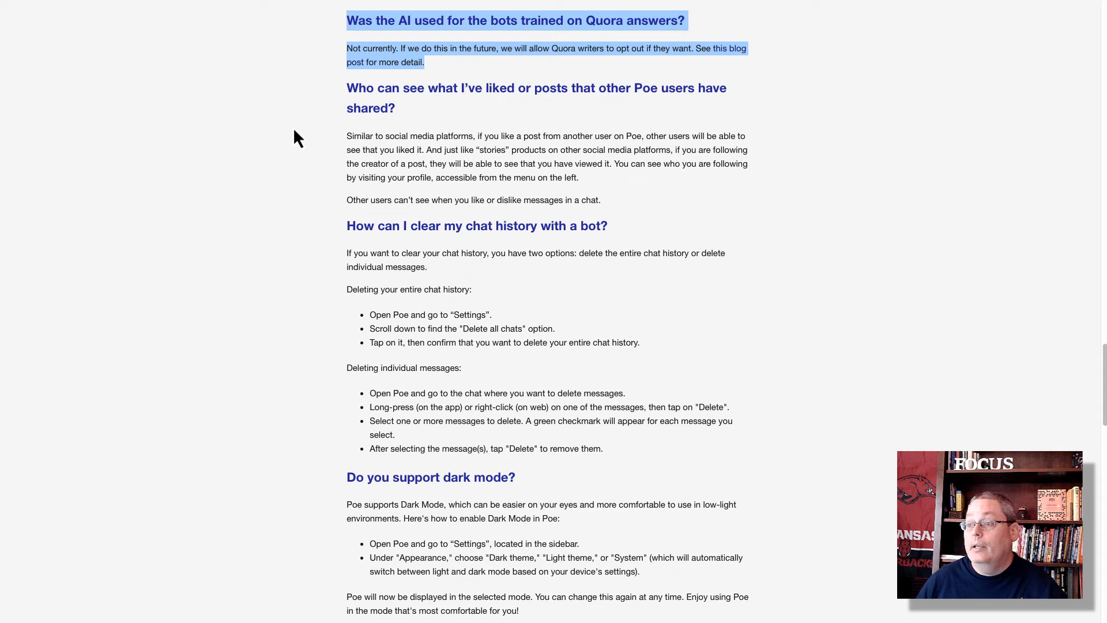
Follow the 'this blog post' link to the Quora Blog post announcing Poe
click(484, 336)
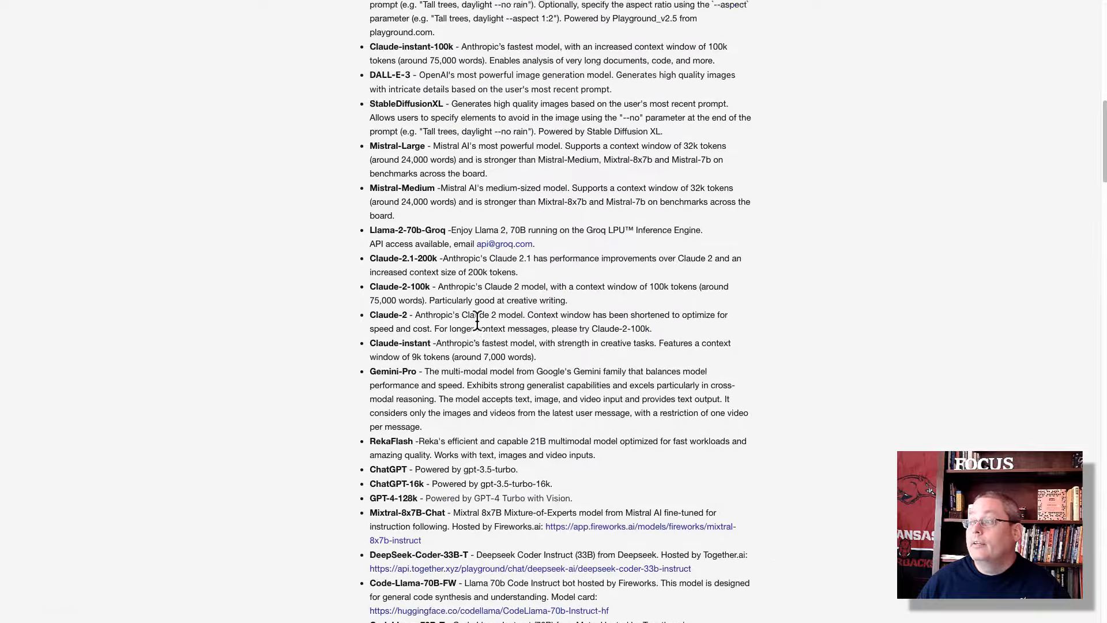
scroll(up, 3)
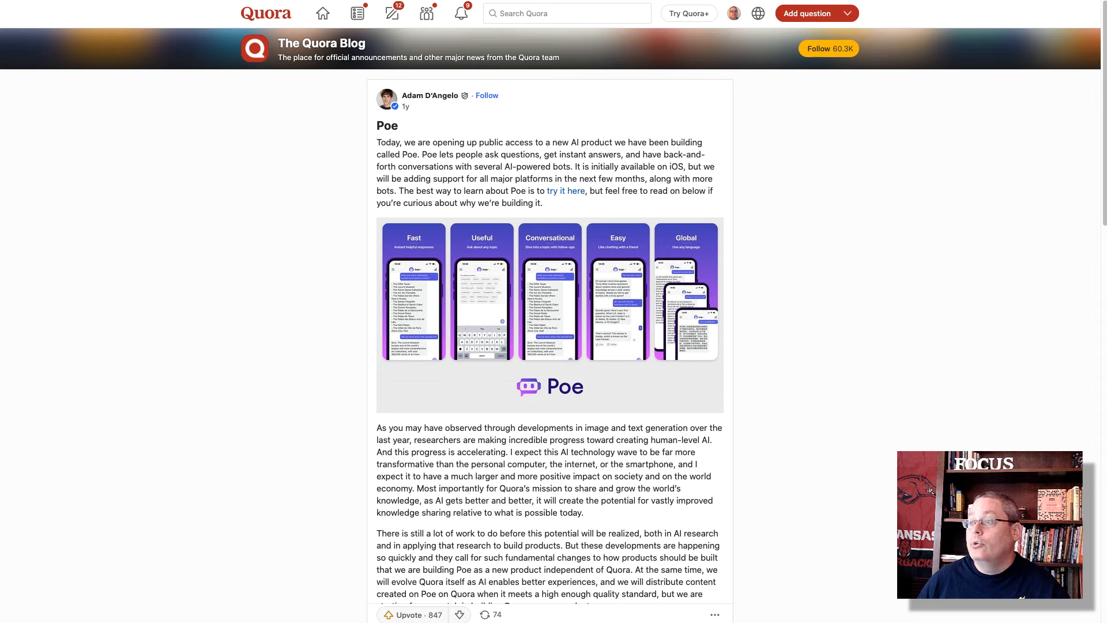
Open the Quora account menu and go to Poe's Creator Monetization page
click(734, 13)
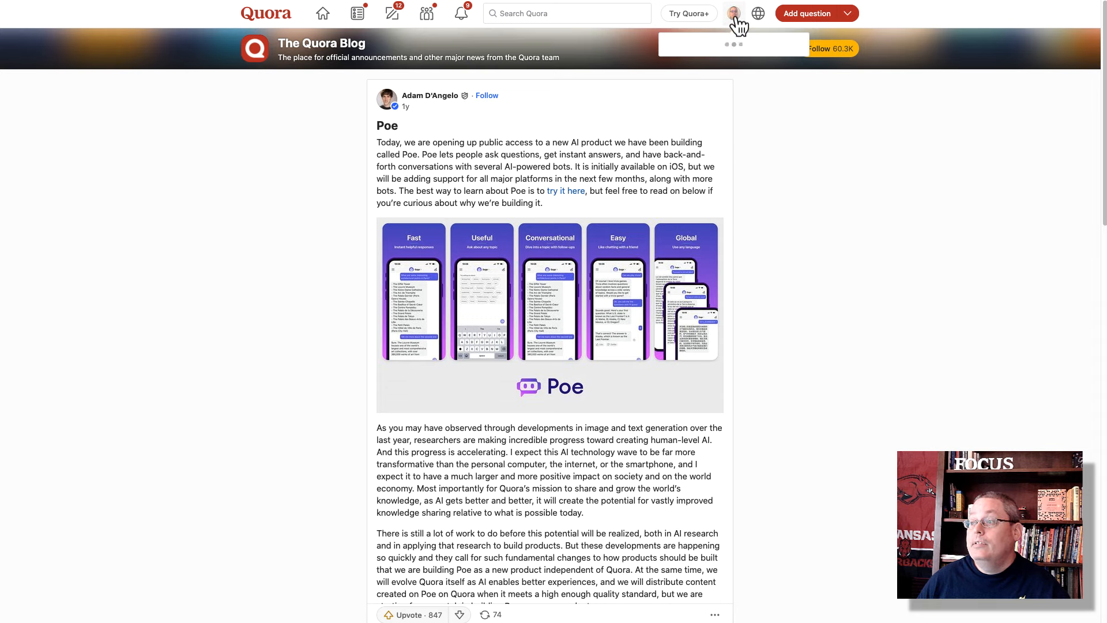
click(734, 12)
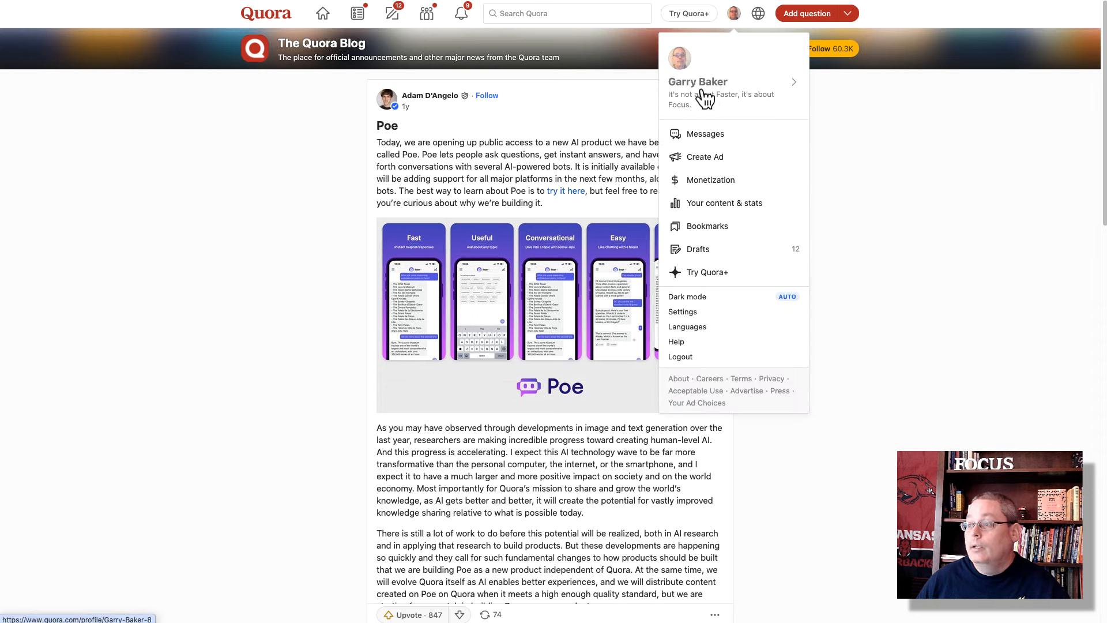
mouse_move(708, 102)
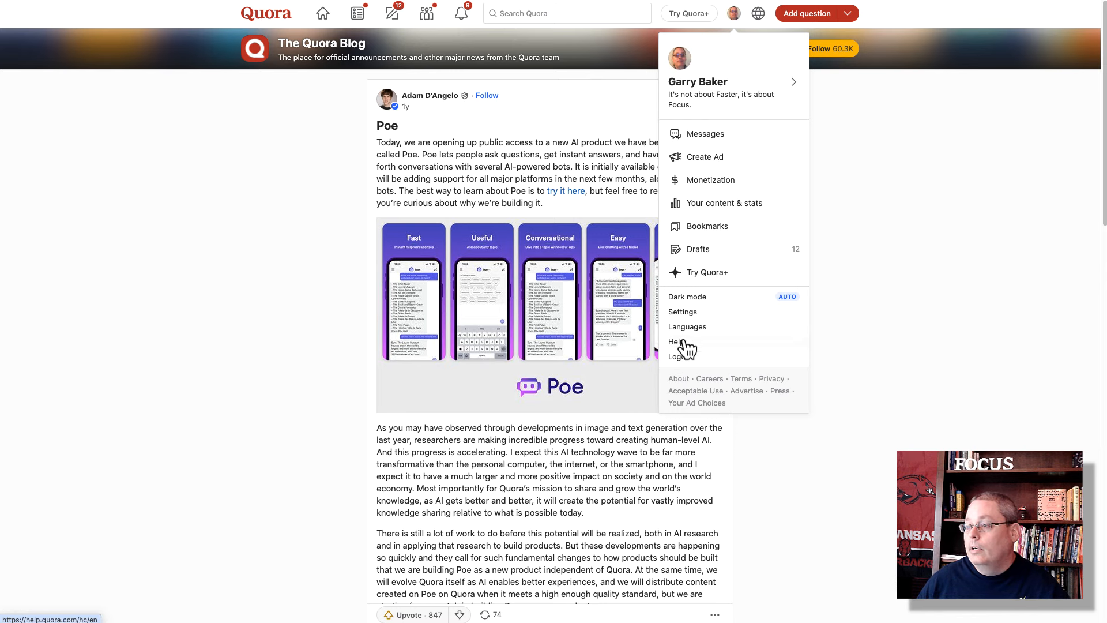
mouse_move(680, 357)
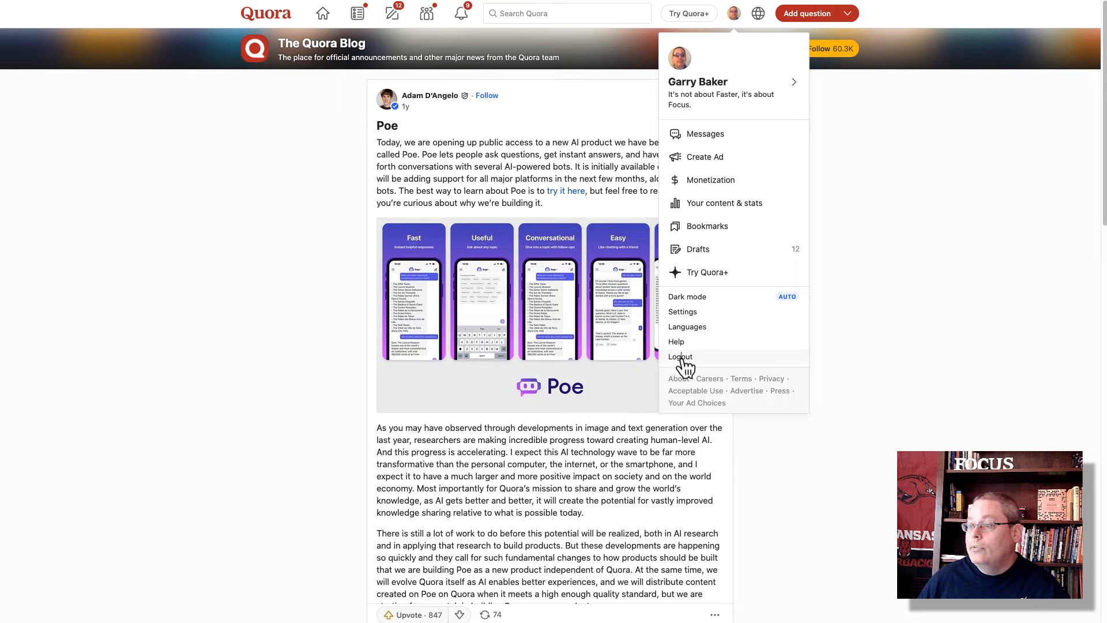
click(680, 357)
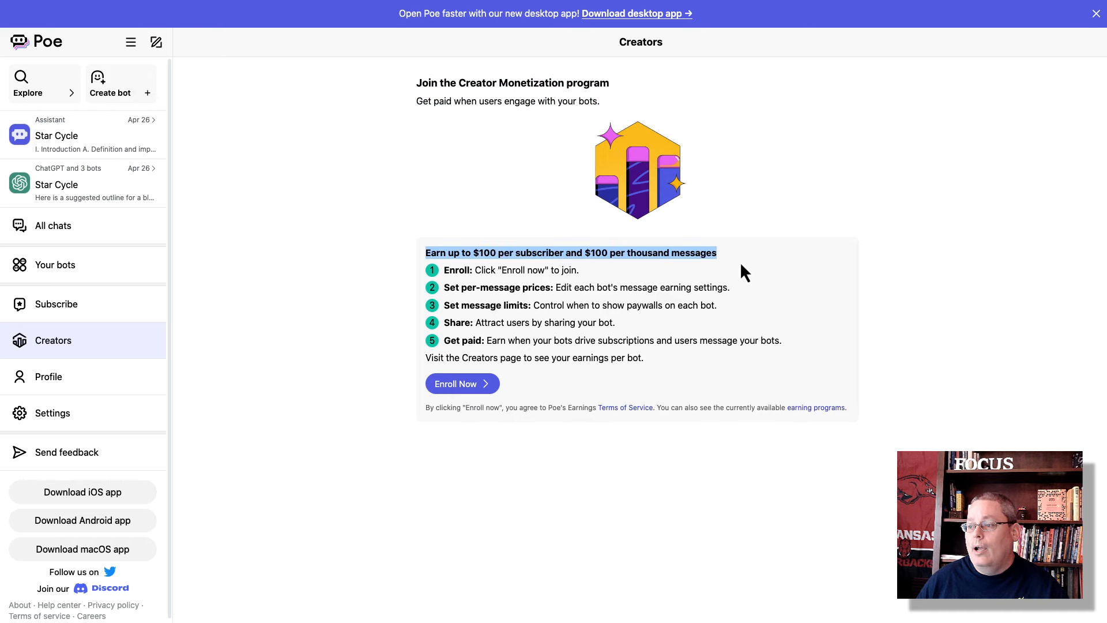
mouse_move(736, 274)
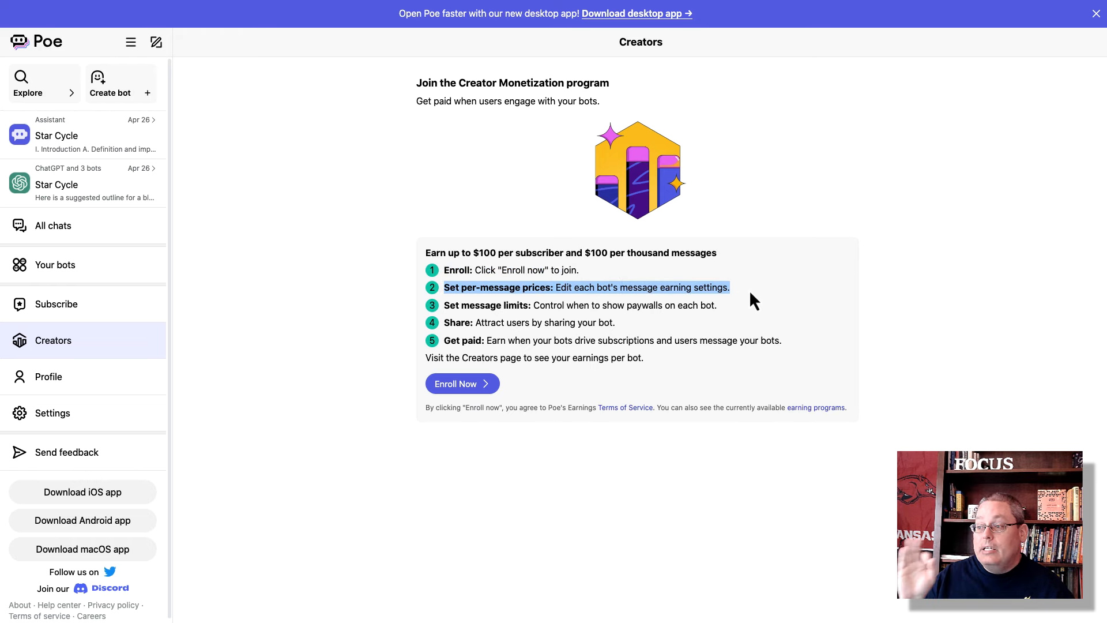
mouse_move(506, 305)
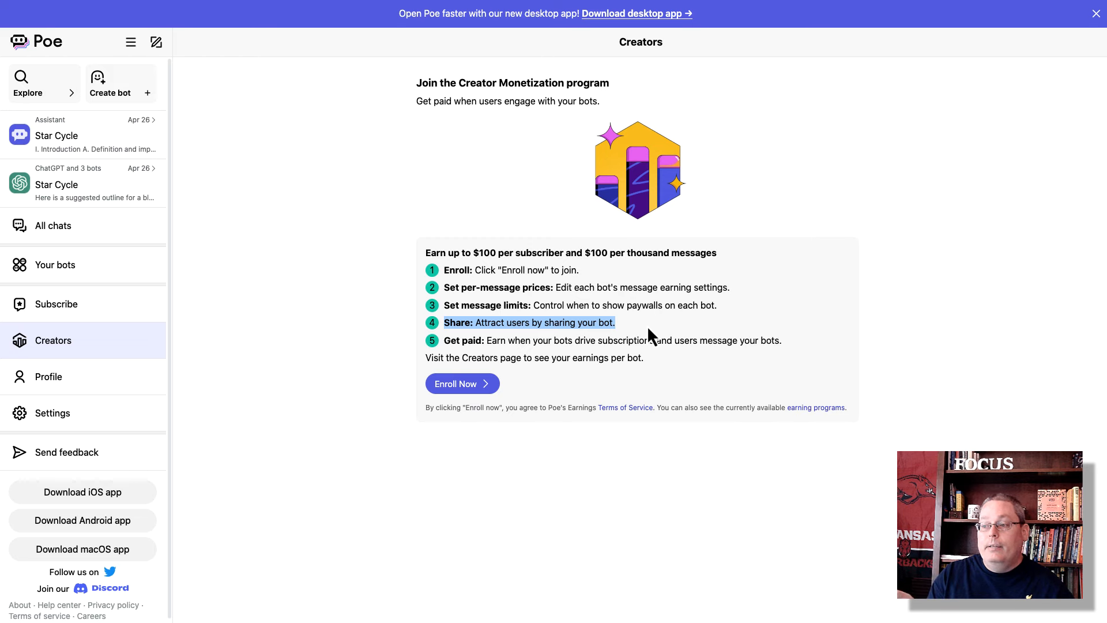
mouse_move(633, 355)
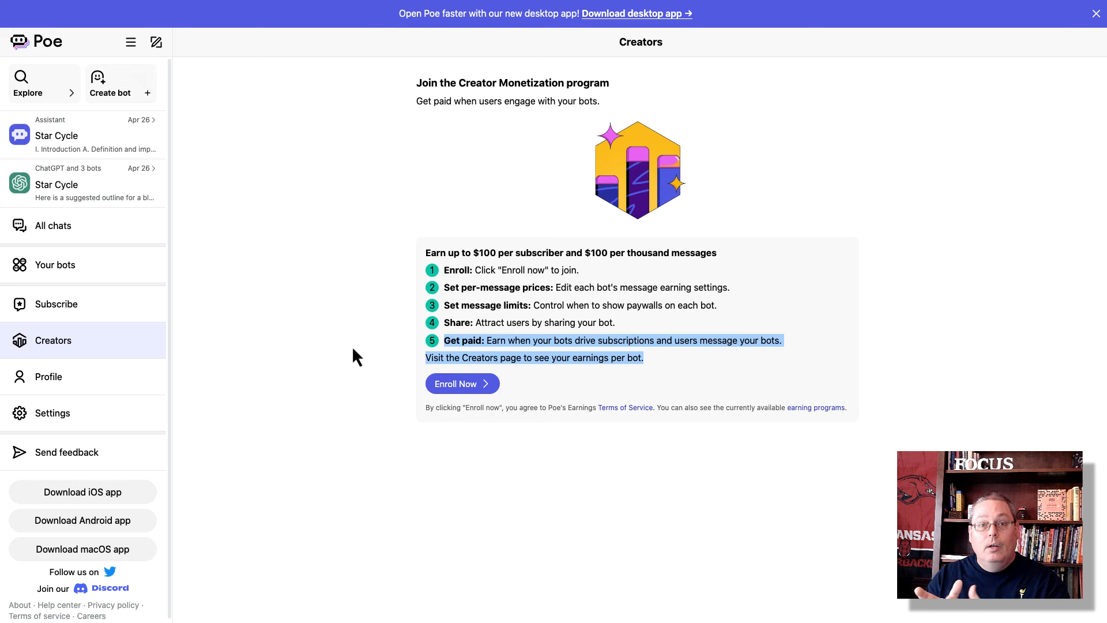
mouse_move(226, 186)
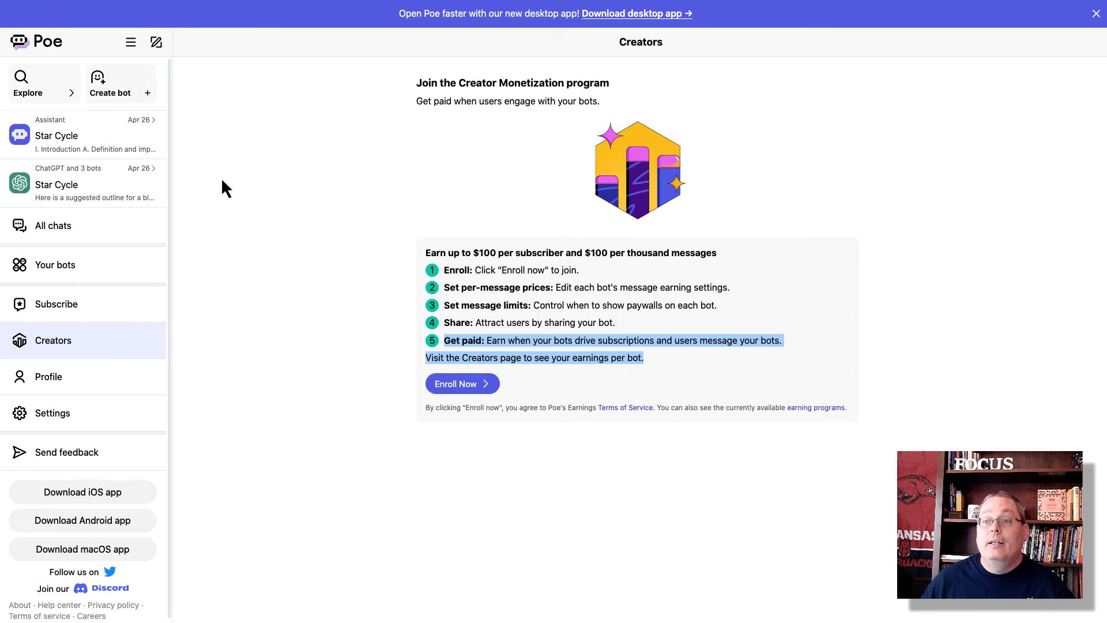
Open Explore and show the Creative writing category's bots
click(27, 85)
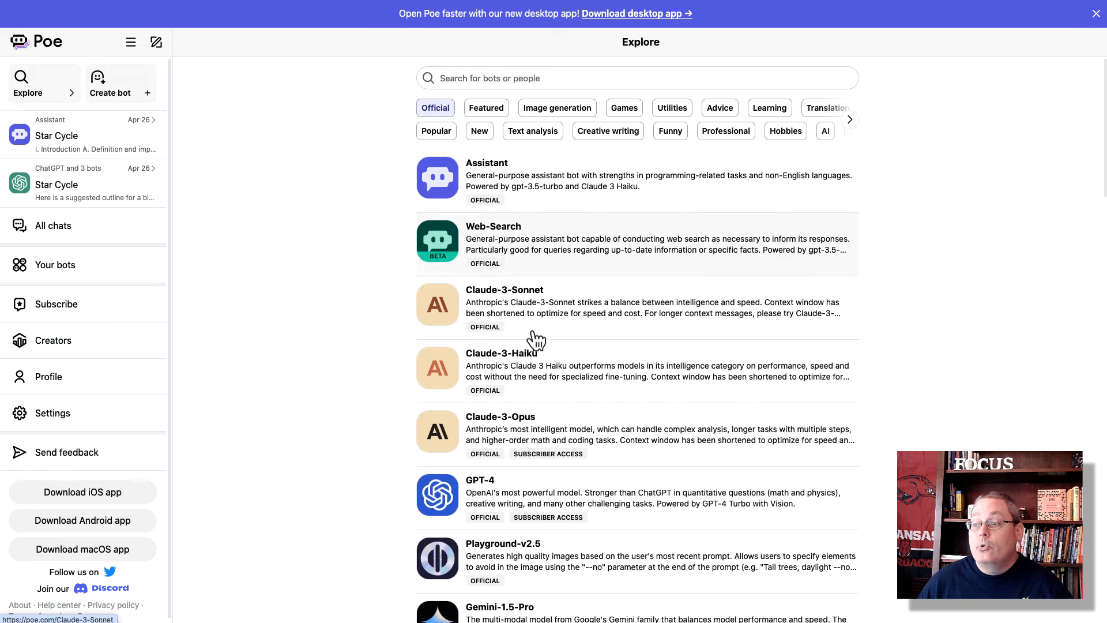
mouse_move(335, 409)
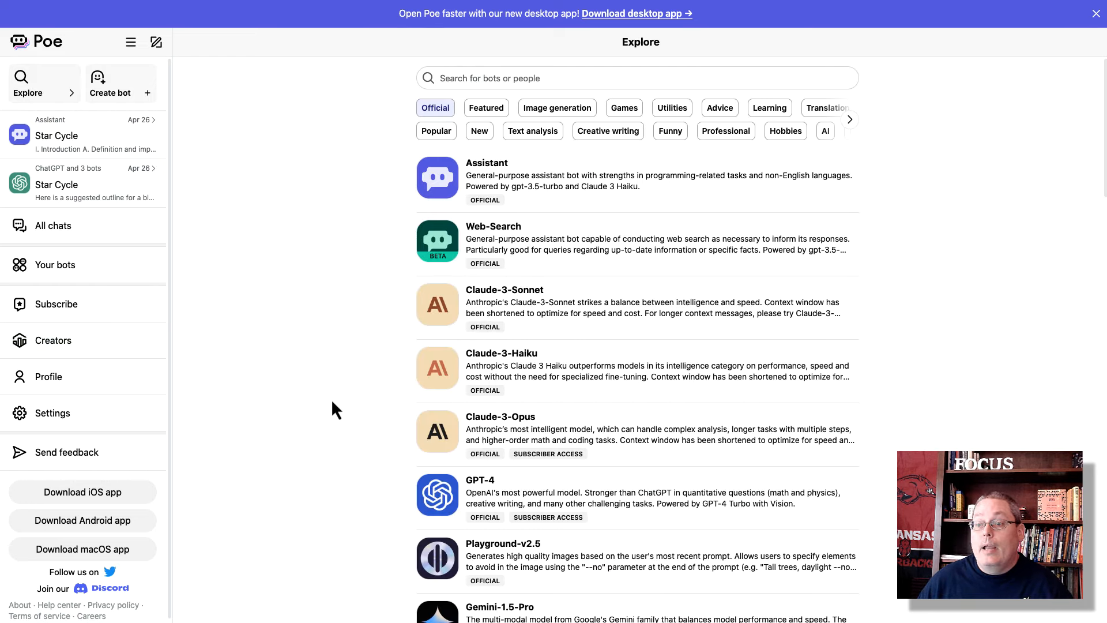
mouse_move(607, 131)
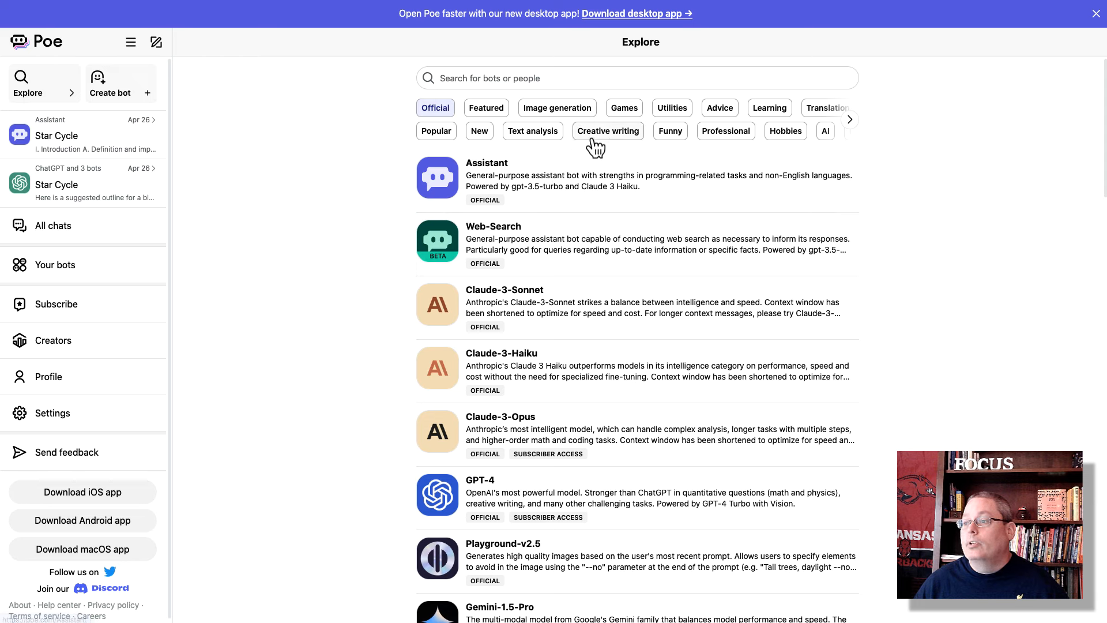
click(607, 131)
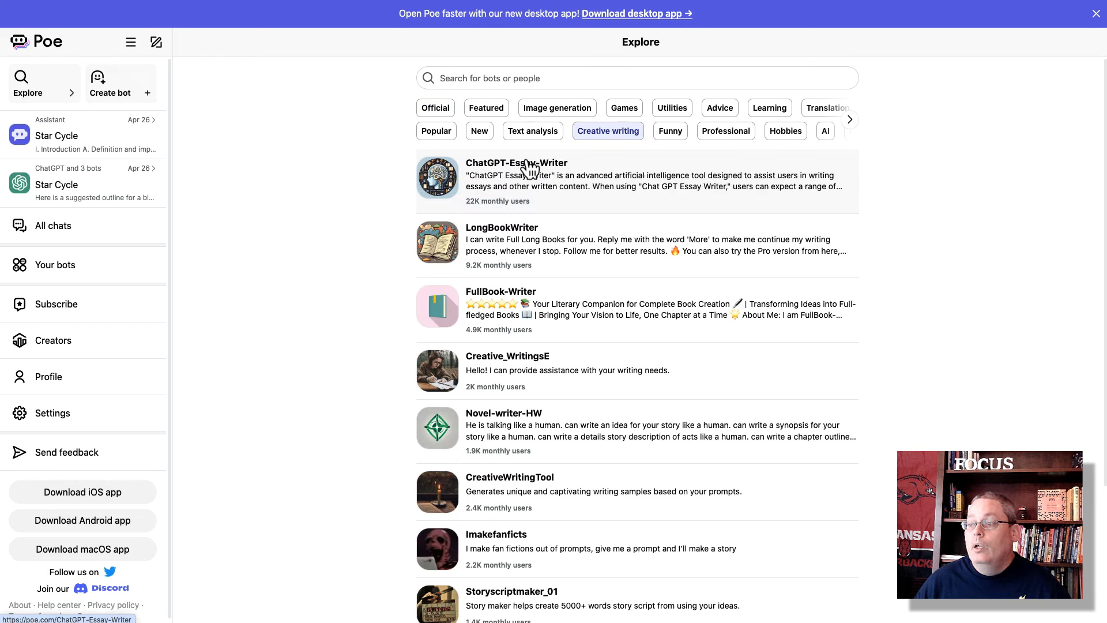
mouse_move(490, 401)
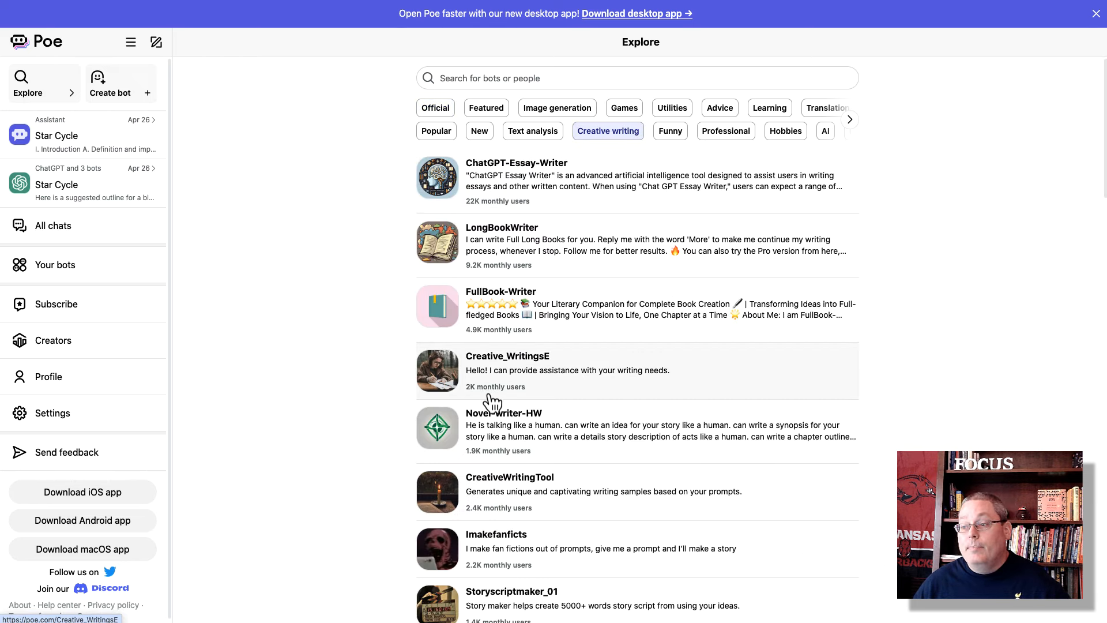
mouse_move(494, 422)
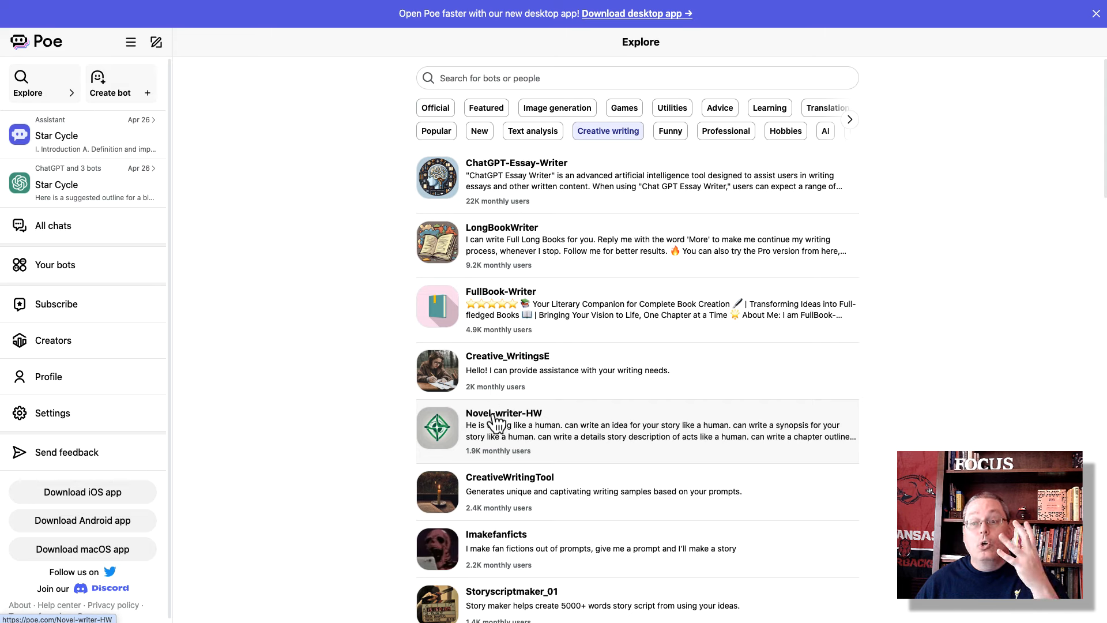
mouse_move(63, 309)
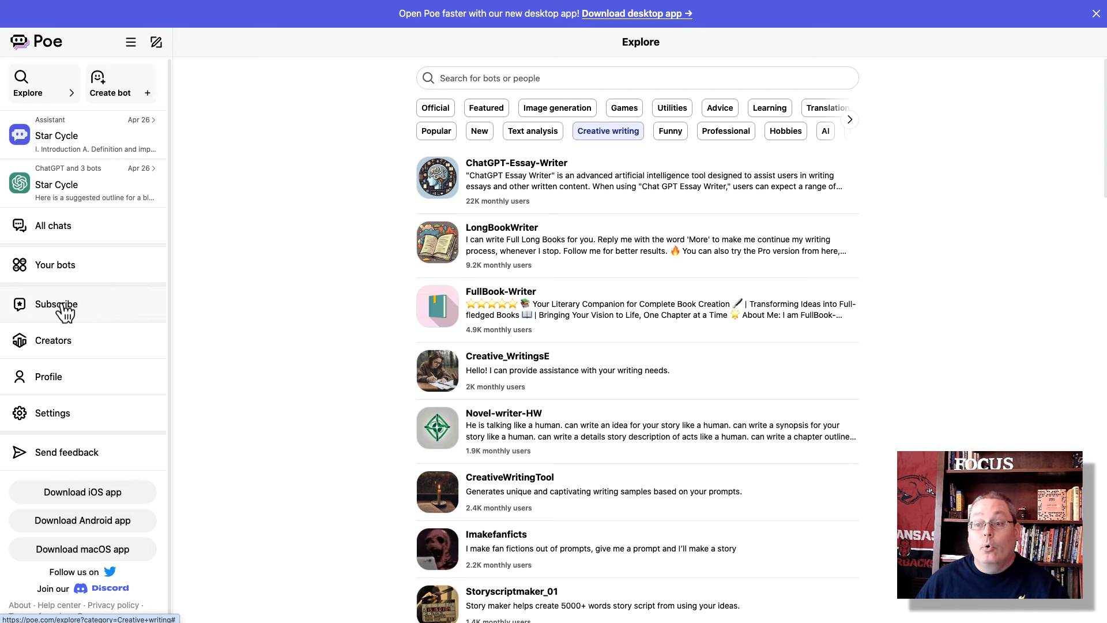
mouse_move(537, 321)
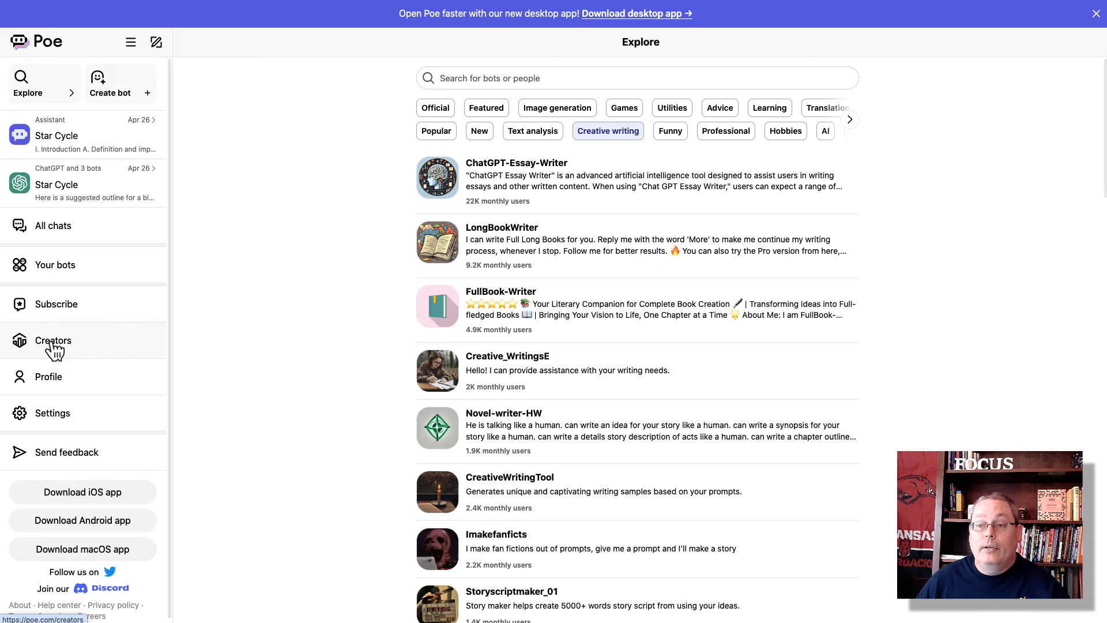
Return to Creator Monetization, start a new bot, and view the base-bot list
click(53, 341)
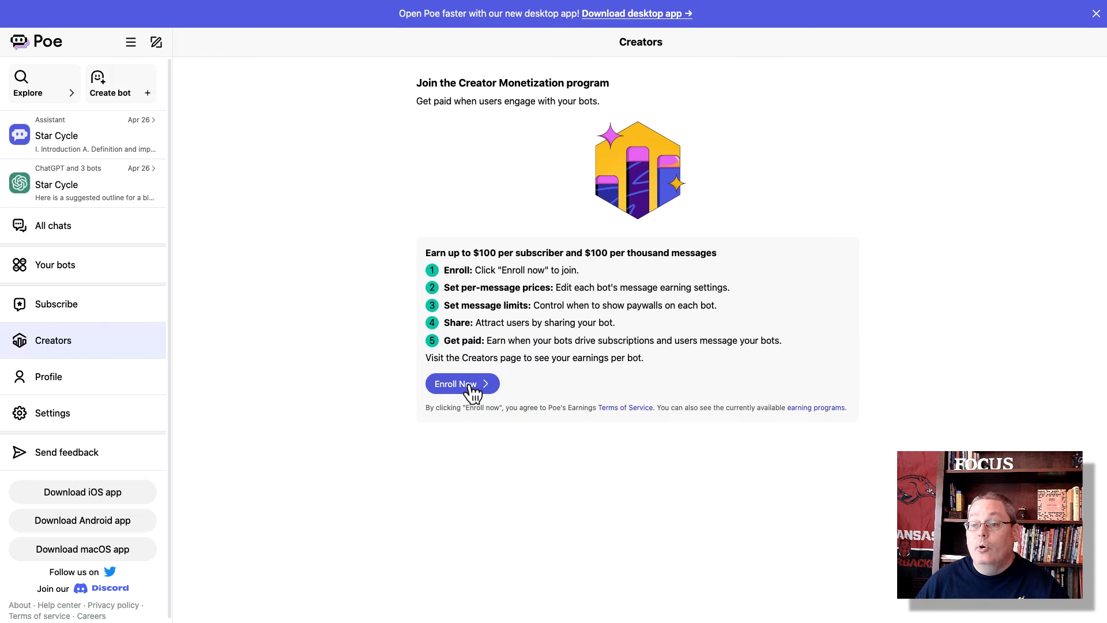
mouse_move(80, 249)
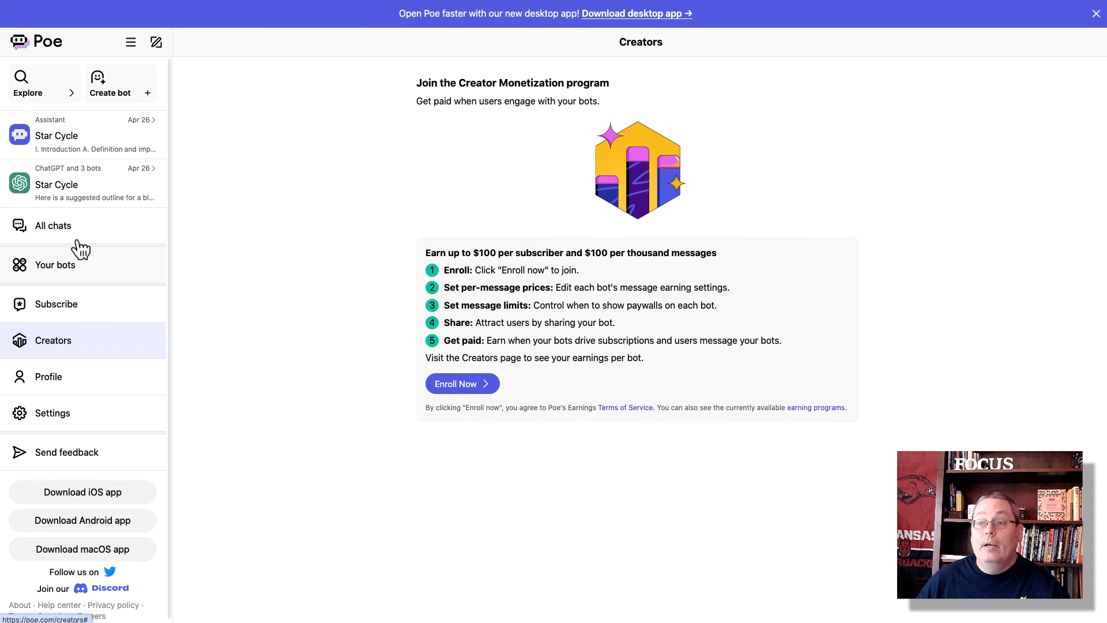
click(110, 85)
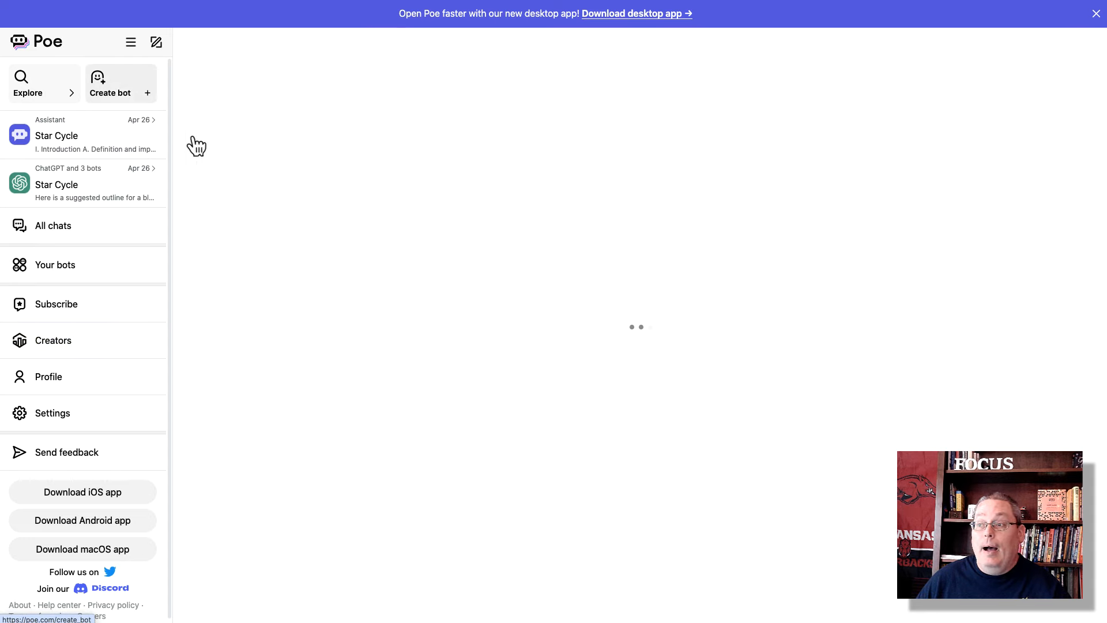
click(109, 83)
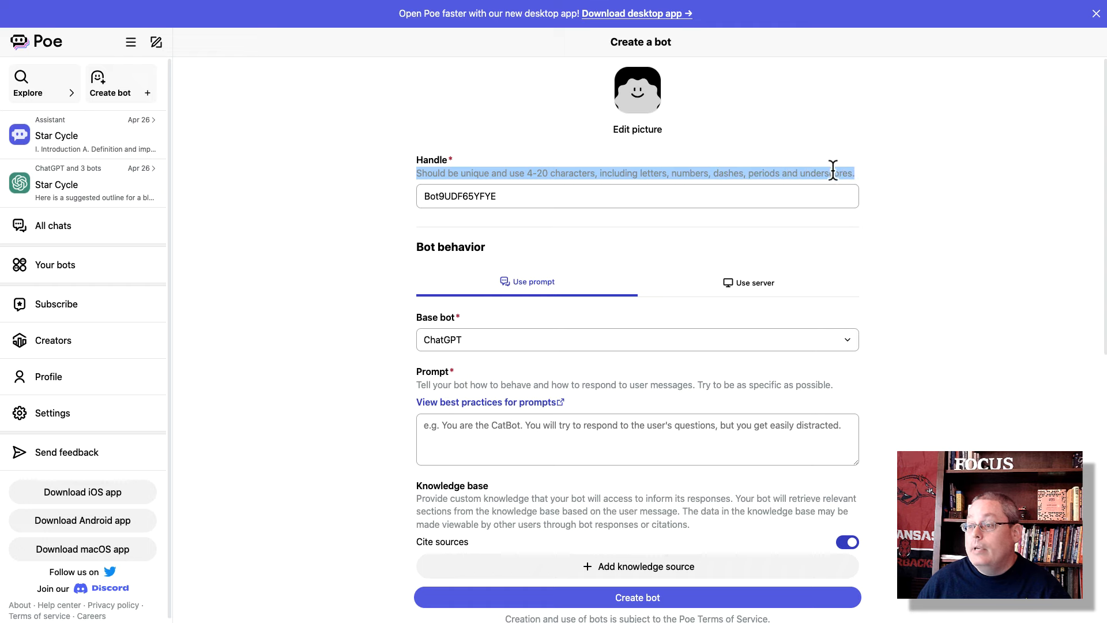
scroll(down, 3)
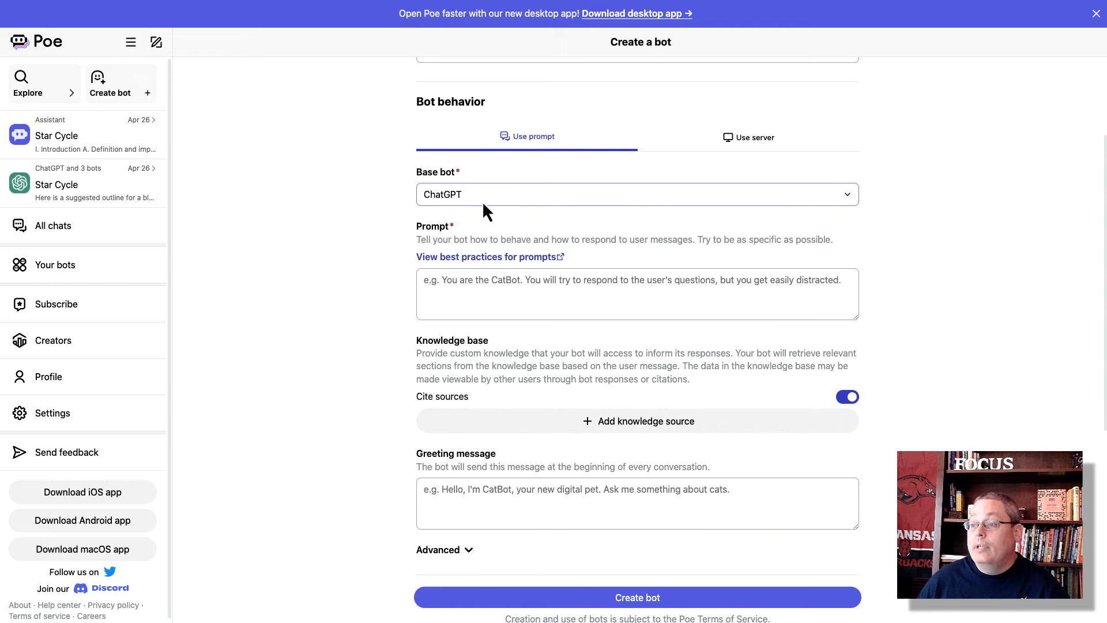
click(635, 195)
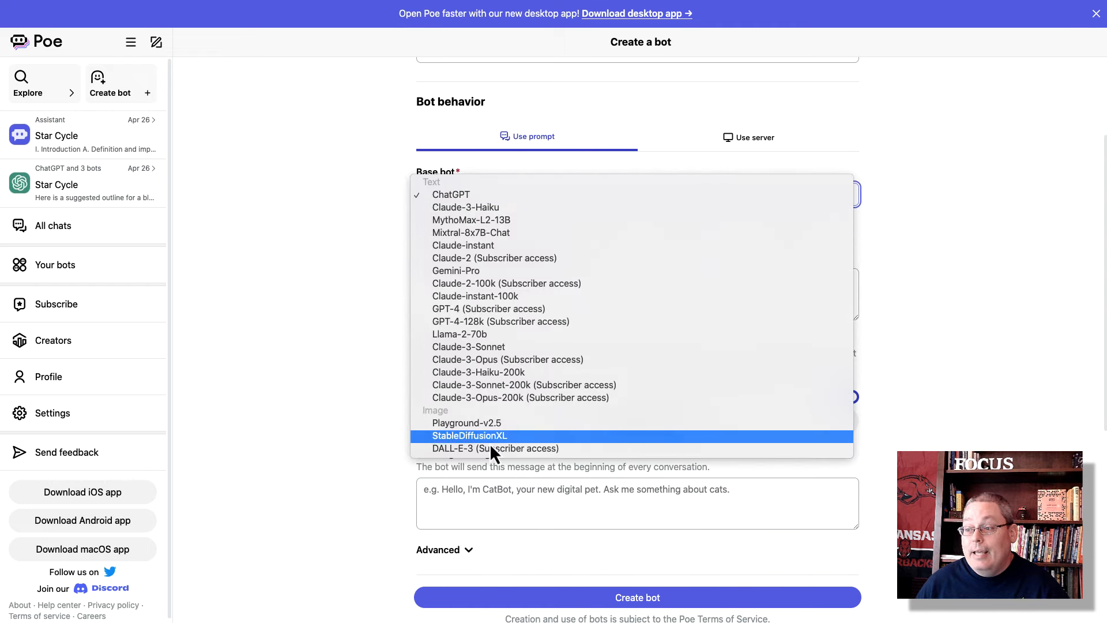
mouse_move(506, 359)
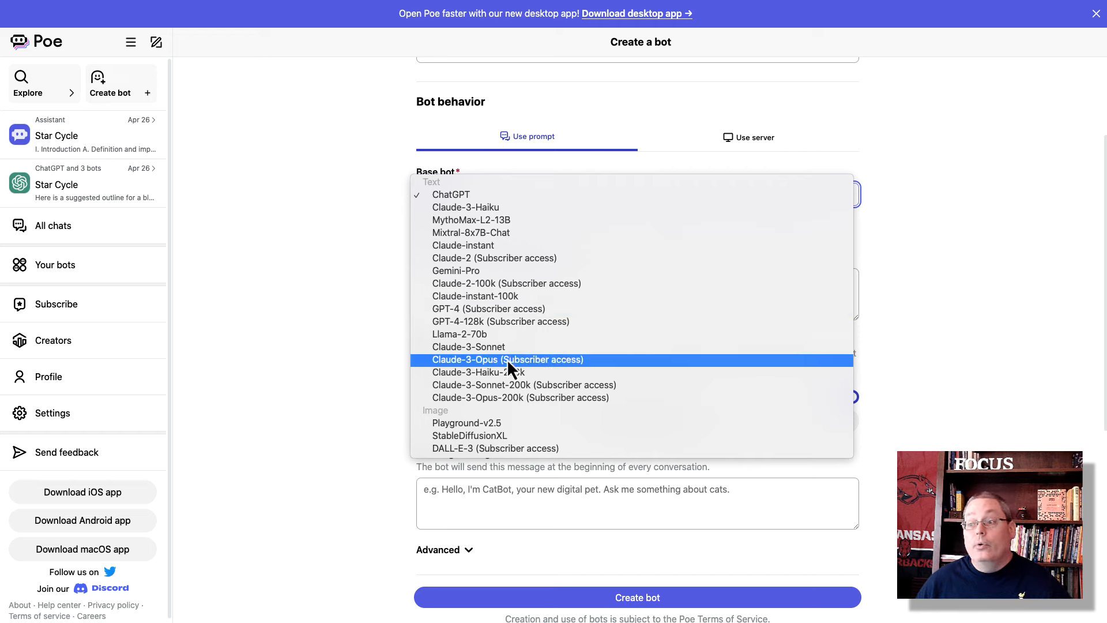
mouse_move(469, 347)
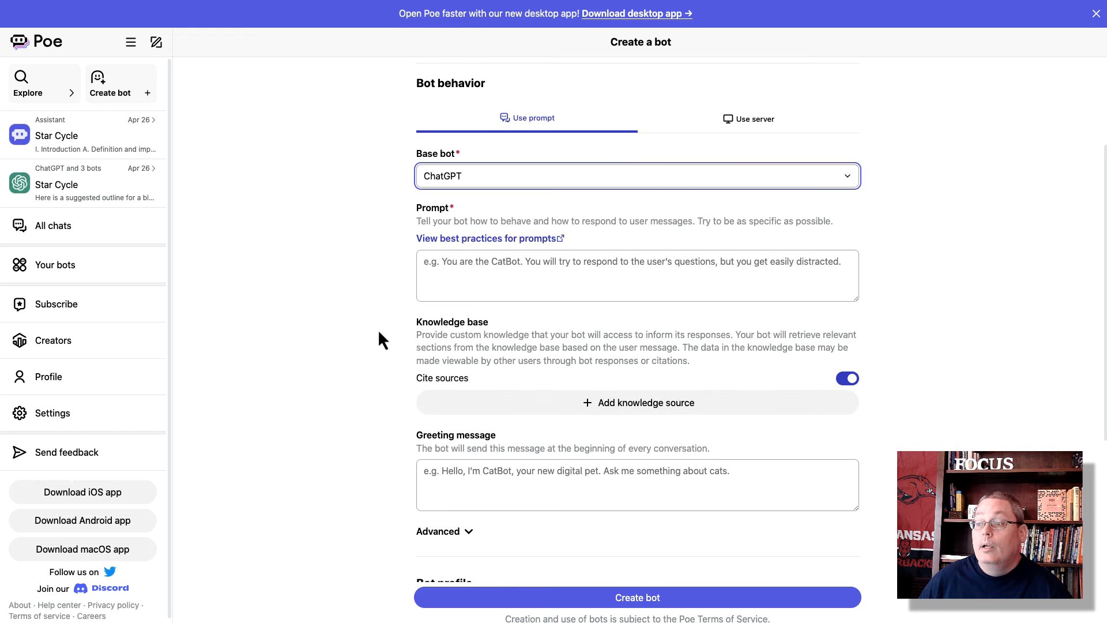
Scroll the Create a bot form down to Access and highlight the Monetization heading
scroll(up, 3)
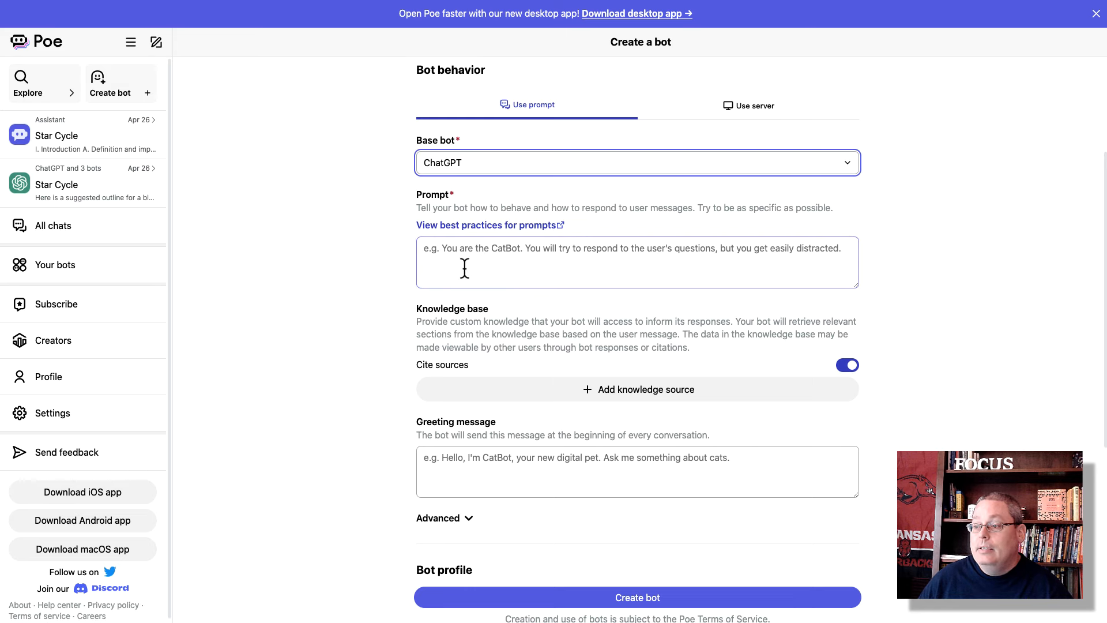
scroll(down, 3)
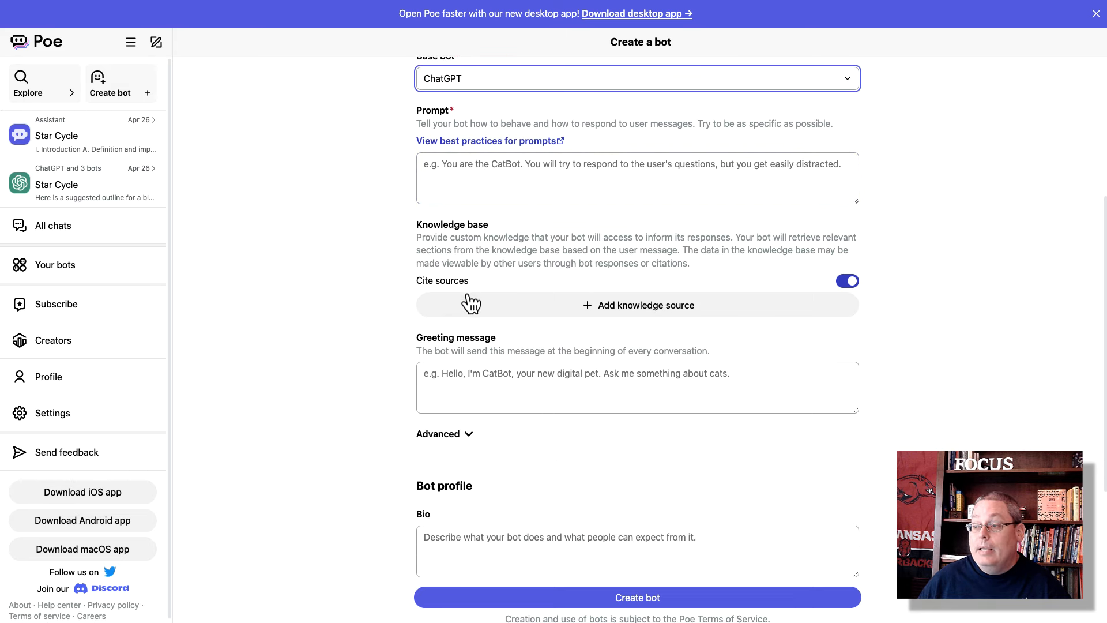
scroll(down, 3)
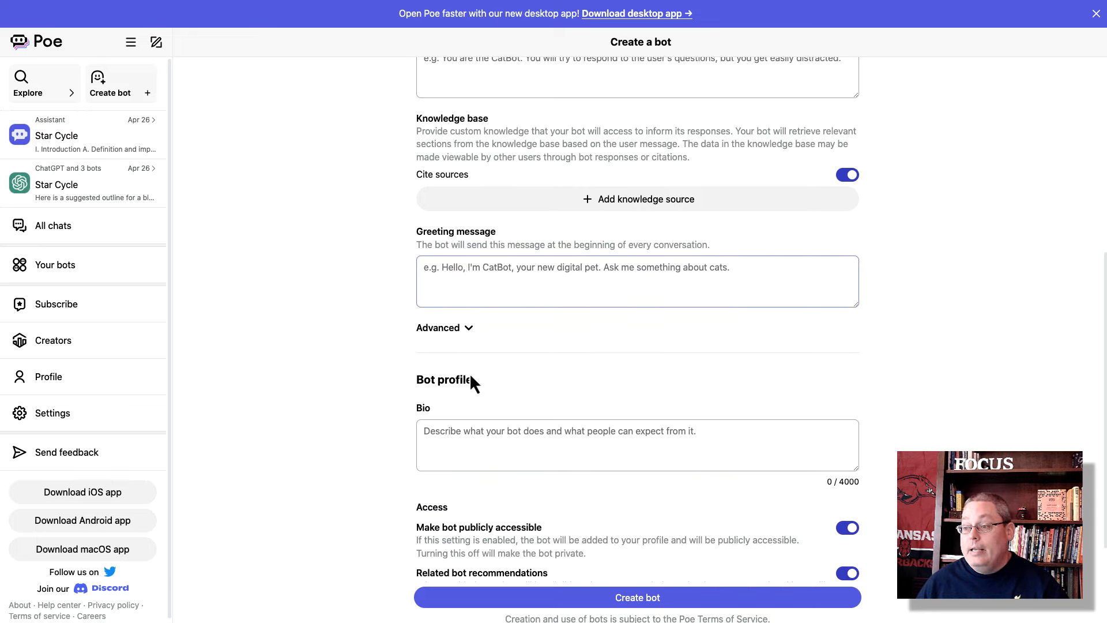
scroll(down, 3)
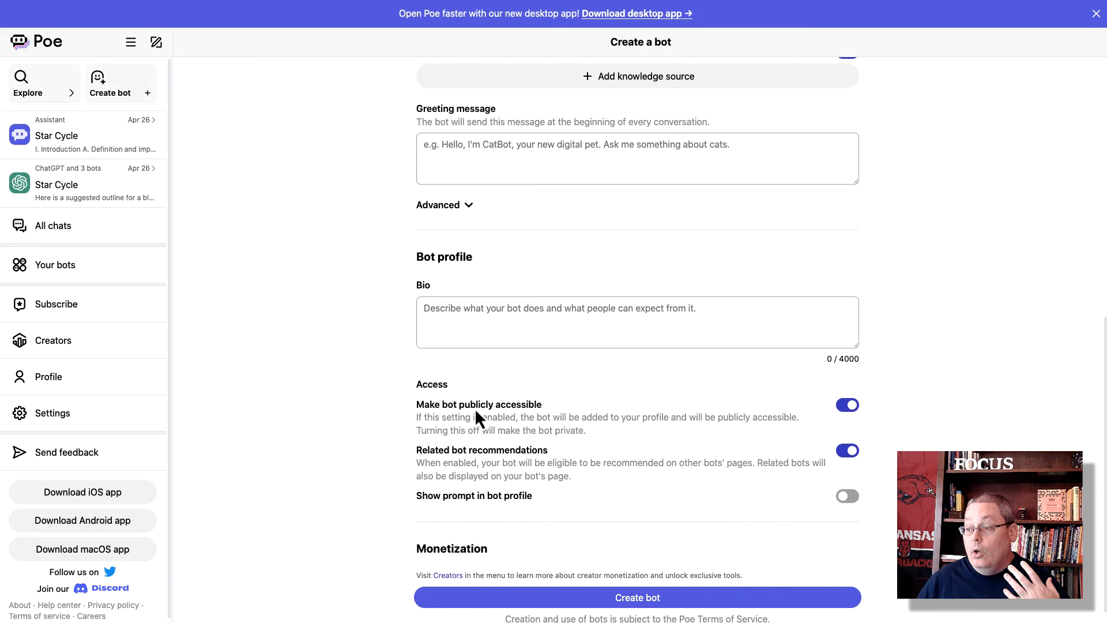
scroll(down, 3)
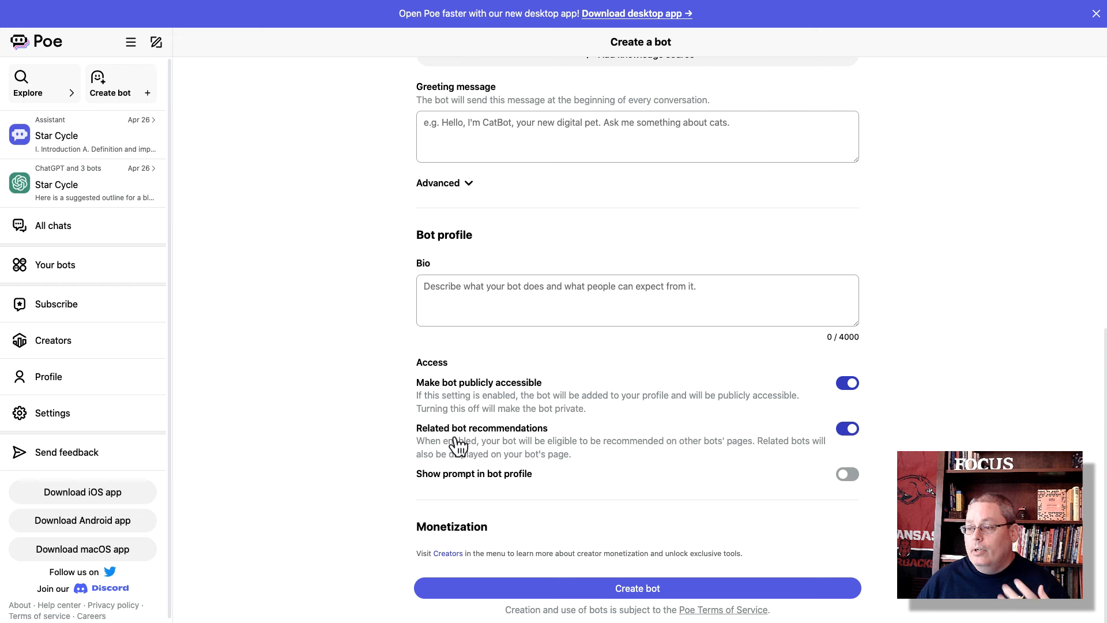
mouse_move(477, 493)
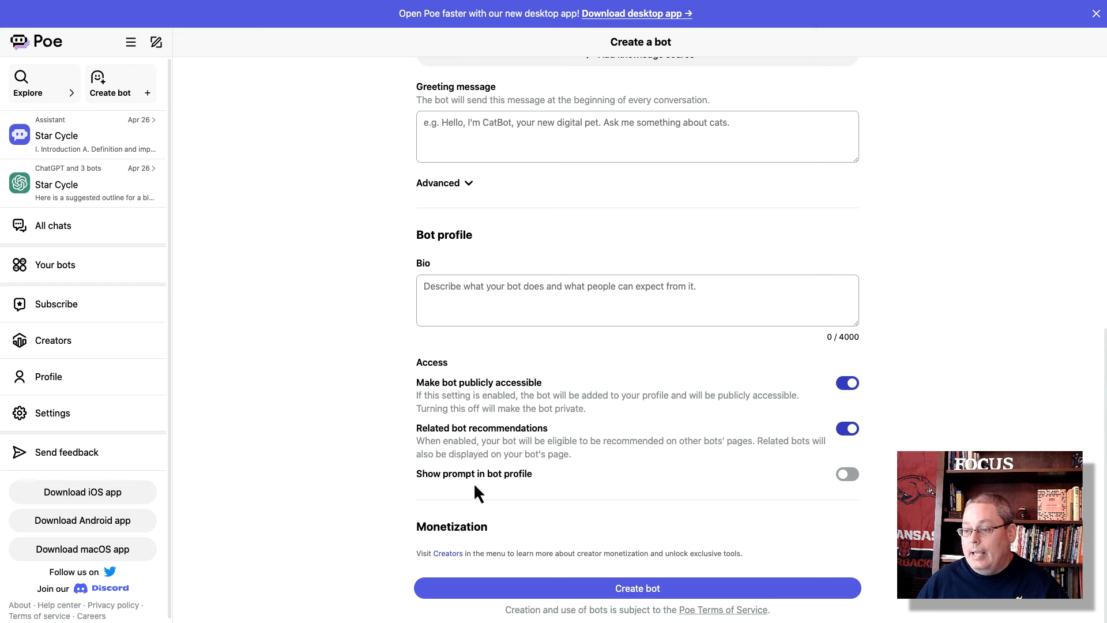
mouse_move(526, 490)
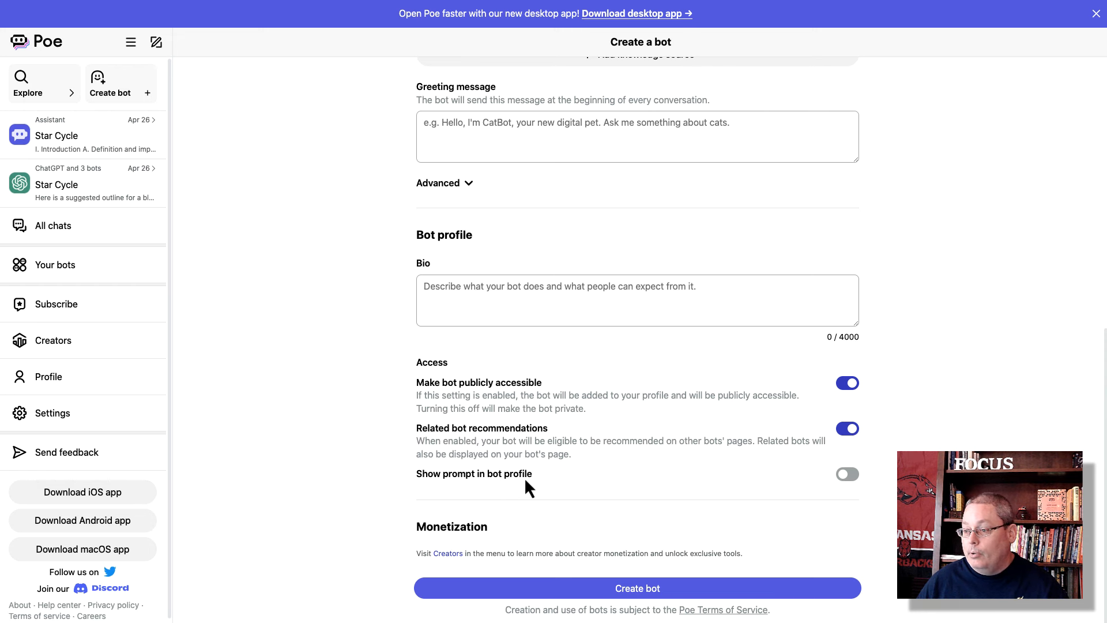
mouse_move(456, 588)
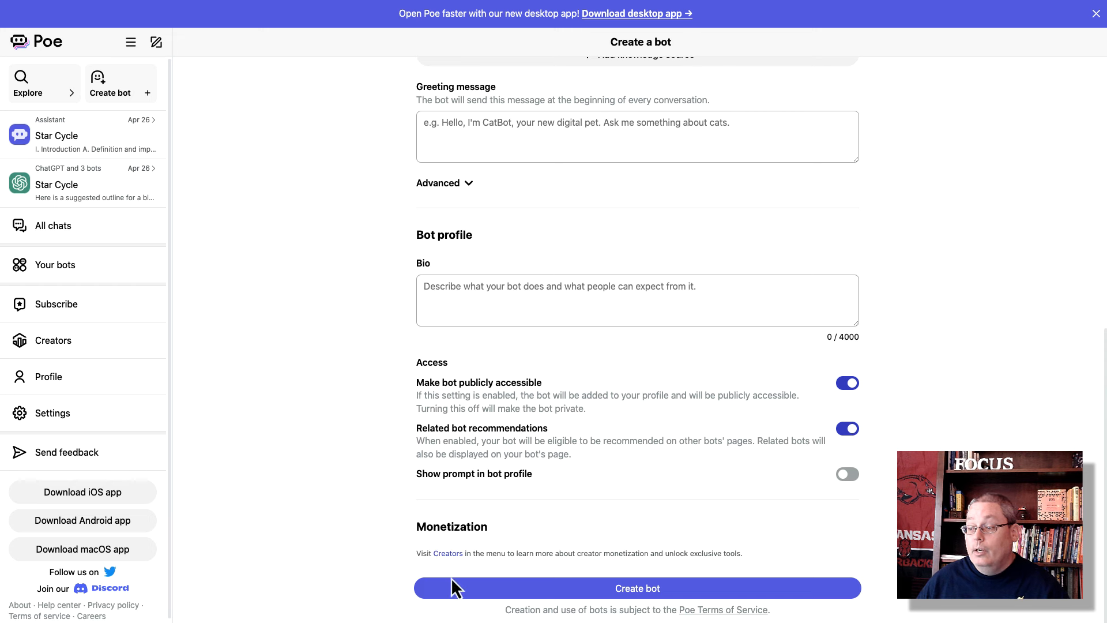
mouse_move(421, 527)
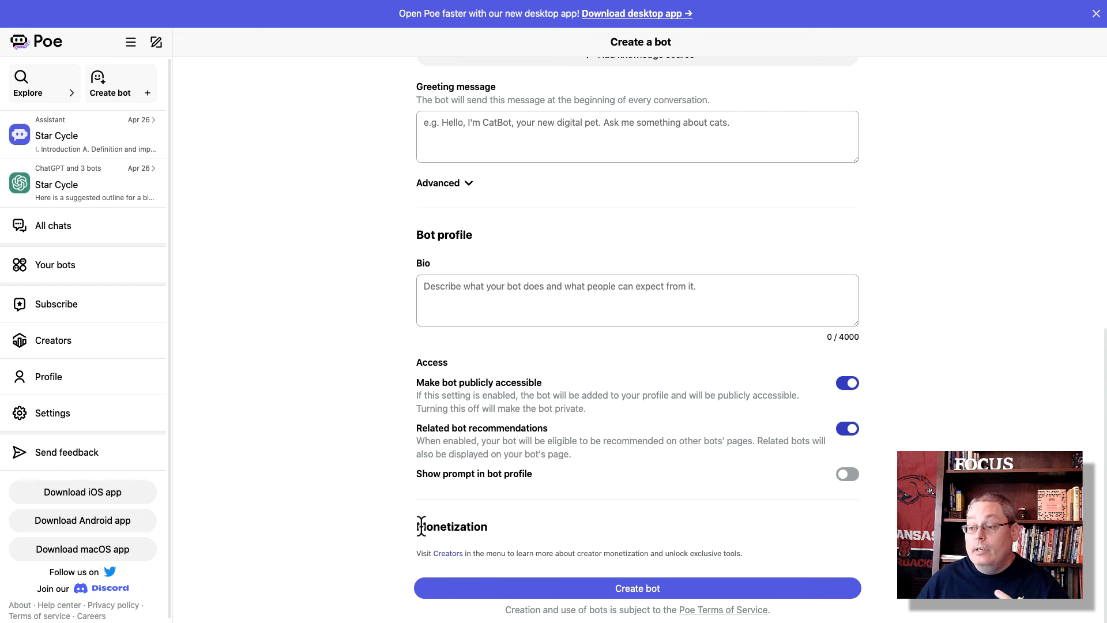
double_click(451, 526)
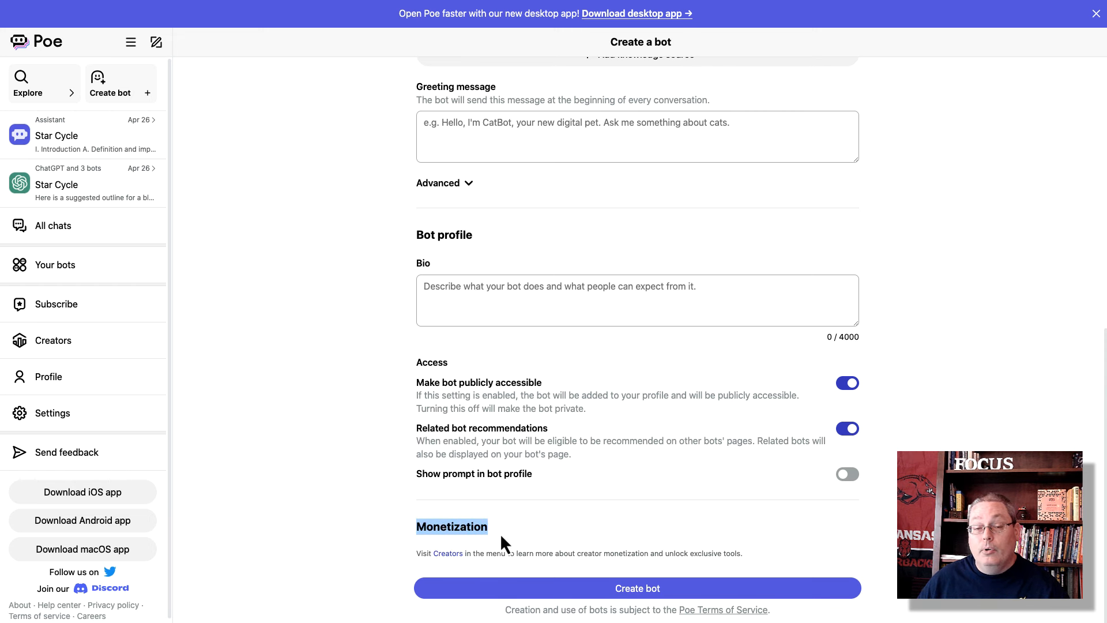
mouse_move(385, 429)
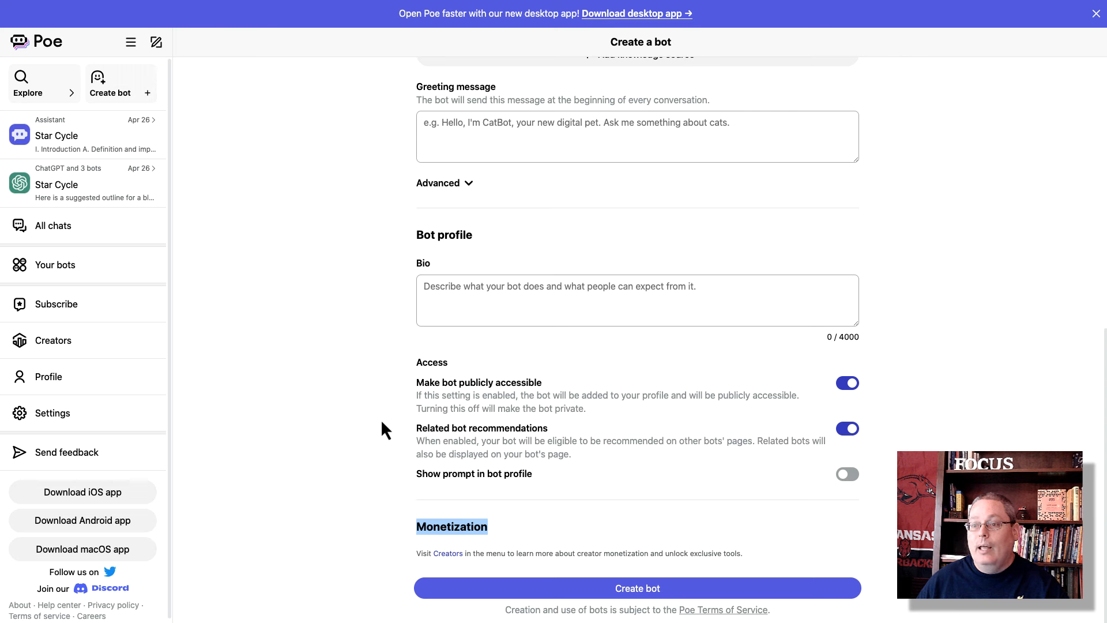
scroll(up, 3)
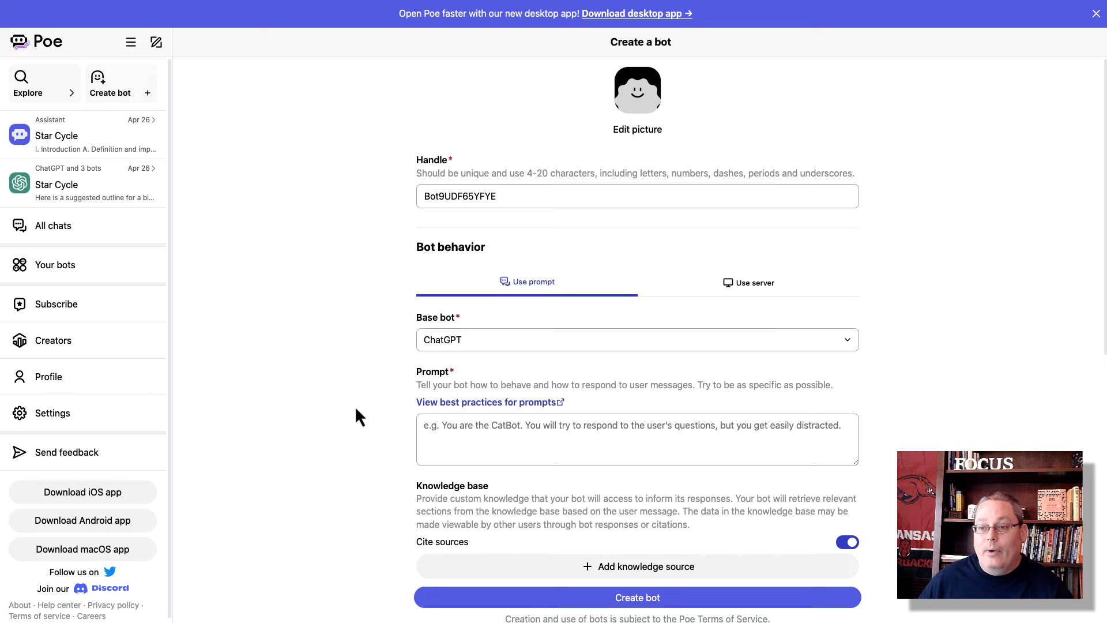
mouse_move(321, 411)
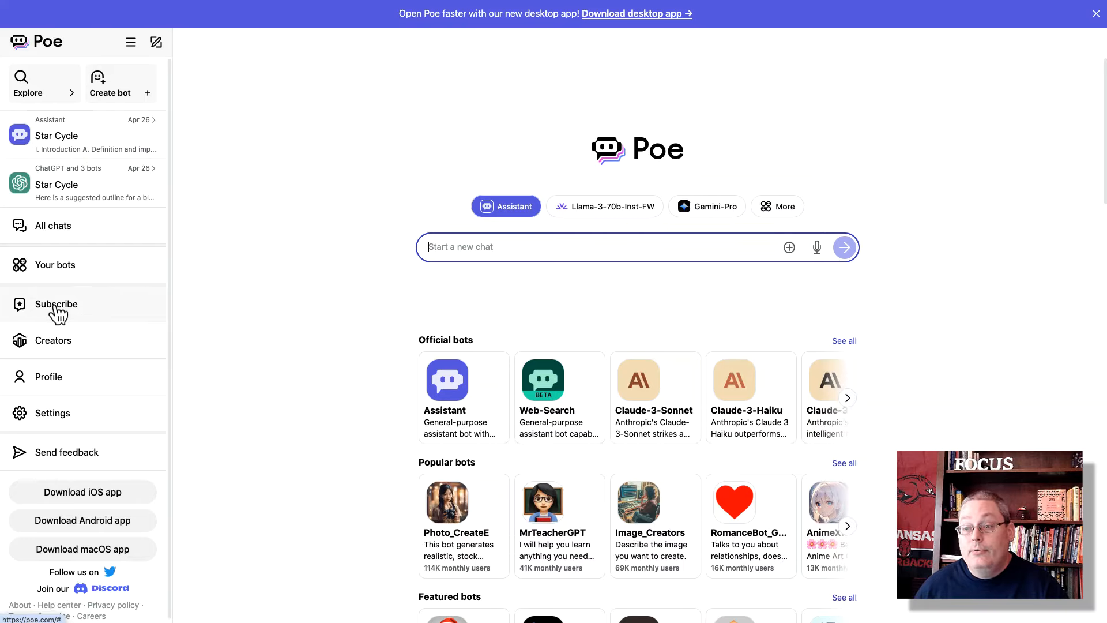
Open the $1 trial subscription offer, expand What's included, and highlight extra compute
click(56, 304)
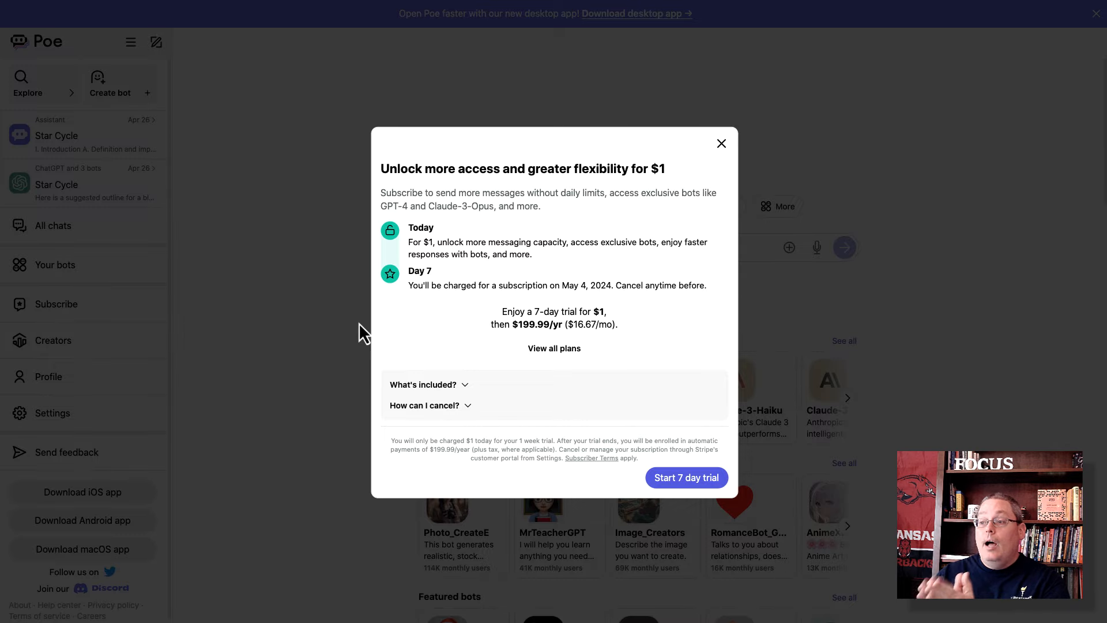
mouse_move(373, 315)
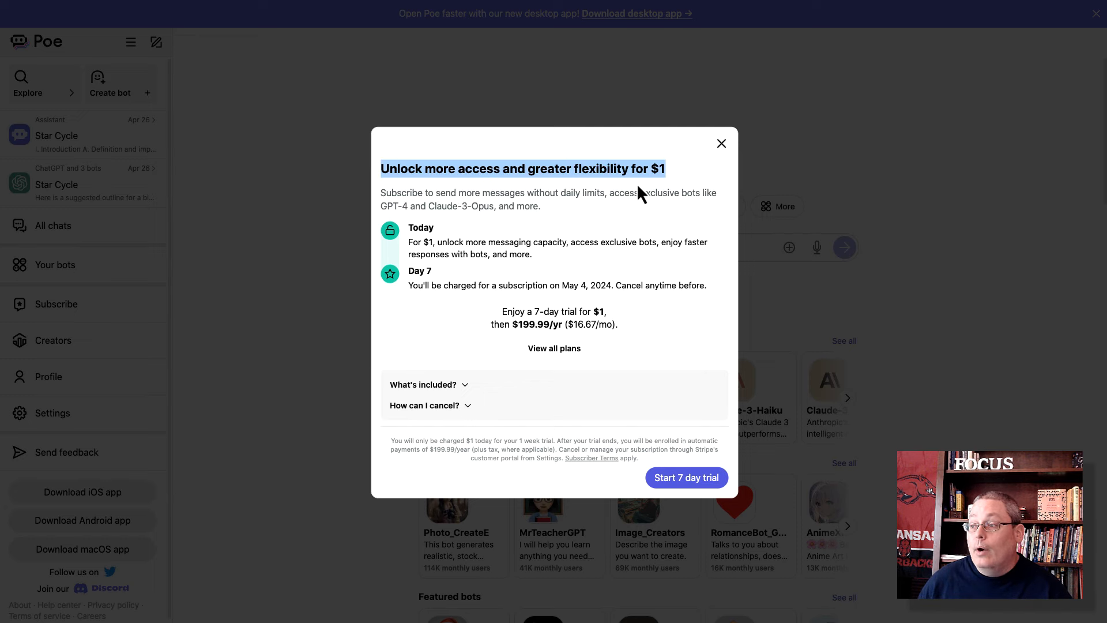
mouse_move(560, 218)
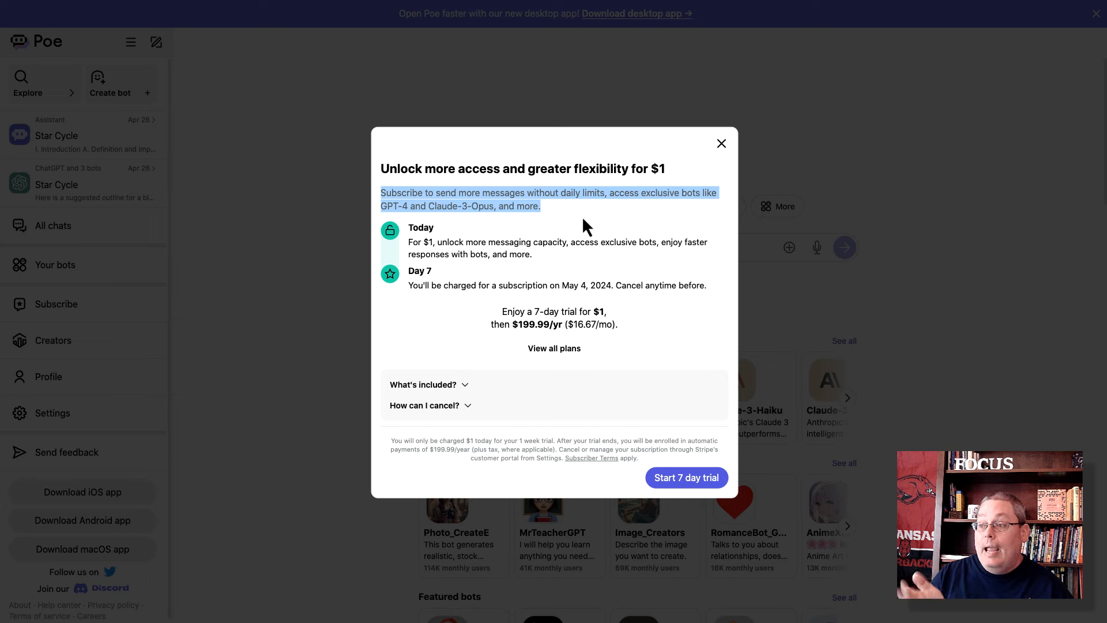
mouse_move(459, 325)
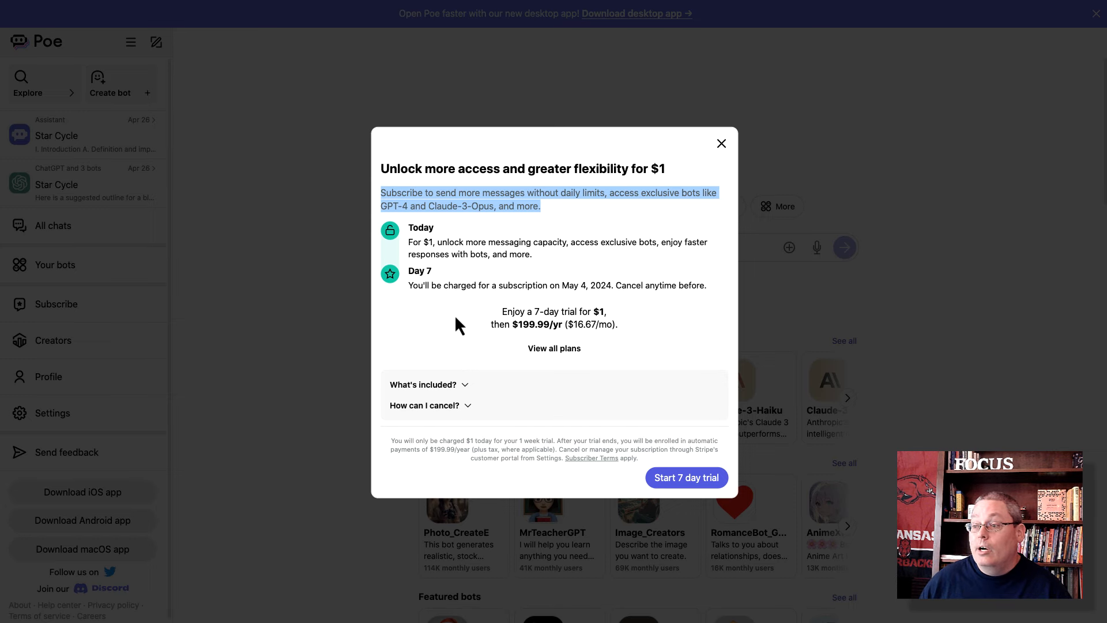
mouse_move(479, 346)
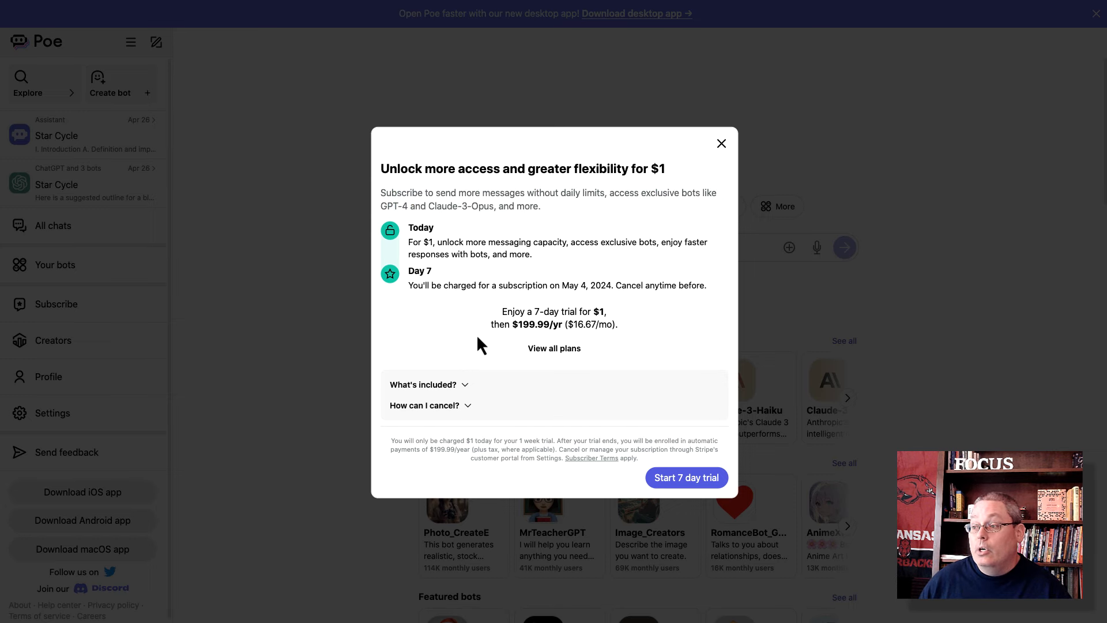
mouse_move(501, 326)
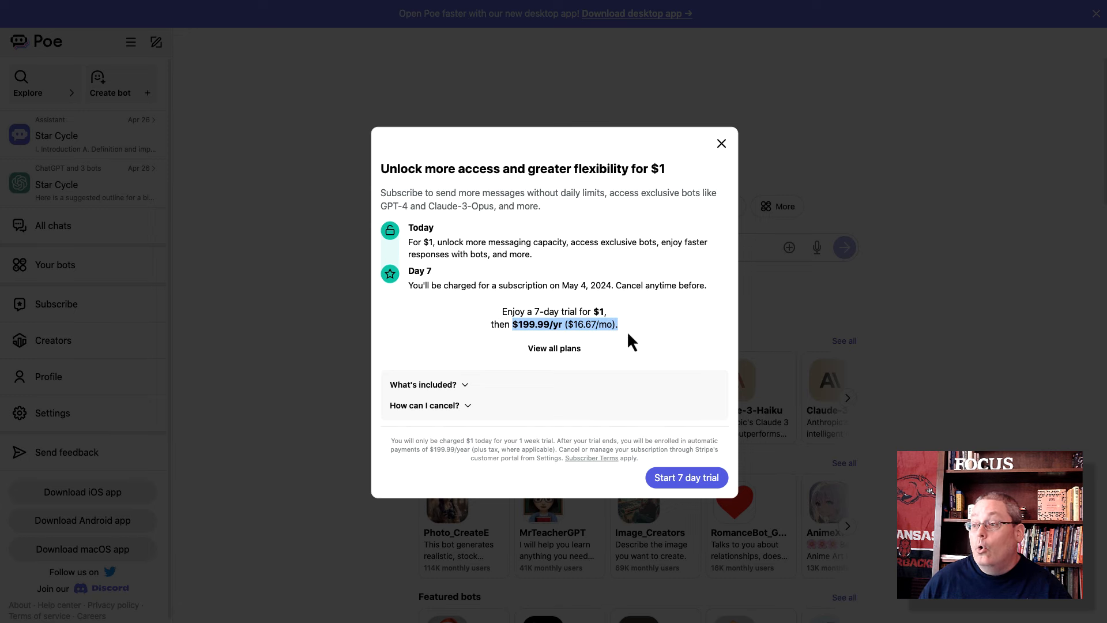
mouse_move(623, 352)
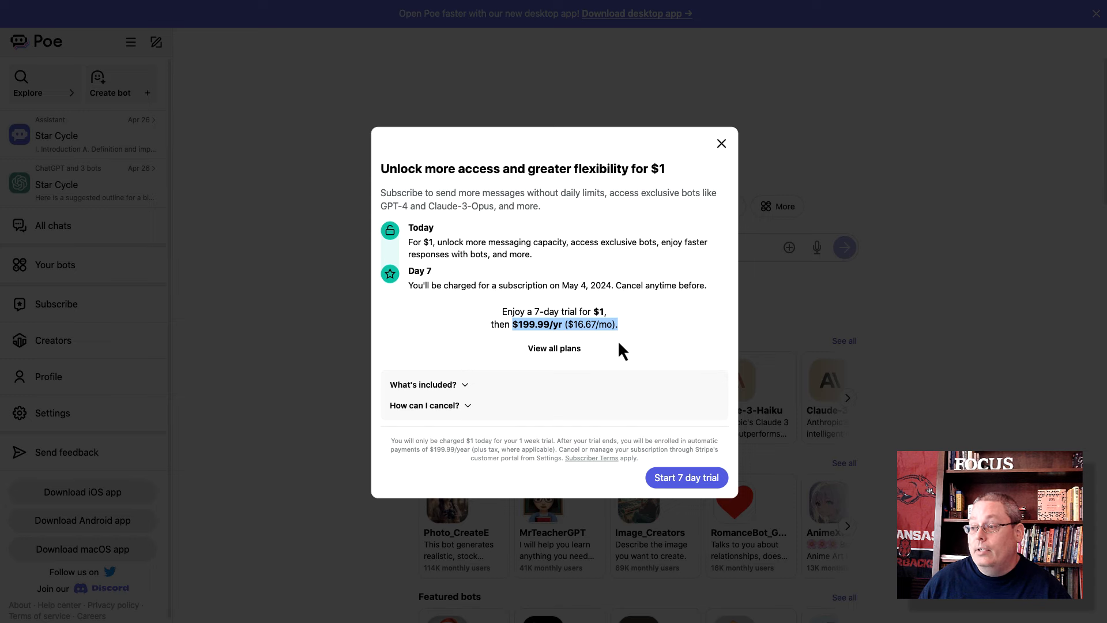
click(424, 384)
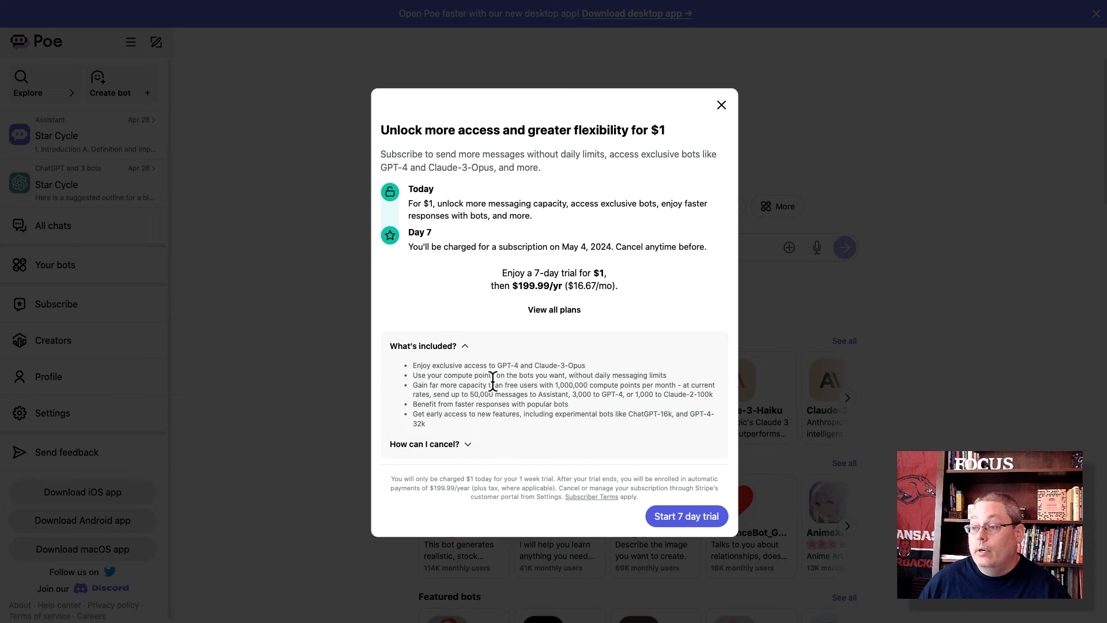
mouse_move(498, 365)
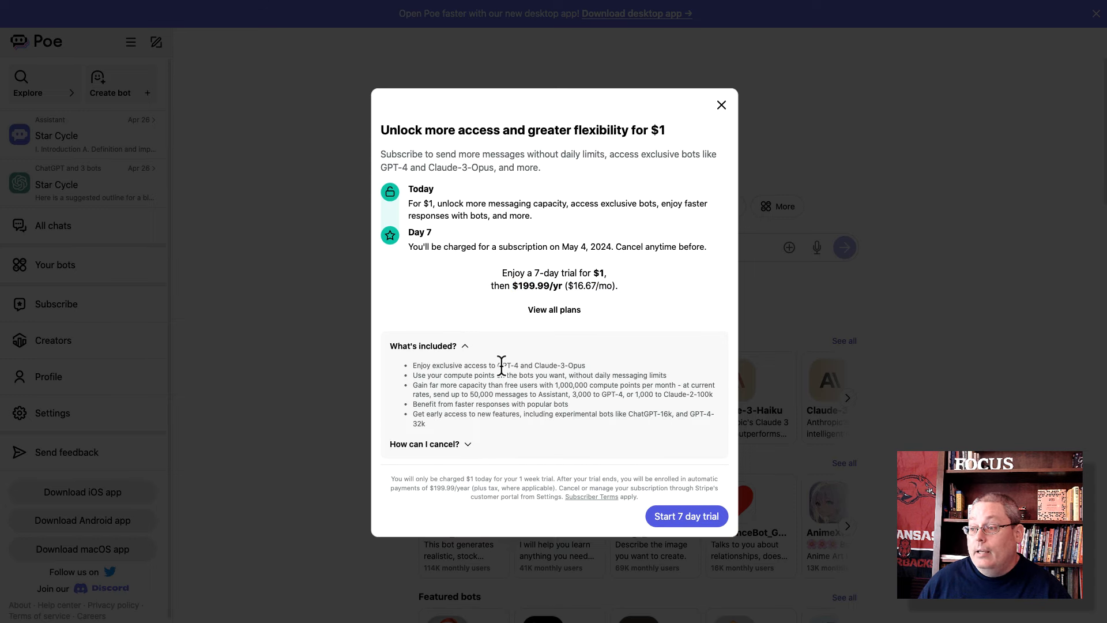
double_click(540, 365)
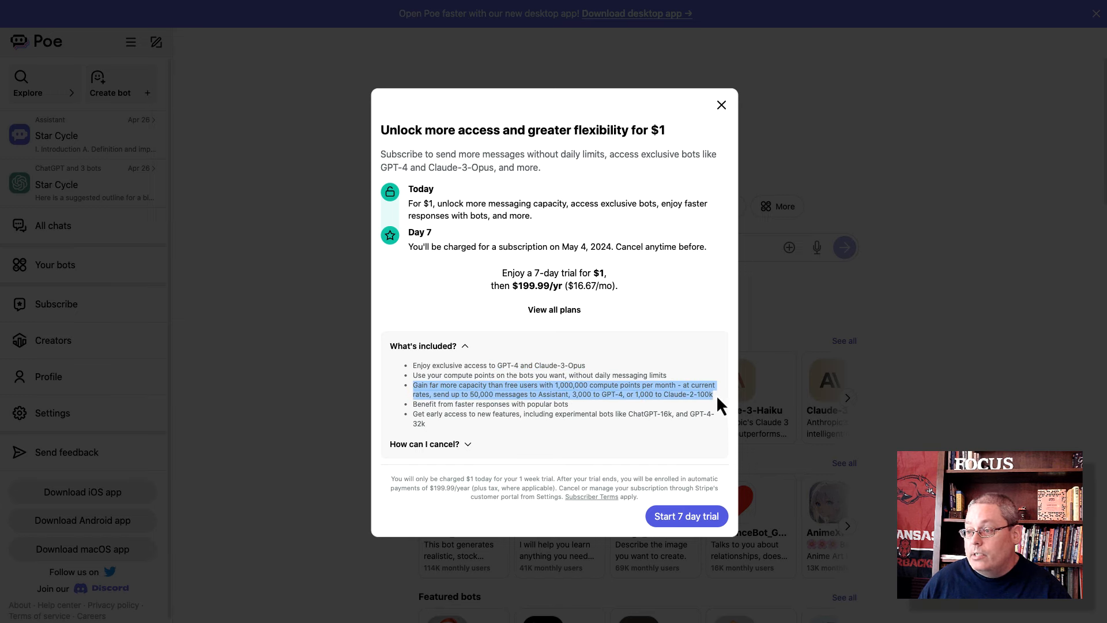
mouse_move(609, 349)
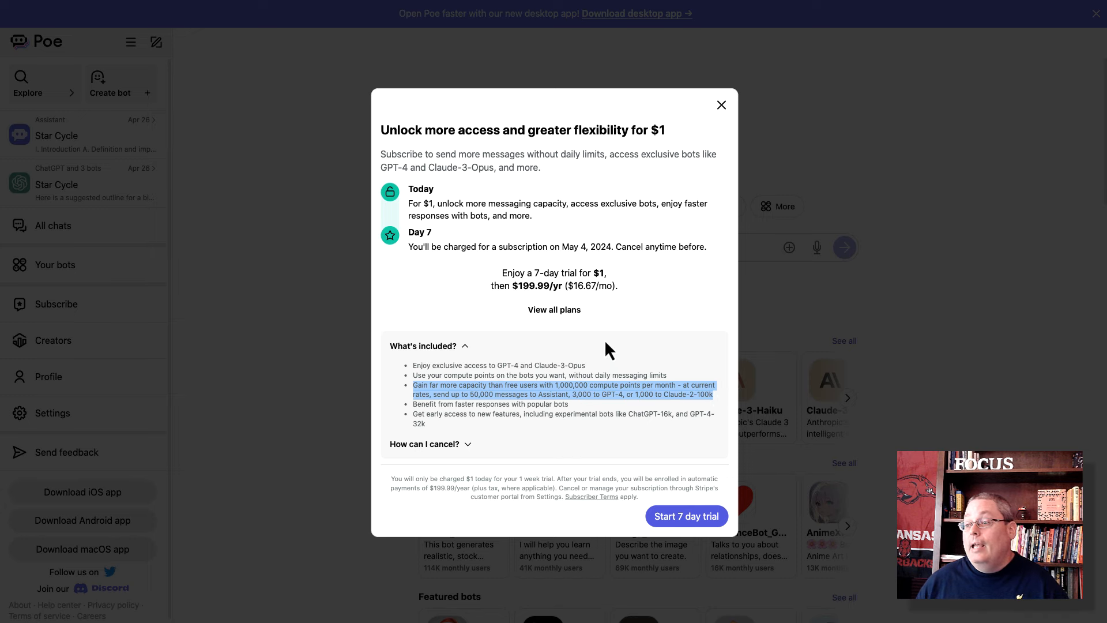